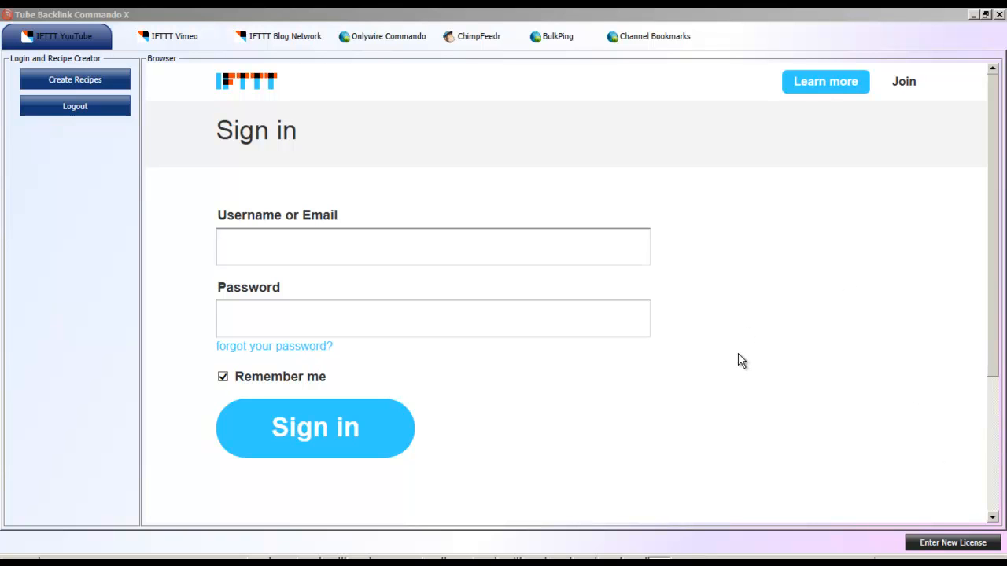
{"action": "mouse_move", "coordinate": [223, 94]}
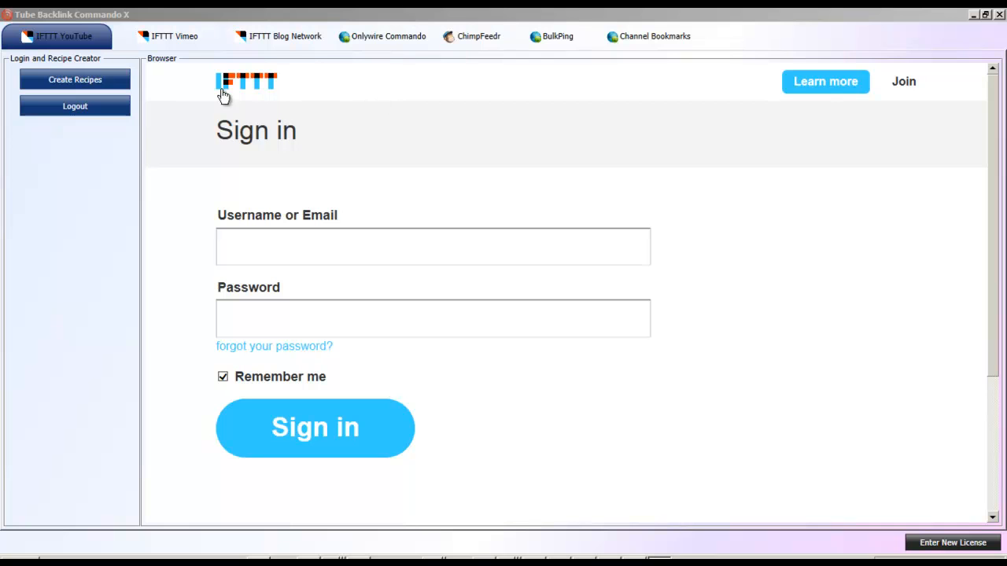
{"action": "mouse_move", "coordinate": [461, 125]}
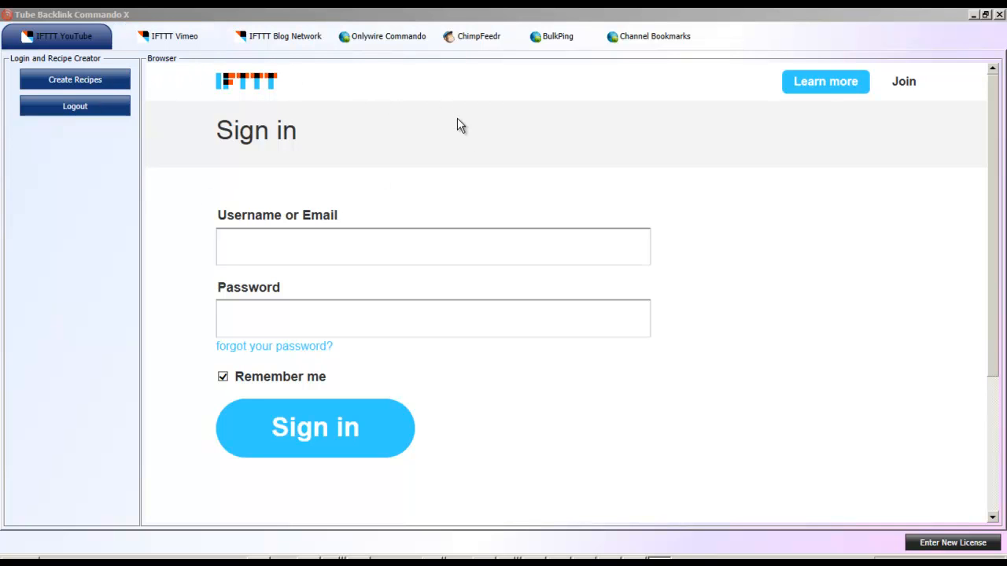
{"action": "mouse_move", "coordinate": [124, 28]}
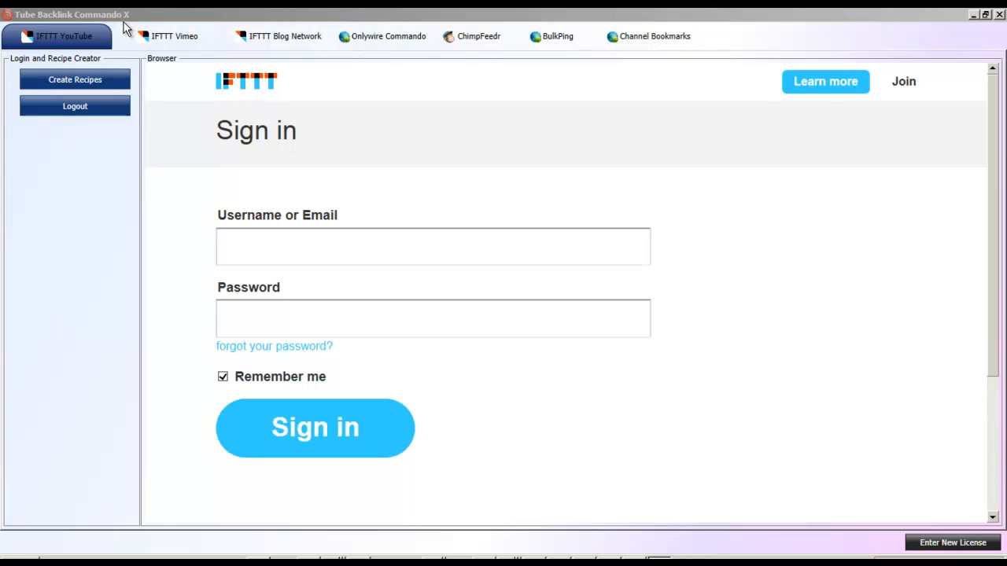
{"action": "mouse_move", "coordinate": [547, 182]}
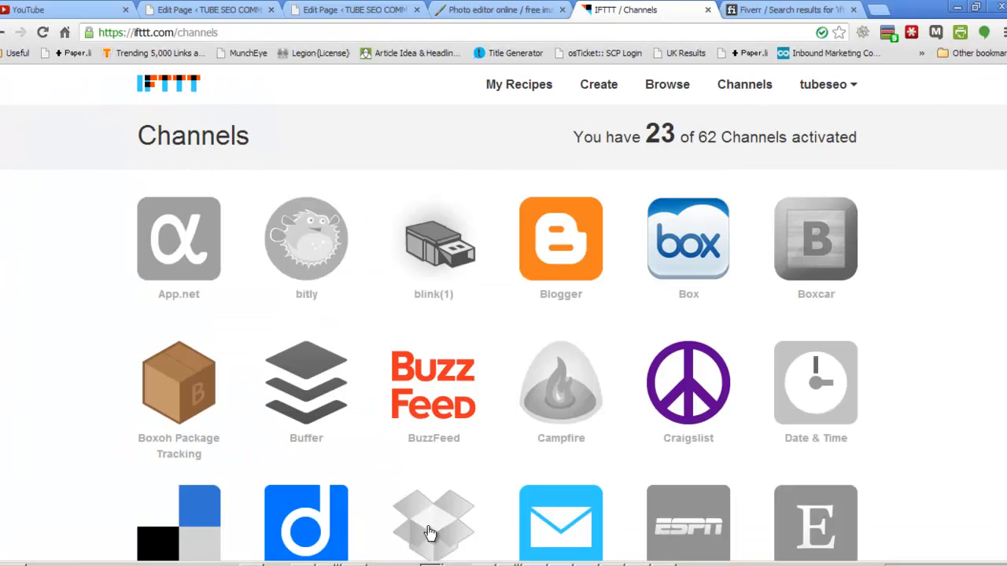
{"action": "mouse_move", "coordinate": [997, 126]}
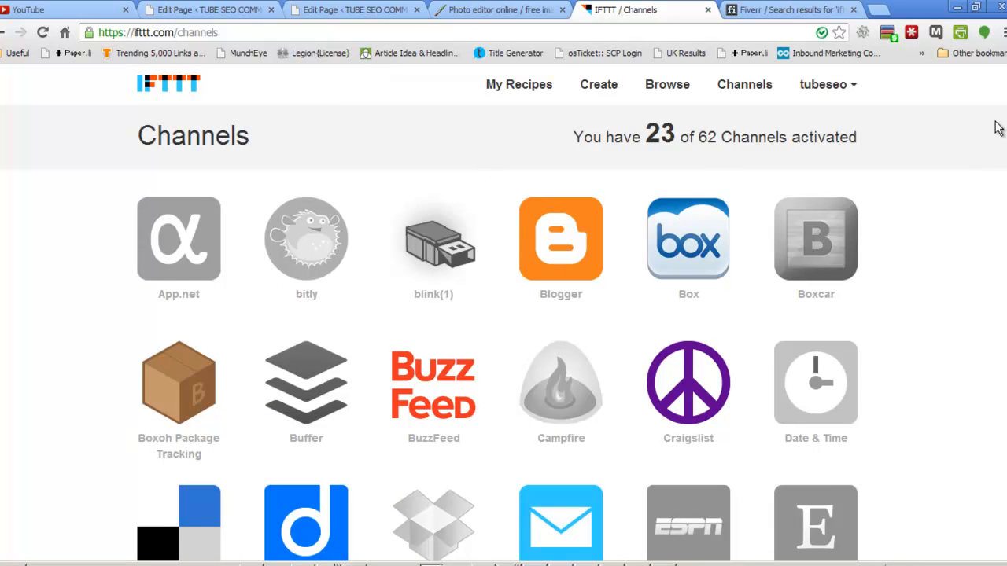
{"action": "mouse_move", "coordinate": [161, 97]}
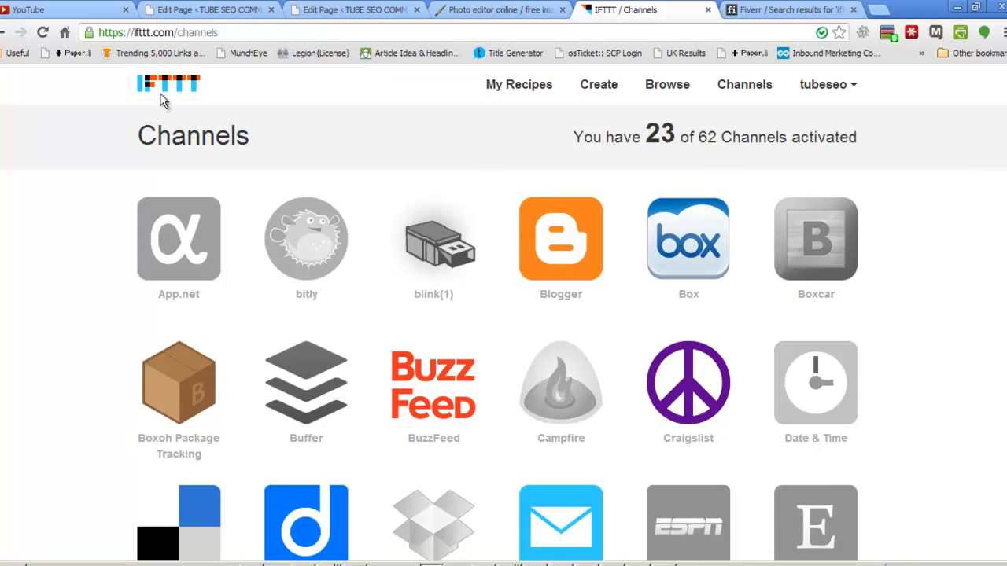
{"action": "mouse_move", "coordinate": [752, 95]}
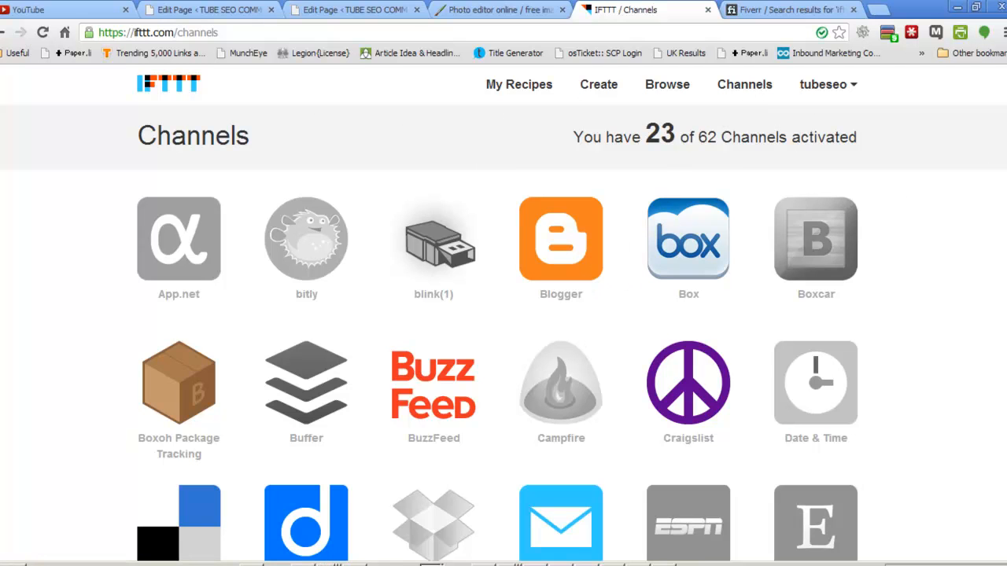
Review the Fiverr search results for 'ifttt', listing IFTTT account setup and Hootsuite gigs at $5.
{"action": "scroll", "scroll_direction": "down", "scroll_amount": 3}
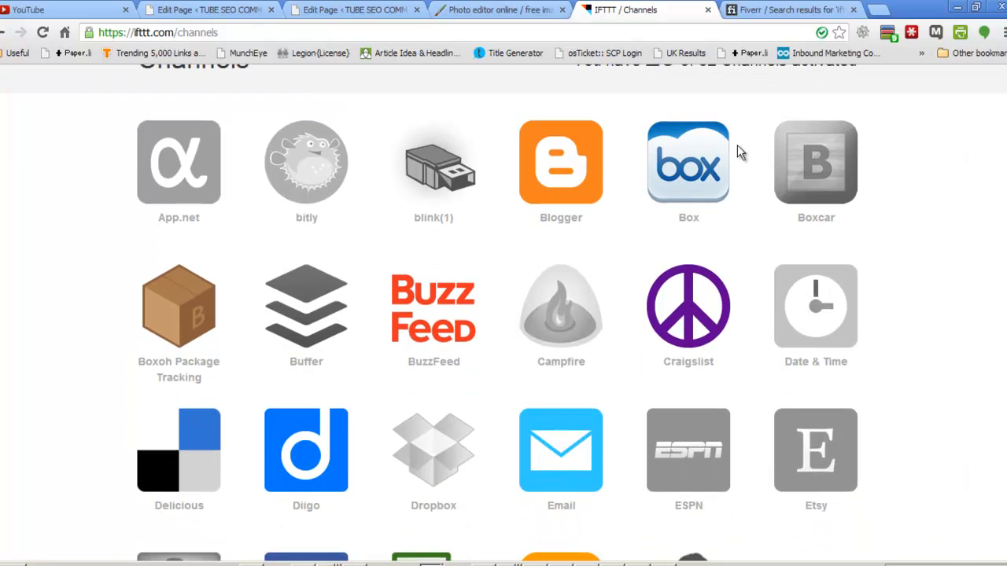
{"action": "mouse_move", "coordinate": [607, 255]}
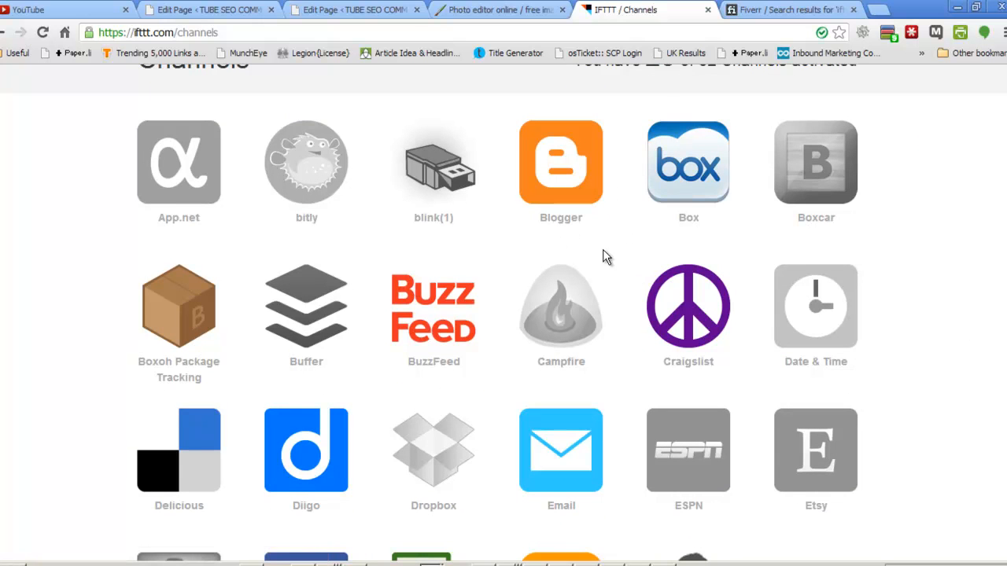
{"action": "scroll", "scroll_direction": "down", "scroll_amount": 3}
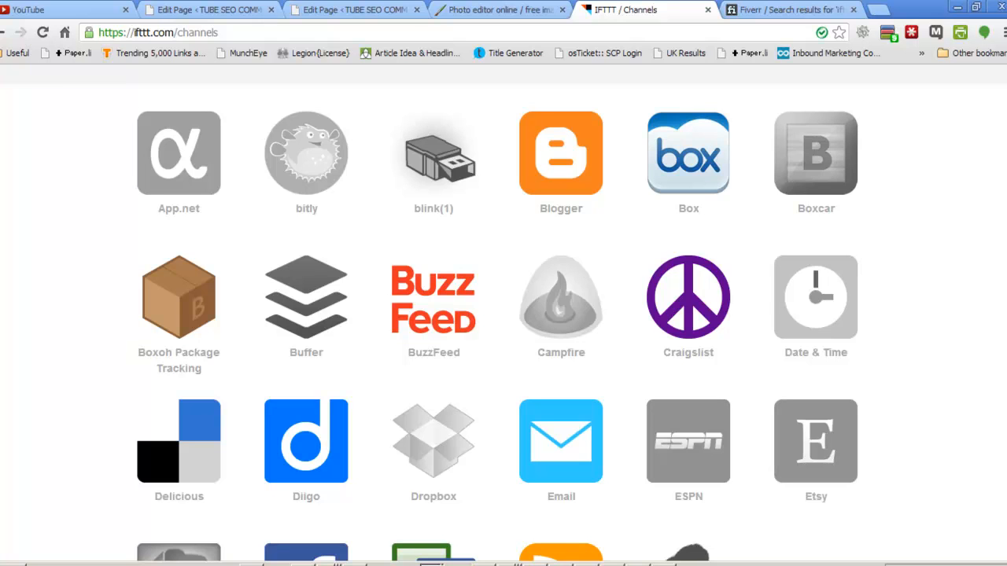
{"action": "mouse_move", "coordinate": [510, 450]}
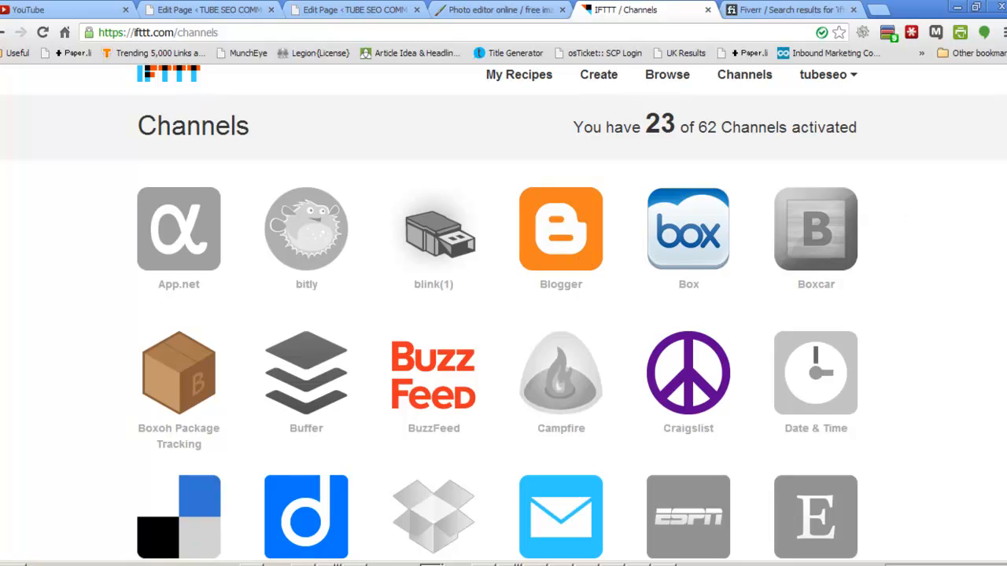
{"action": "scroll", "scroll_direction": "down", "scroll_amount": 3}
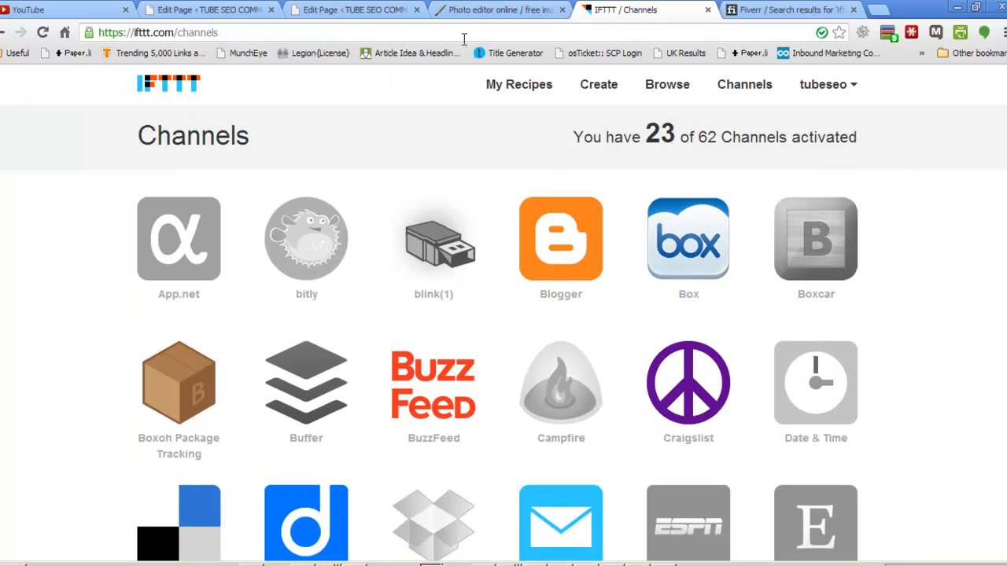
{"action": "left_click", "coordinate": [795, 9]}
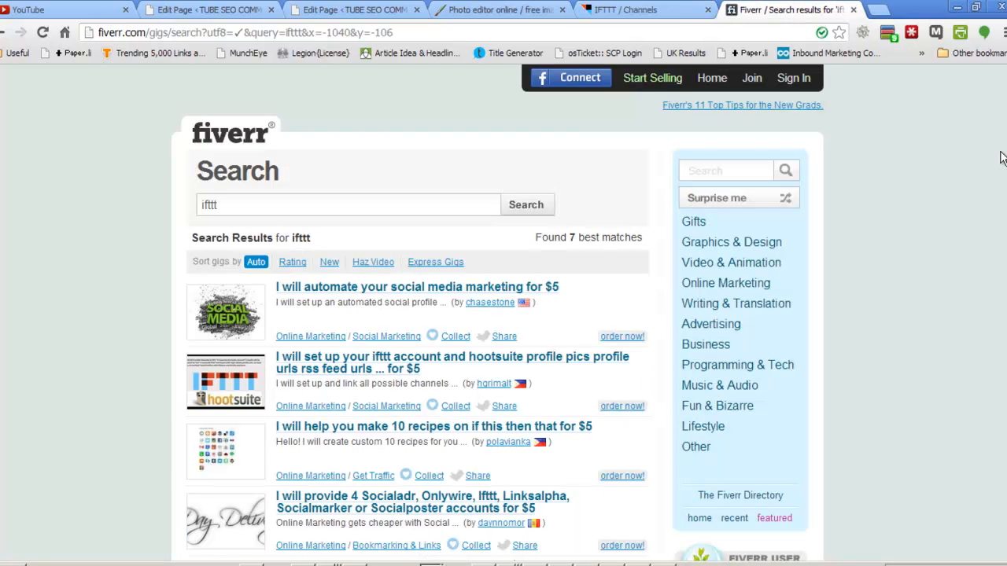
{"action": "scroll", "scroll_direction": "down", "scroll_amount": 3}
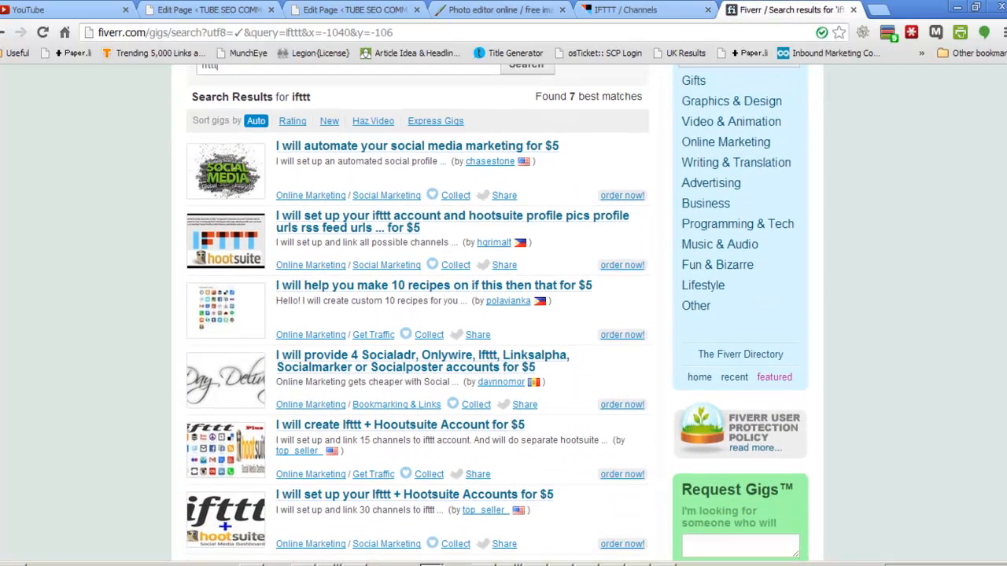
{"action": "scroll", "scroll_direction": "down", "scroll_amount": 3}
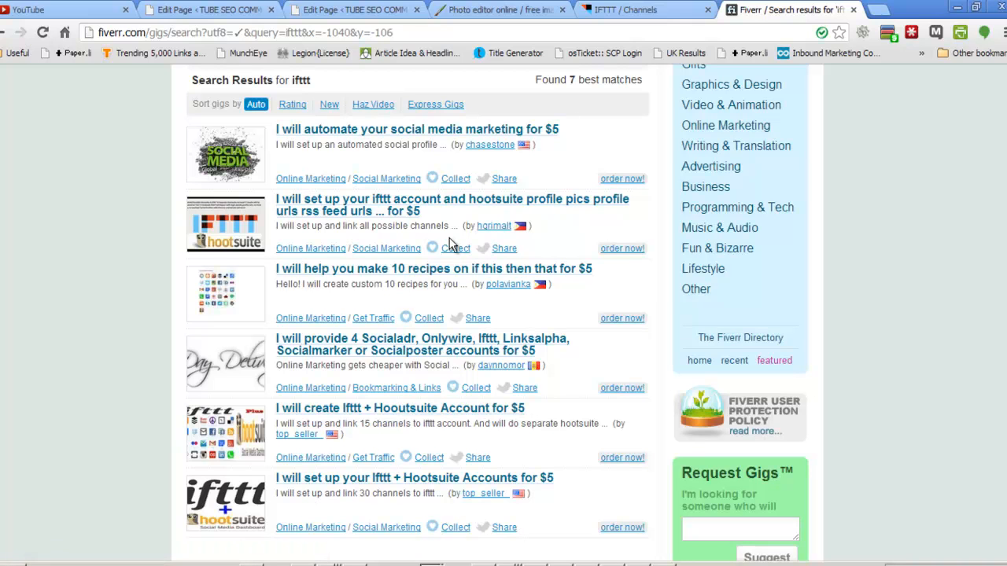
{"action": "mouse_move", "coordinate": [469, 364]}
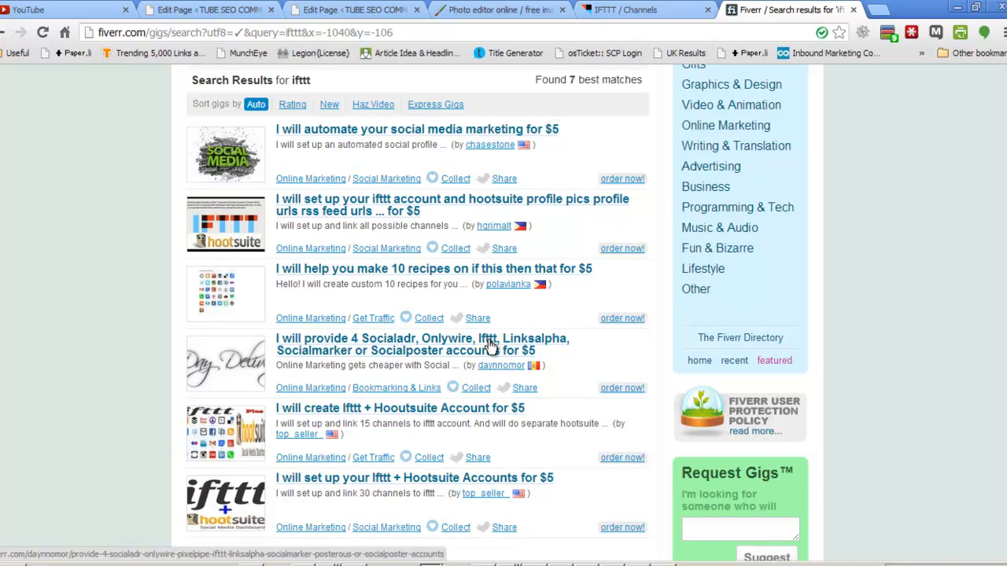
{"action": "mouse_move", "coordinate": [431, 356]}
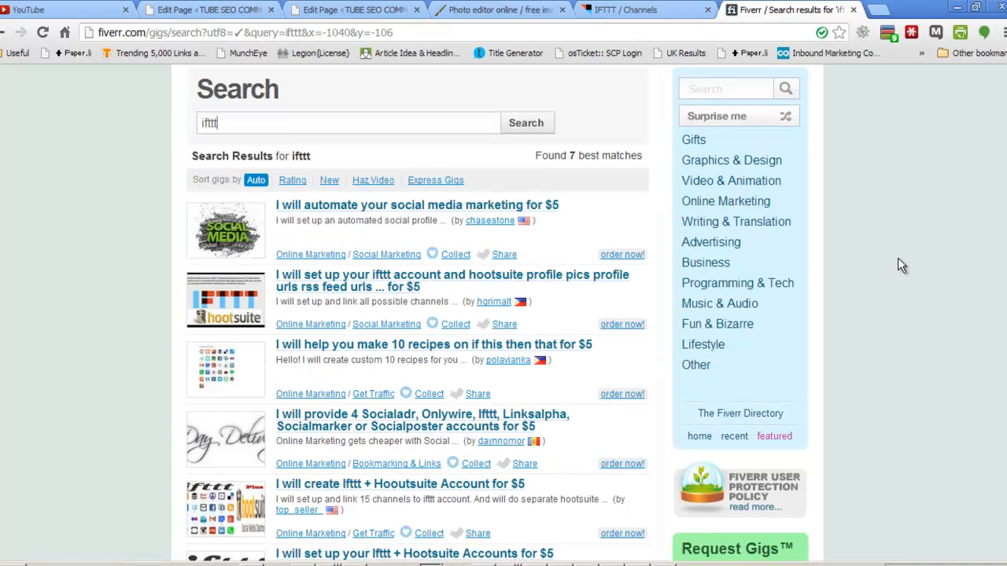
Return to the IFTTT Channels grid showing 23 of 62 channels activated, including Blogger, Box and Buffer.
{"action": "left_click", "coordinate": [637, 10]}
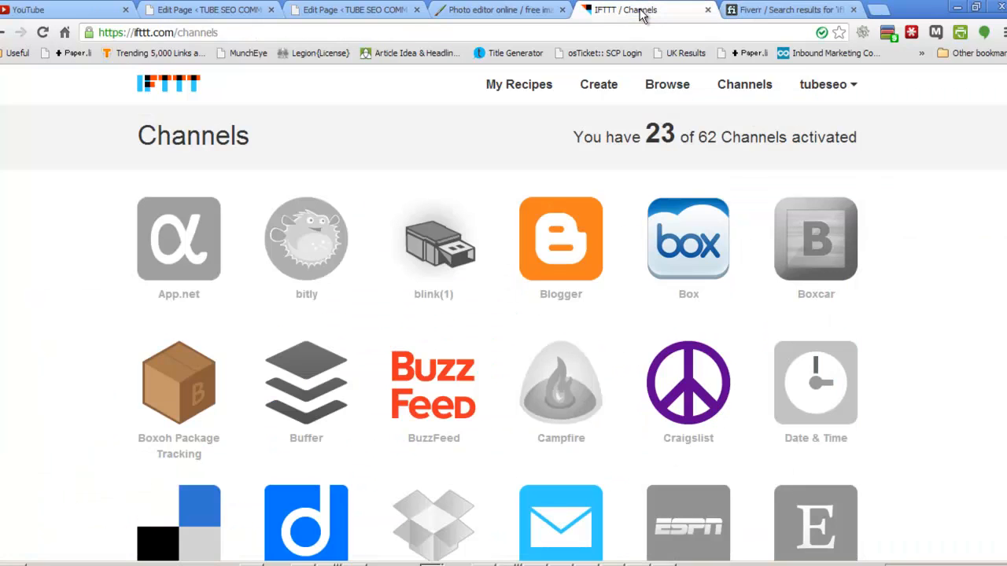
{"action": "scroll", "scroll_direction": "down", "scroll_amount": 3}
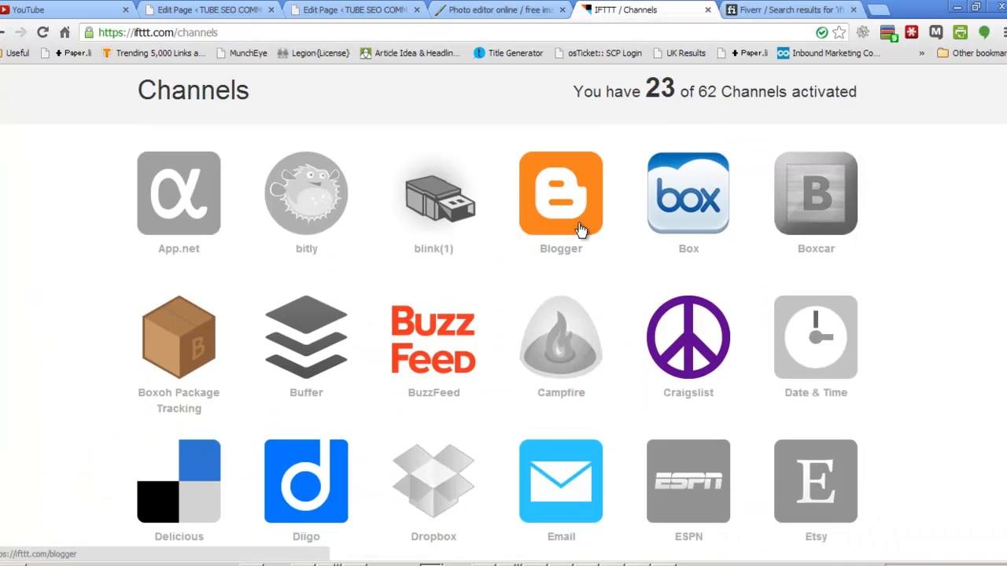
{"action": "mouse_move", "coordinate": [553, 214]}
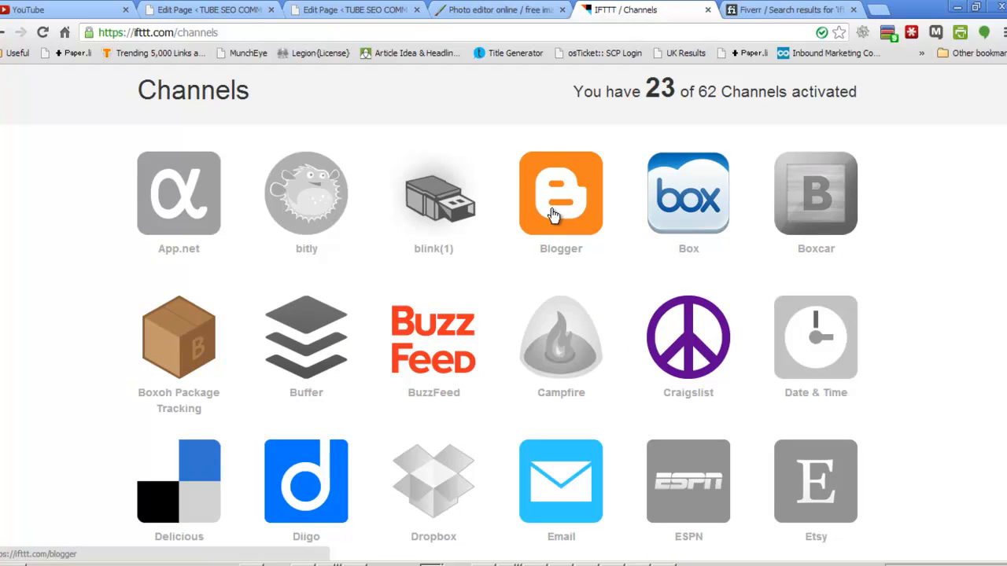
{"action": "mouse_move", "coordinate": [572, 294]}
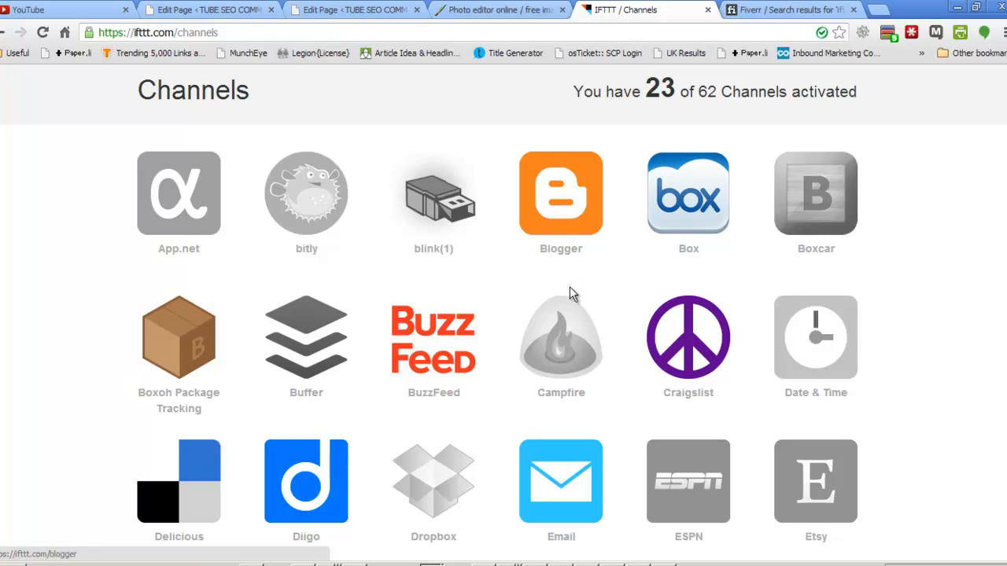
{"action": "mouse_move", "coordinate": [459, 219]}
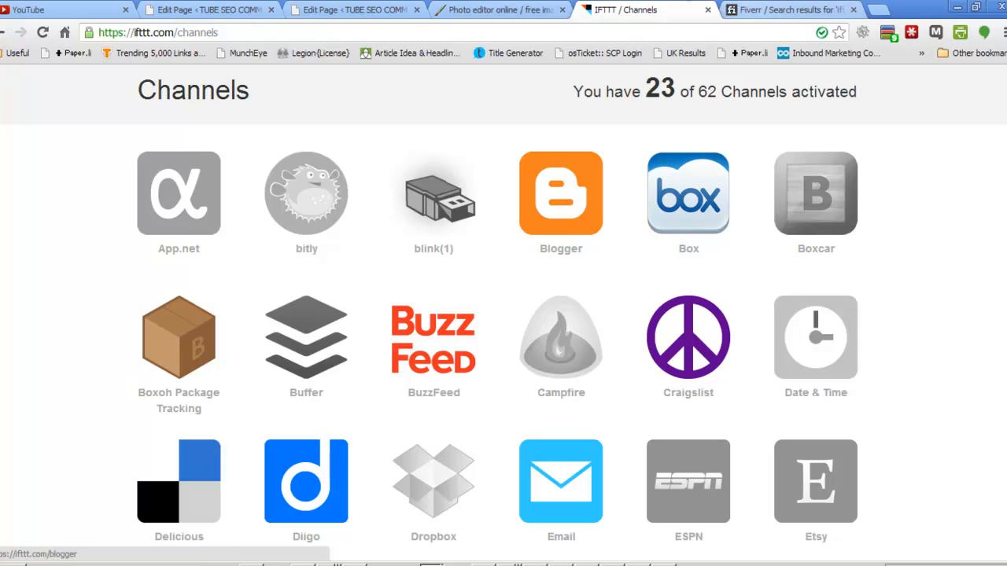
{"action": "mouse_move", "coordinate": [306, 206]}
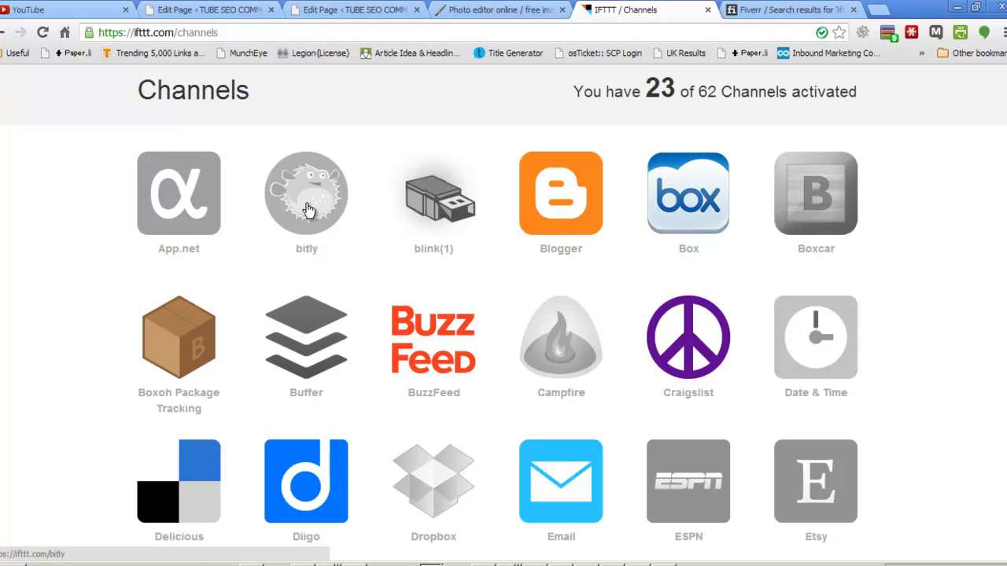
{"action": "mouse_move", "coordinate": [290, 211]}
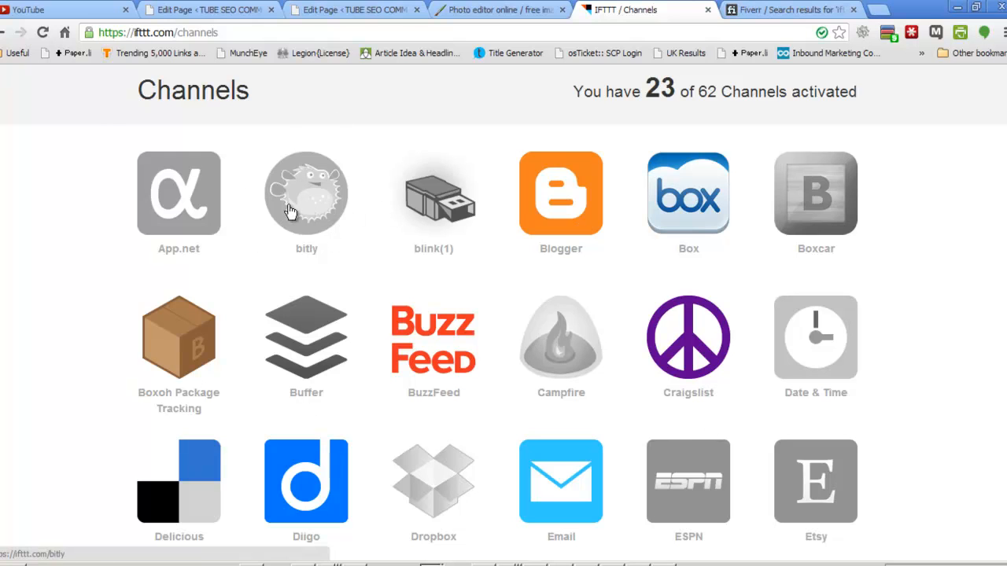
Start activating the bitly channel, allow IFTTT access on bitly, and land back on the bitly Channel page.
{"action": "left_click", "coordinate": [297, 206]}
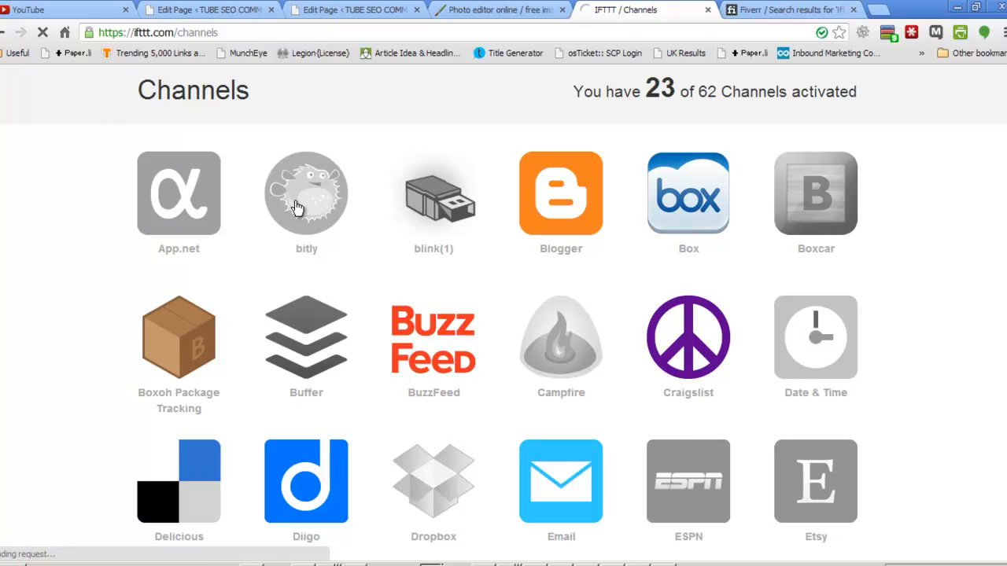
{"action": "left_click", "coordinate": [305, 192]}
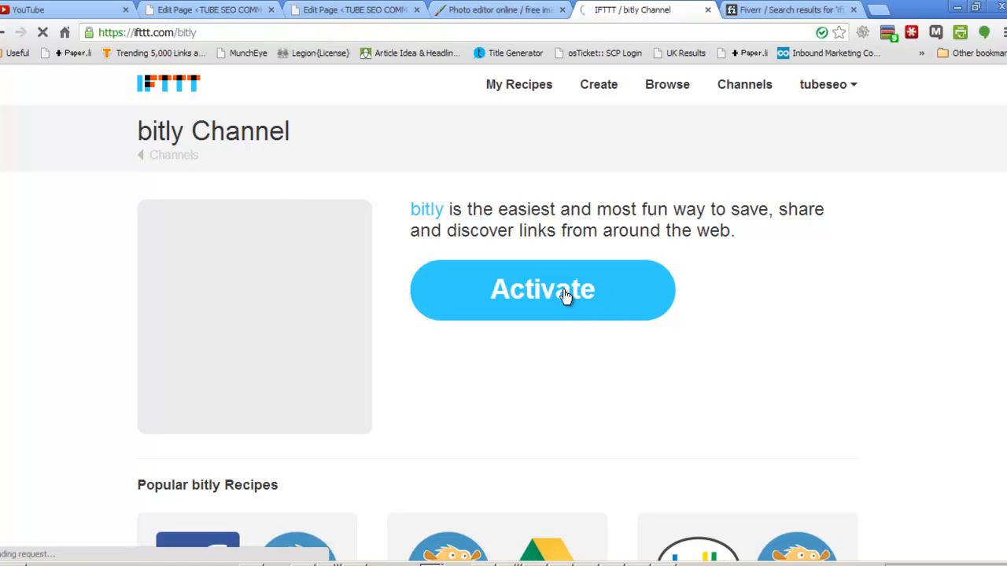
{"action": "left_click", "coordinate": [541, 290]}
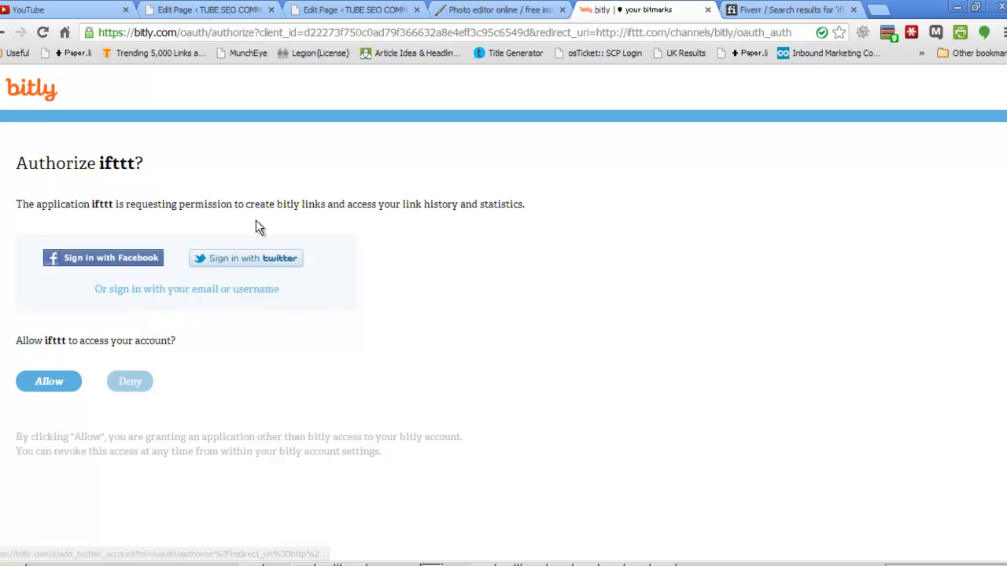
{"action": "mouse_move", "coordinate": [154, 261]}
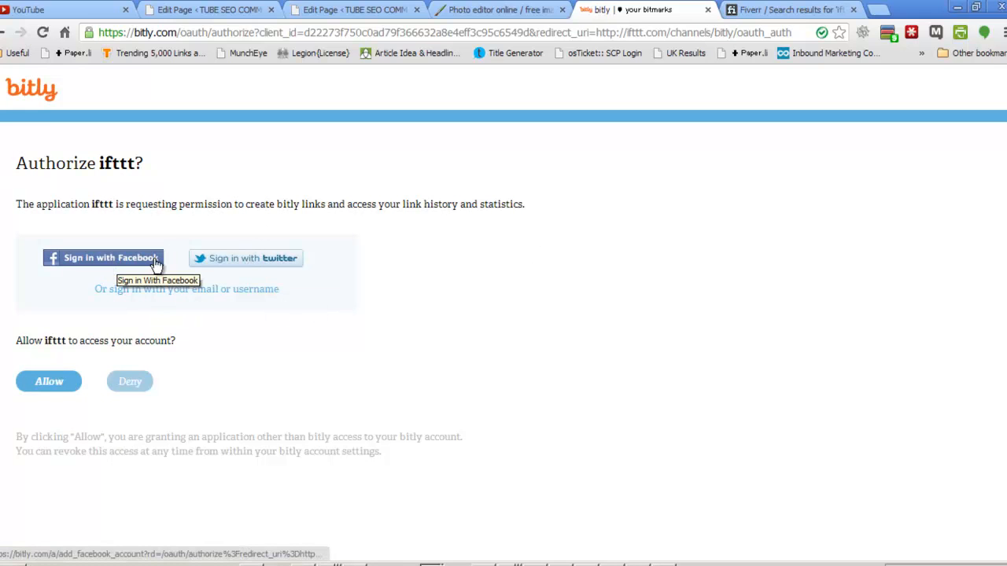
{"action": "mouse_move", "coordinate": [122, 289]}
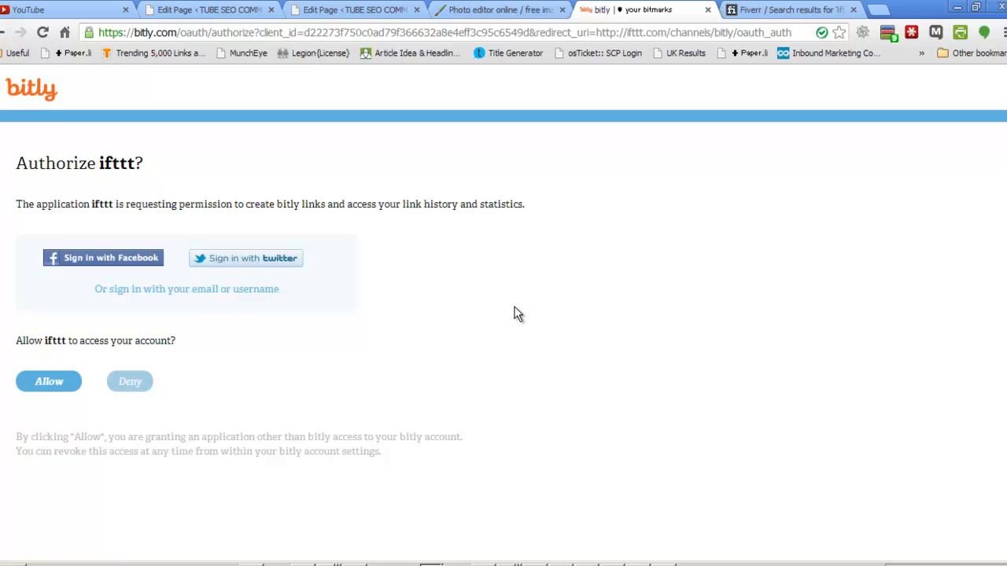
{"action": "mouse_move", "coordinate": [513, 347]}
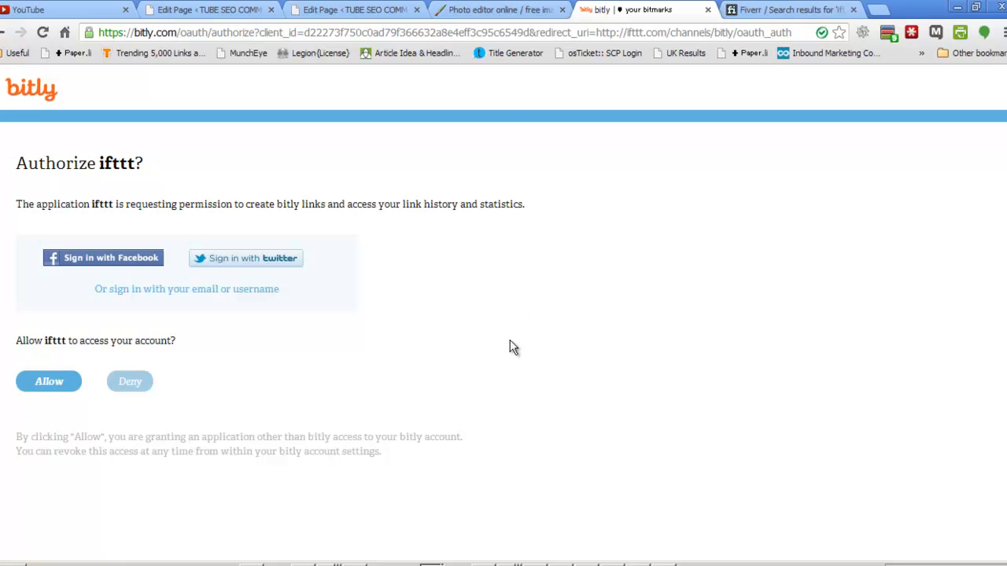
{"action": "left_click", "coordinate": [49, 380]}
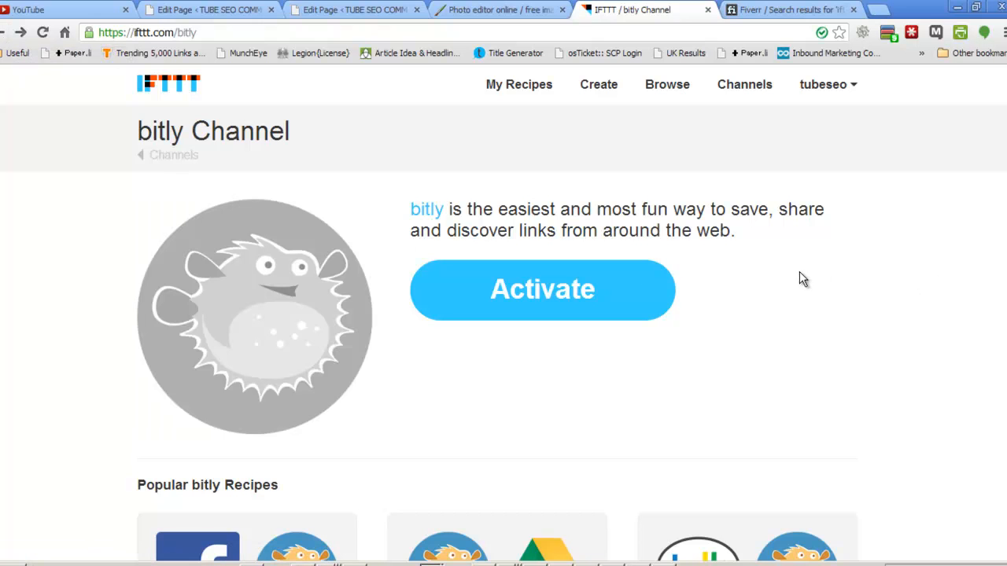
{"action": "left_click", "coordinate": [825, 85]}
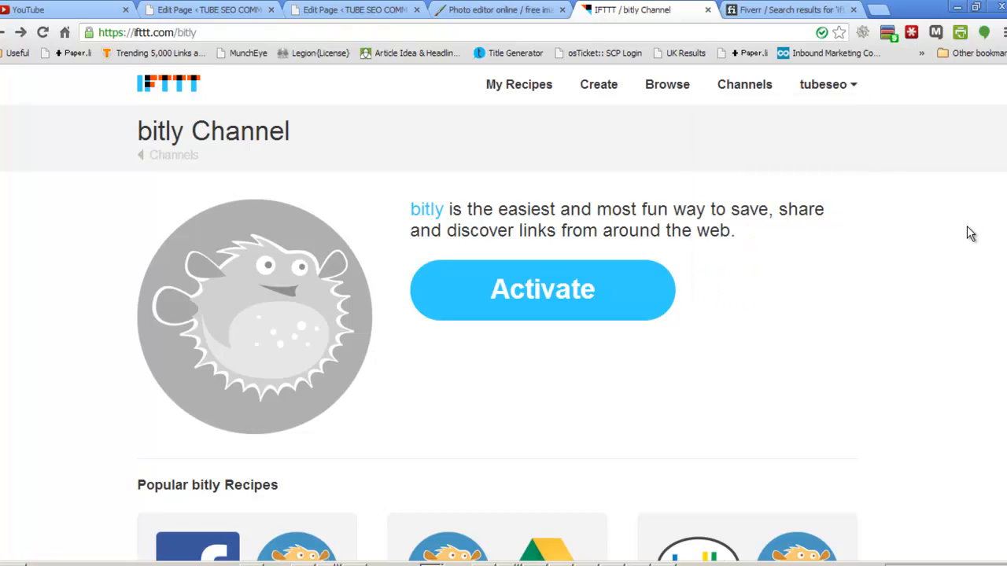
{"action": "mouse_move", "coordinate": [824, 104]}
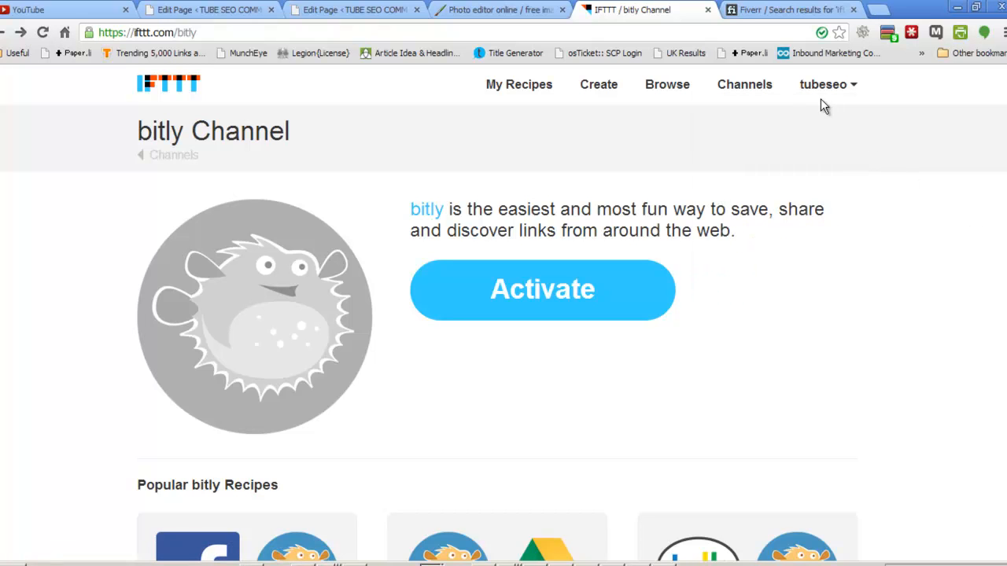
{"action": "mouse_move", "coordinate": [846, 119]}
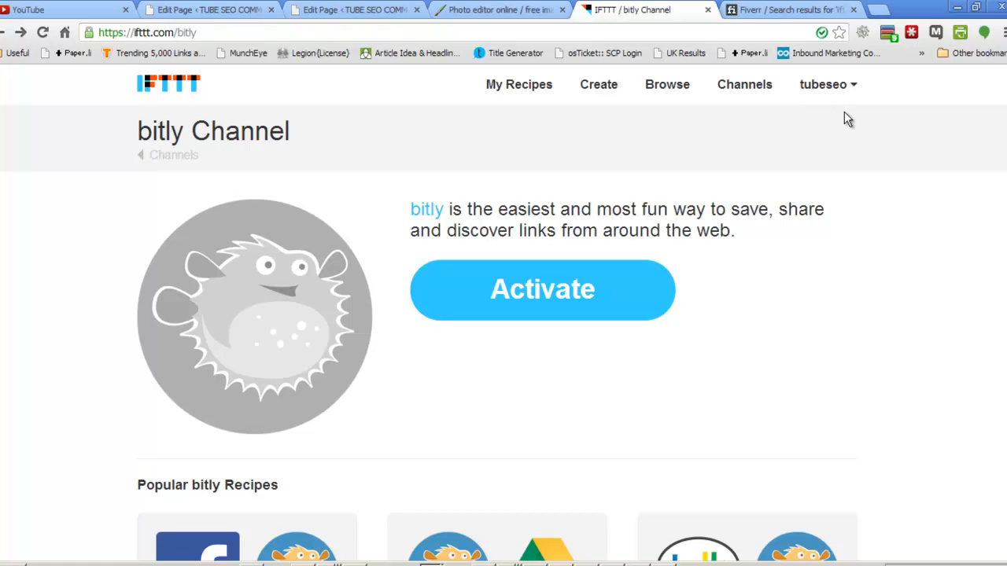
Look through the Fiverr 'ifttt' gig results again for IFTTT account setup offers.
{"action": "left_click", "coordinate": [799, 9]}
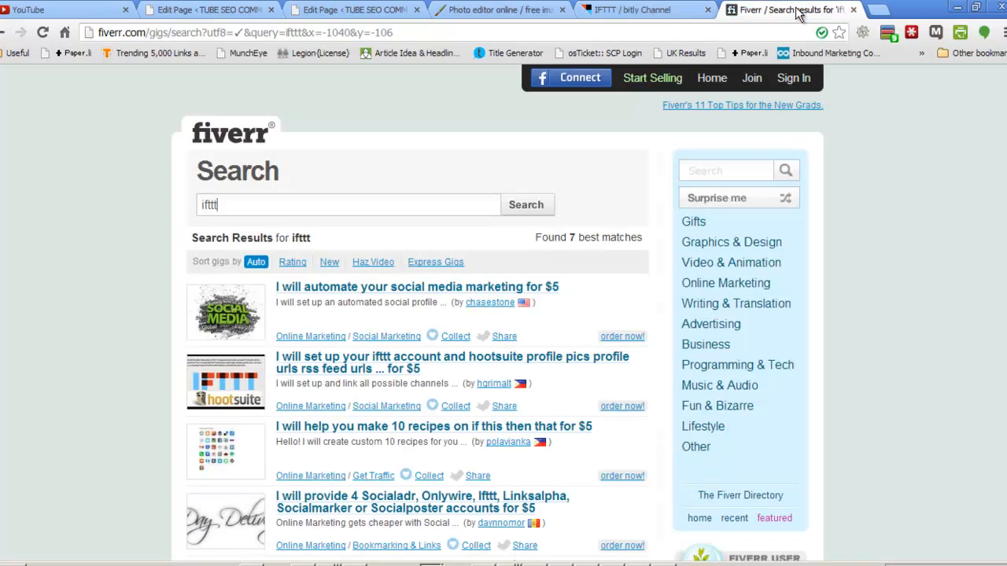
{"action": "scroll", "scroll_direction": "down", "scroll_amount": 3}
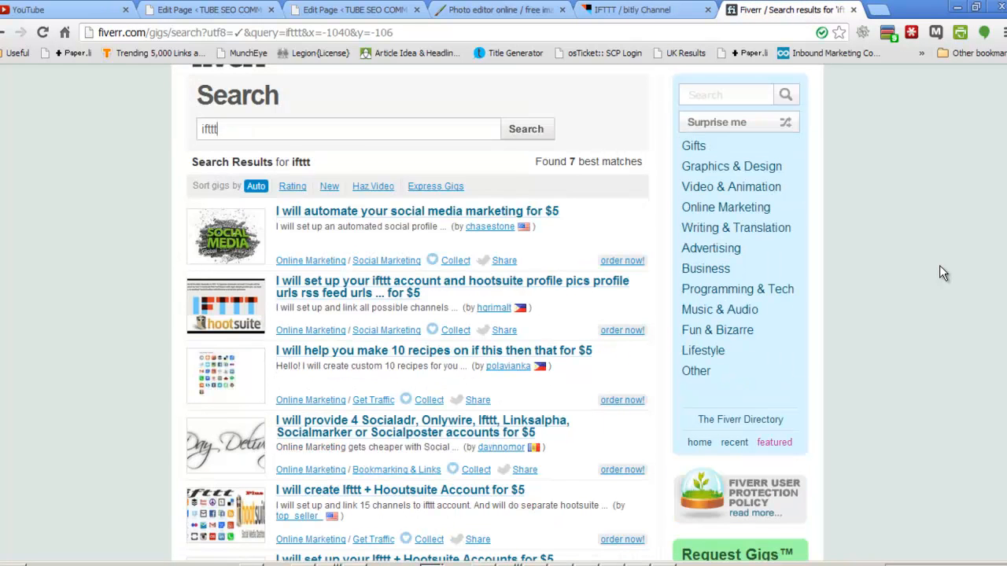
{"action": "scroll", "scroll_direction": "down", "scroll_amount": 3}
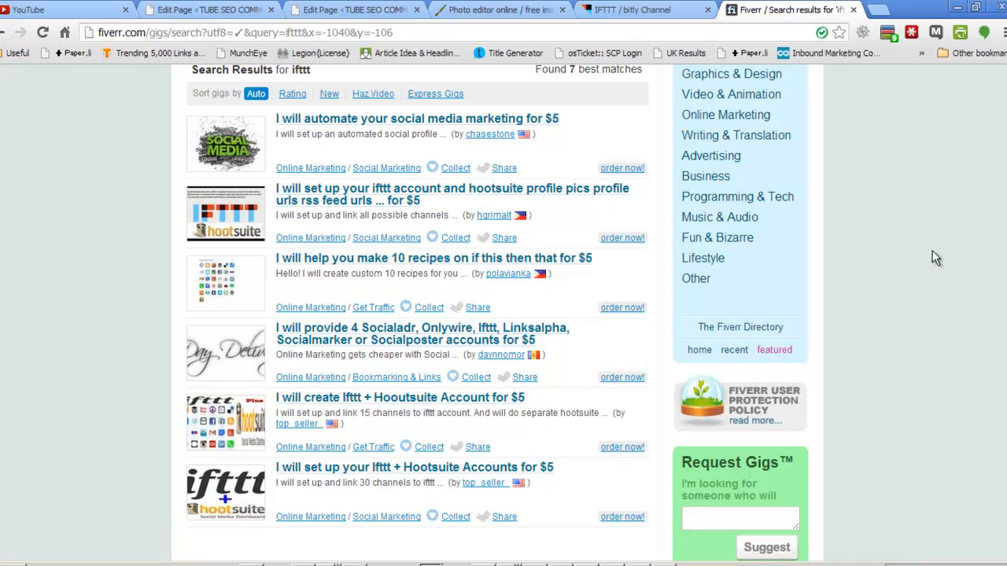
{"action": "mouse_move", "coordinate": [918, 186]}
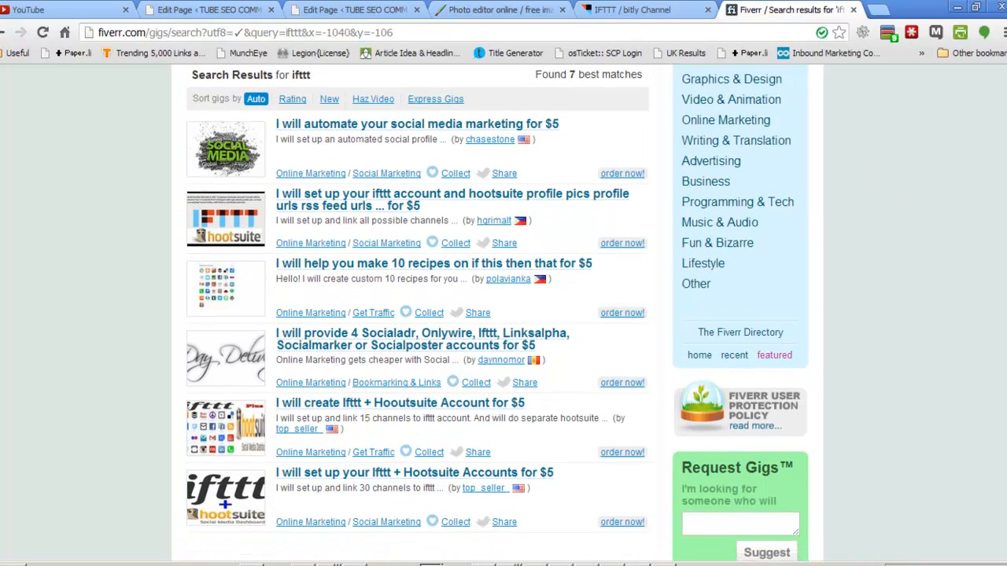
{"action": "scroll", "scroll_direction": "down", "scroll_amount": 3}
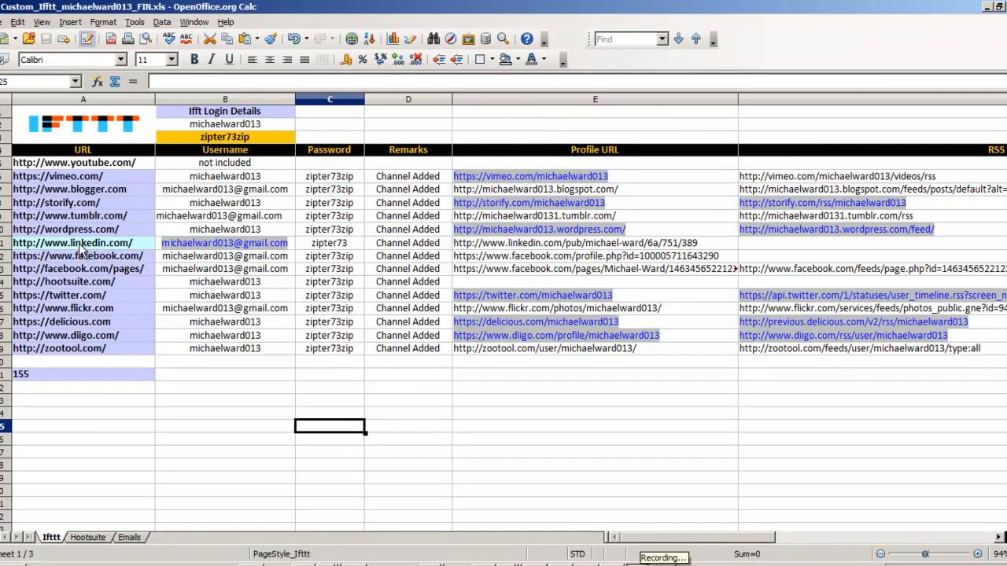
{"action": "mouse_move", "coordinate": [92, 384]}
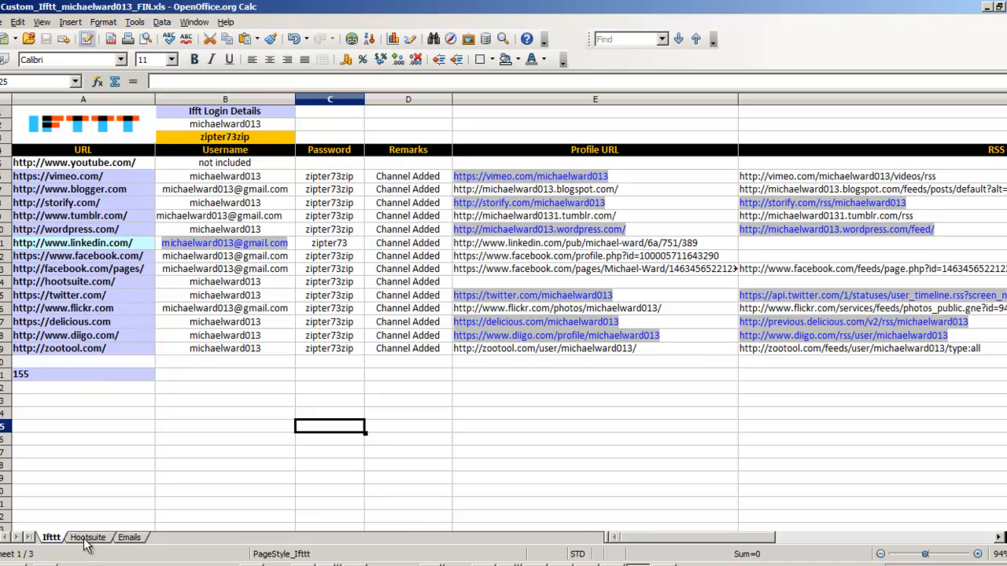
View the Hootsuite sheet's linked networks (facebook.com, linkedin.com, wordpress.com), briefly checking the Ifttt sheet.
{"action": "double_click", "coordinate": [85, 536]}
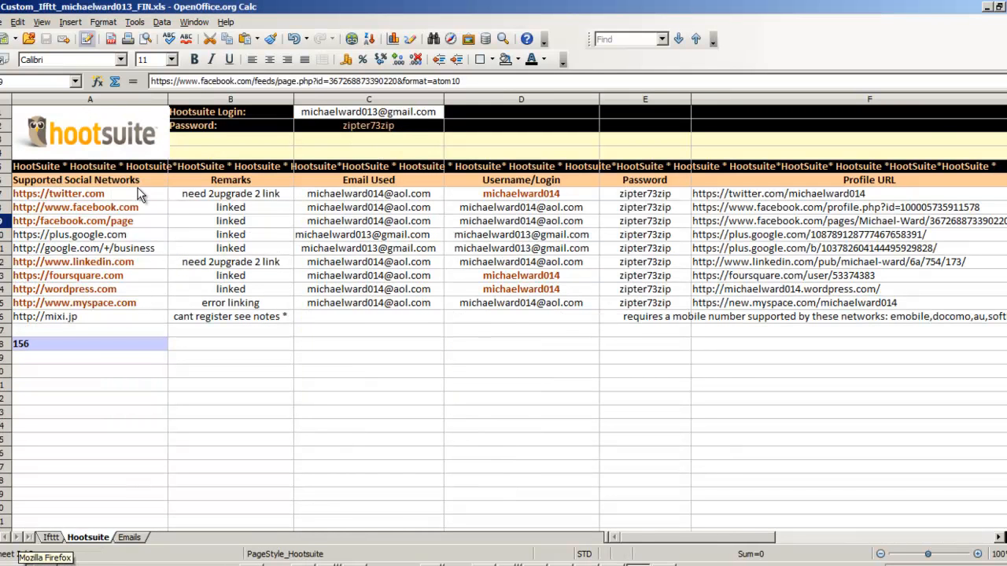
{"action": "mouse_move", "coordinate": [120, 207]}
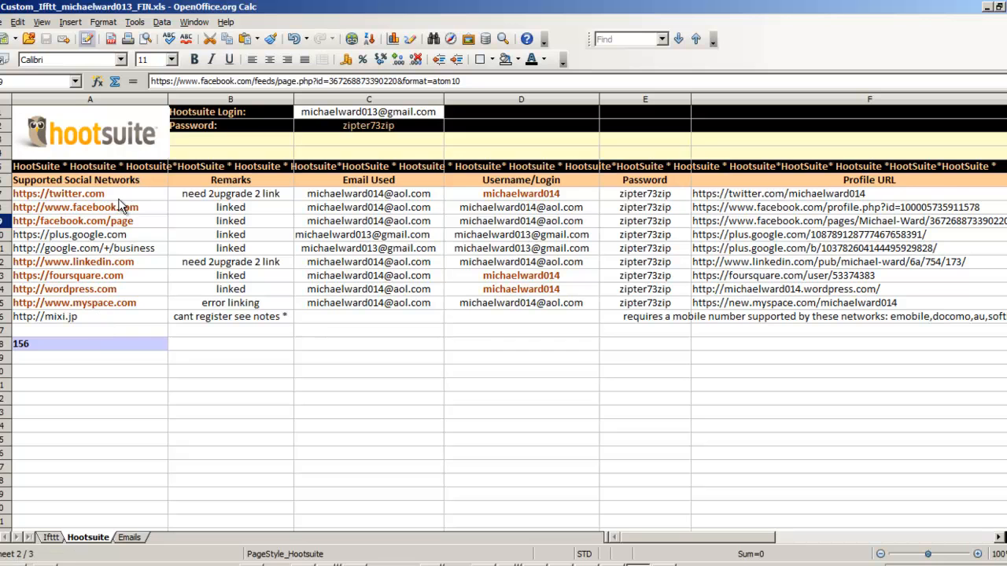
{"action": "mouse_move", "coordinate": [93, 198]}
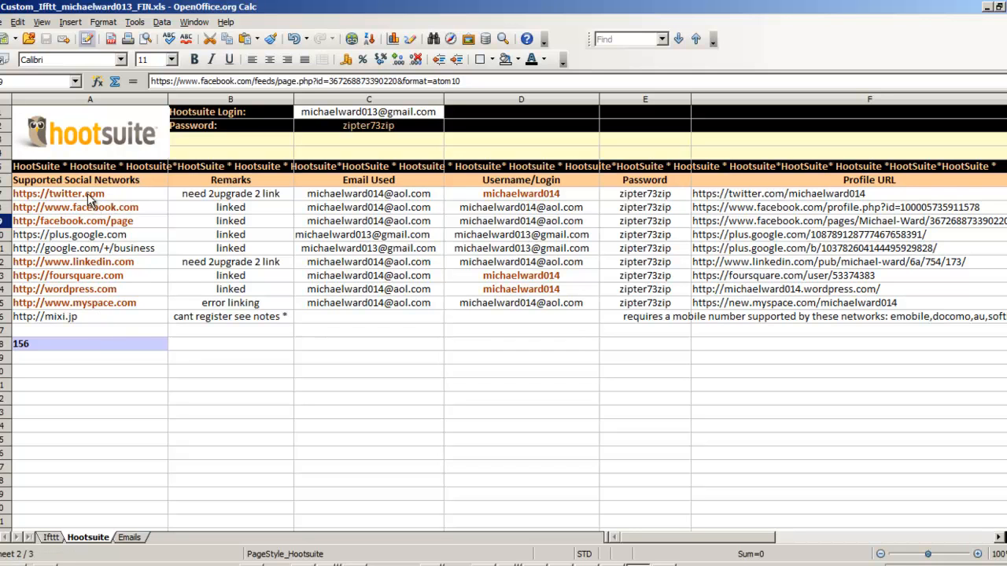
{"action": "left_click", "coordinate": [76, 207]}
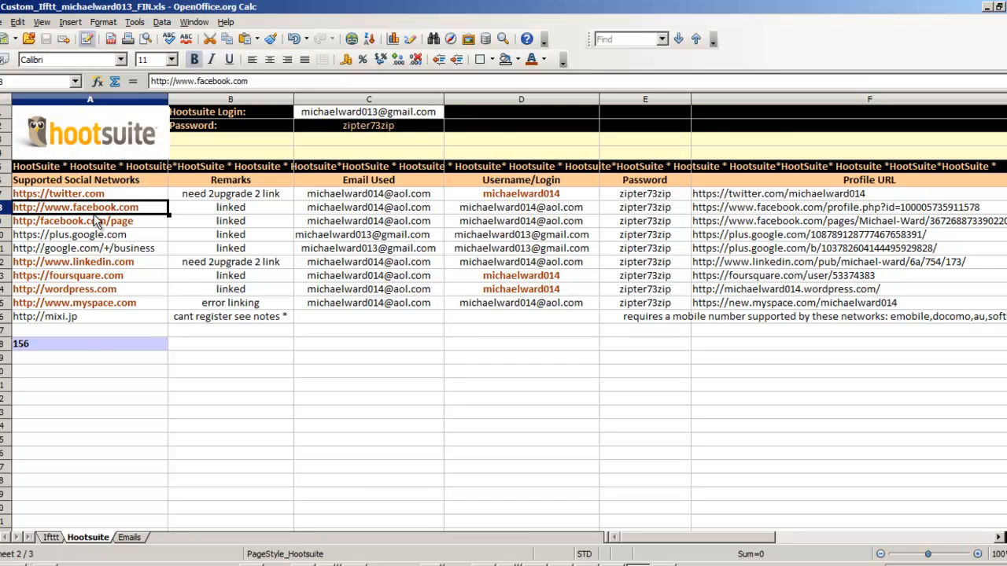
{"action": "left_click", "coordinate": [72, 261]}
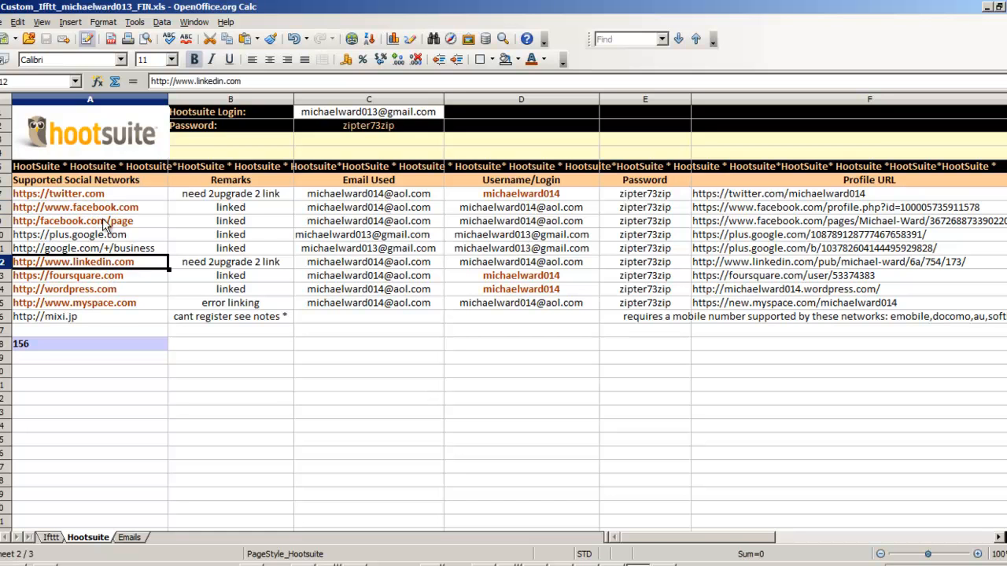
{"action": "left_click", "coordinate": [50, 532]}
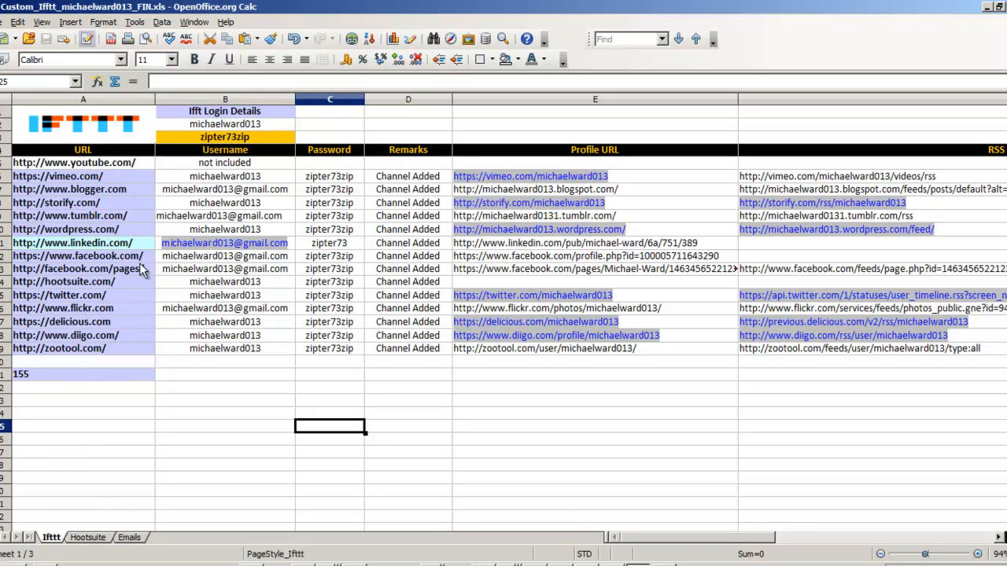
{"action": "mouse_move", "coordinate": [85, 239]}
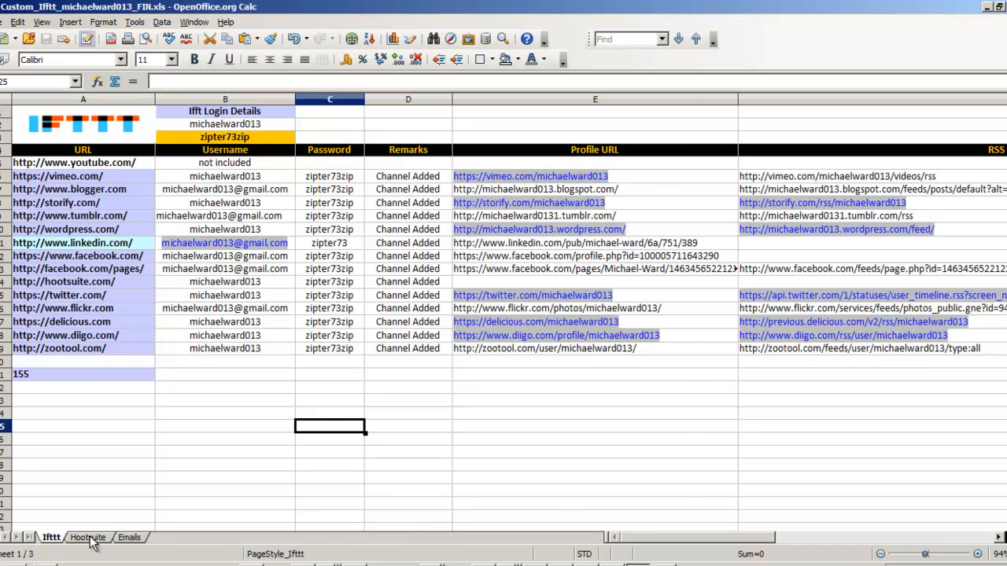
{"action": "left_click", "coordinate": [85, 534]}
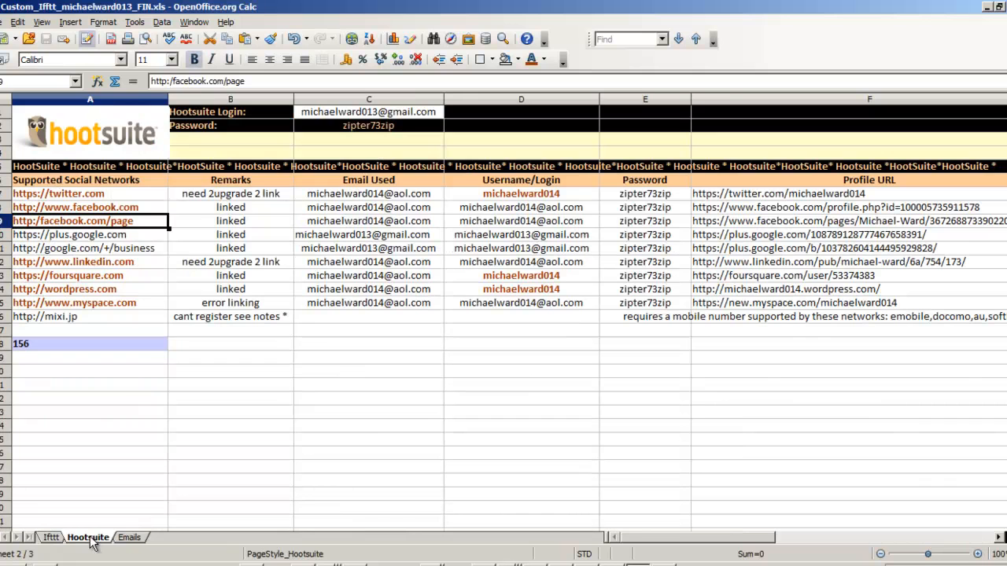
{"action": "left_click", "coordinate": [75, 207]}
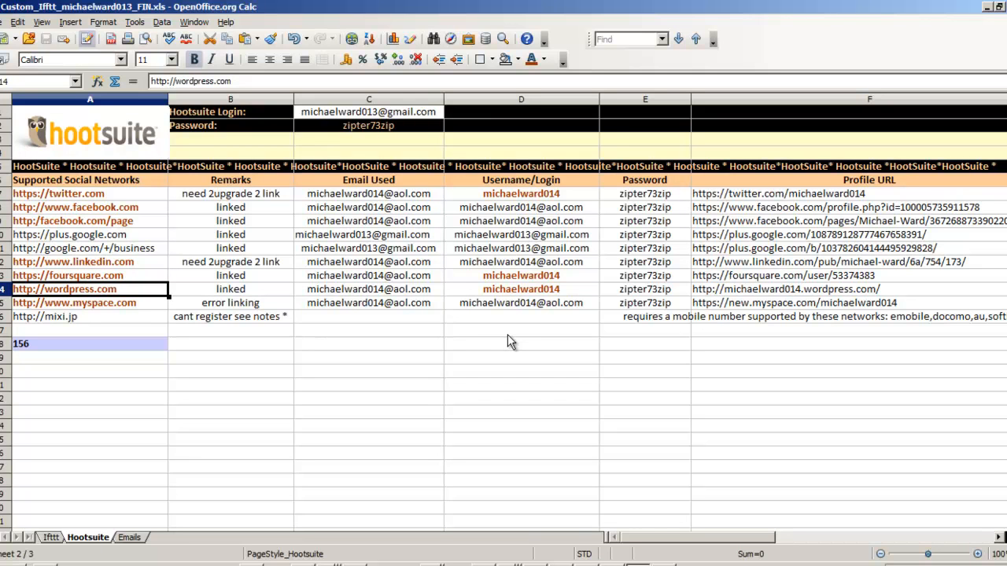
{"action": "mouse_move", "coordinate": [547, 242]}
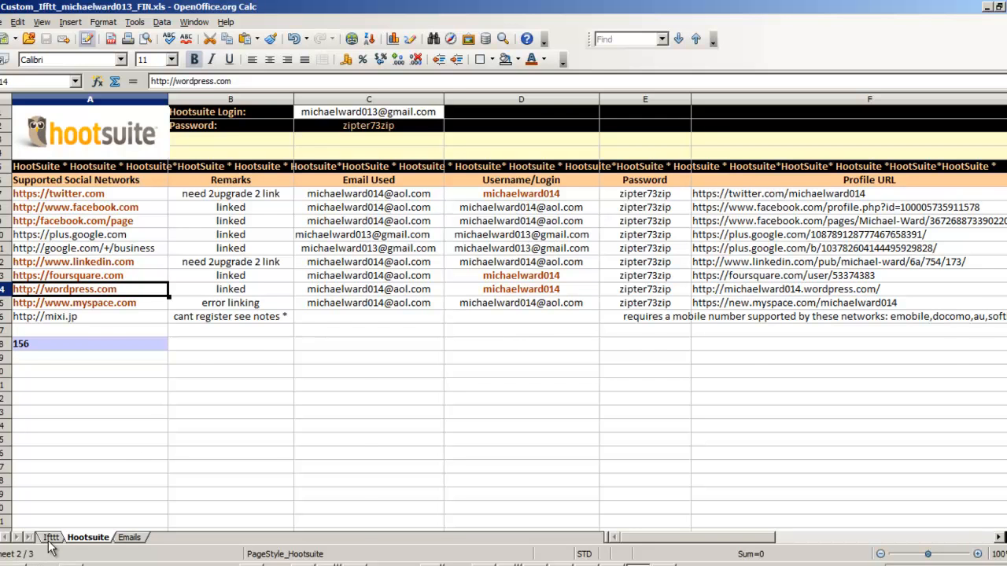
{"action": "left_click", "coordinate": [53, 533]}
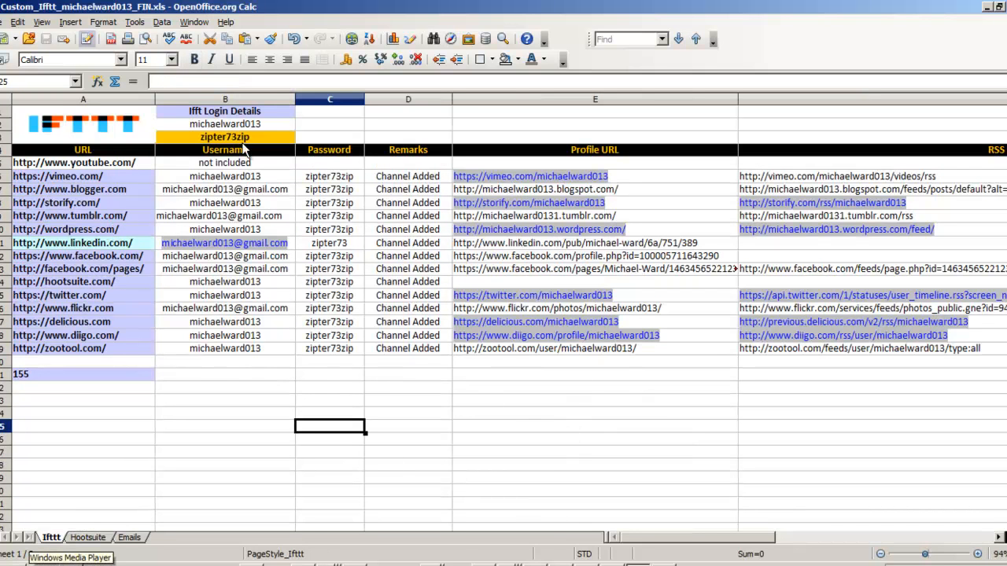
{"action": "mouse_move", "coordinate": [203, 123]}
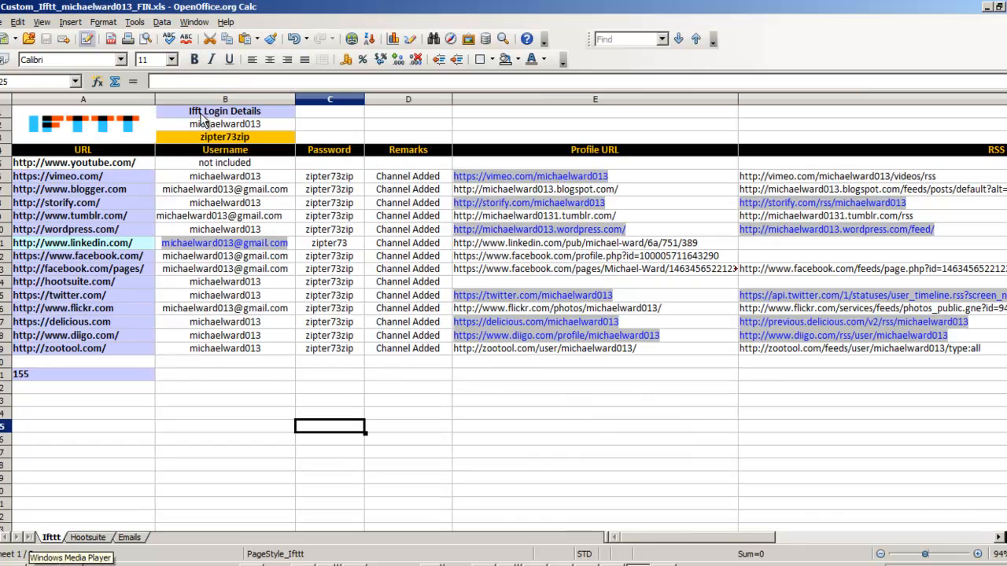
{"action": "left_click", "coordinate": [225, 123]}
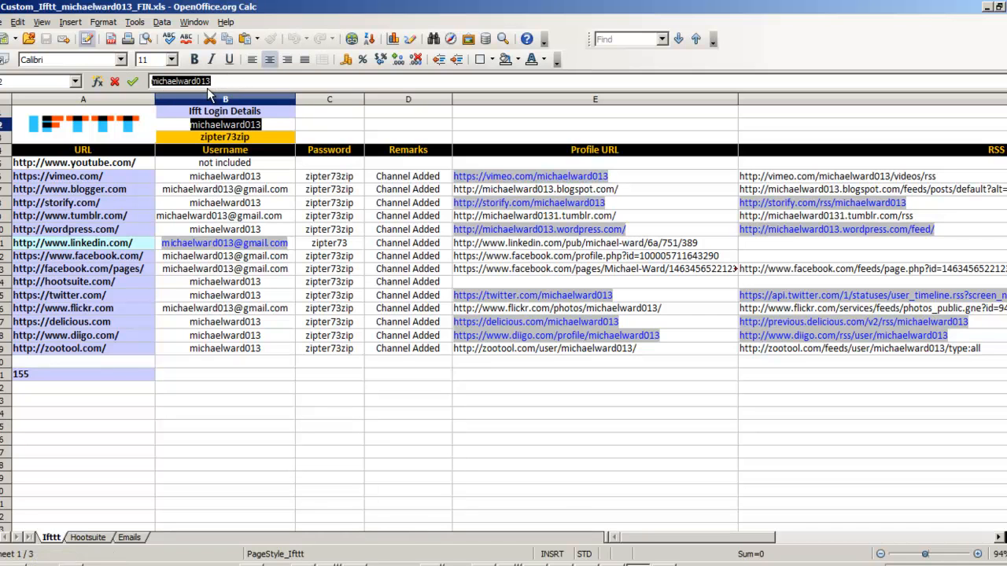
{"action": "mouse_move", "coordinate": [557, 523]}
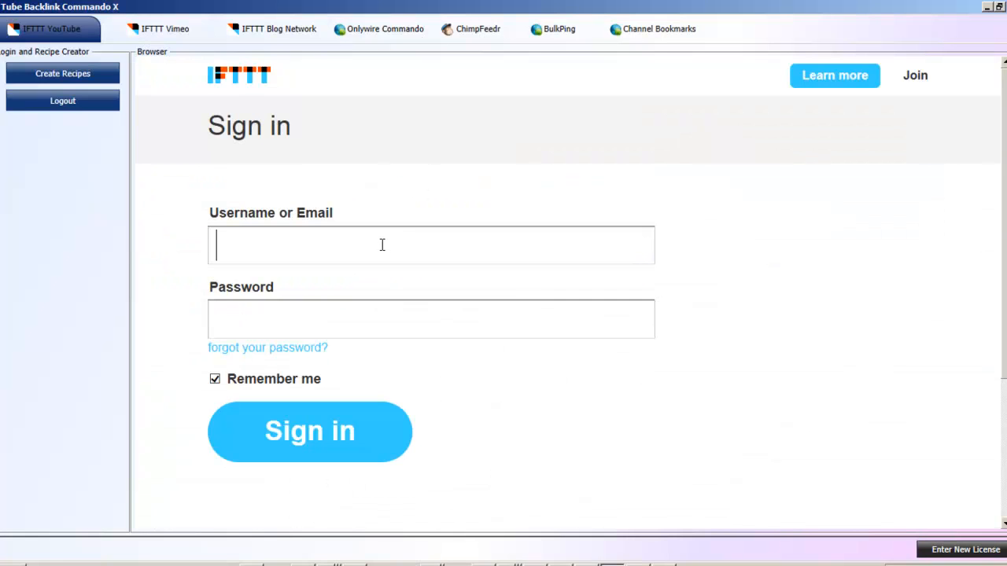
{"action": "type", "text": "michaelward013"}
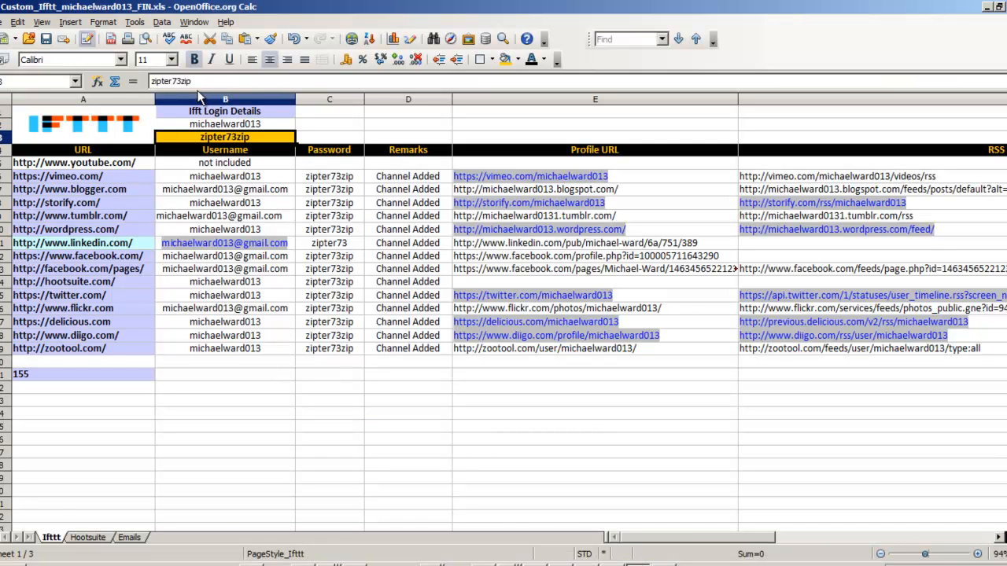
{"action": "double_click", "coordinate": [223, 137]}
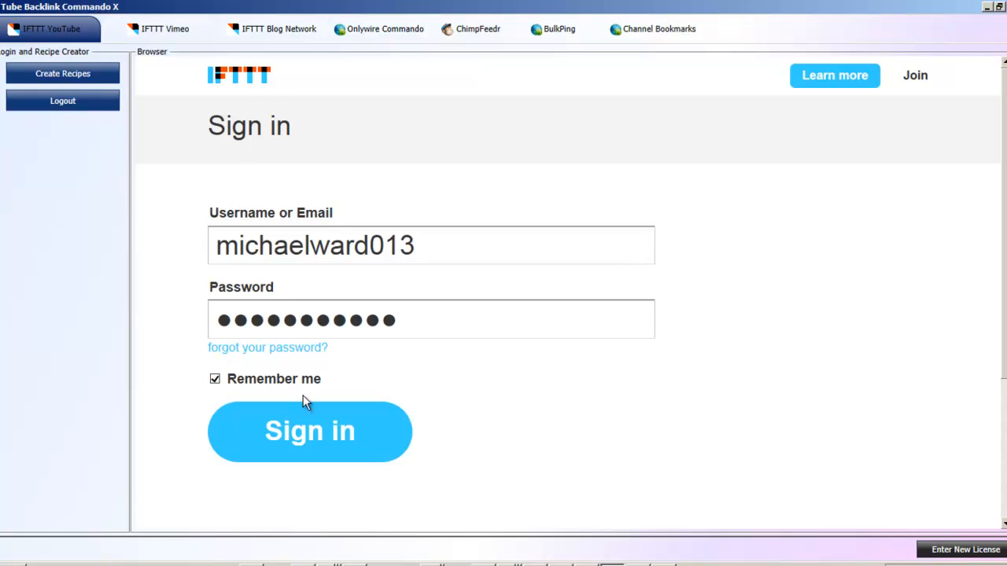
{"action": "mouse_move", "coordinate": [293, 441]}
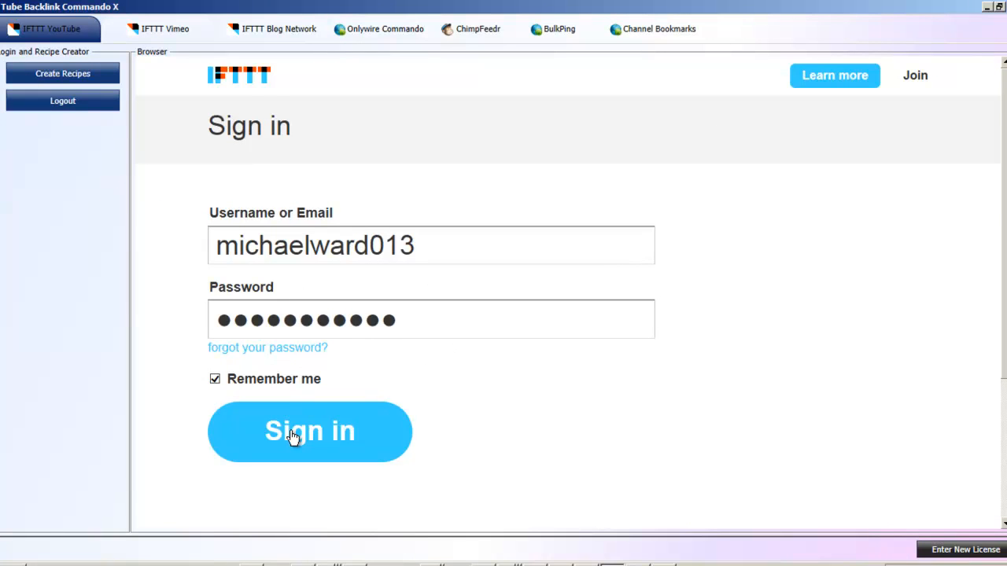
{"action": "left_click", "coordinate": [309, 432]}
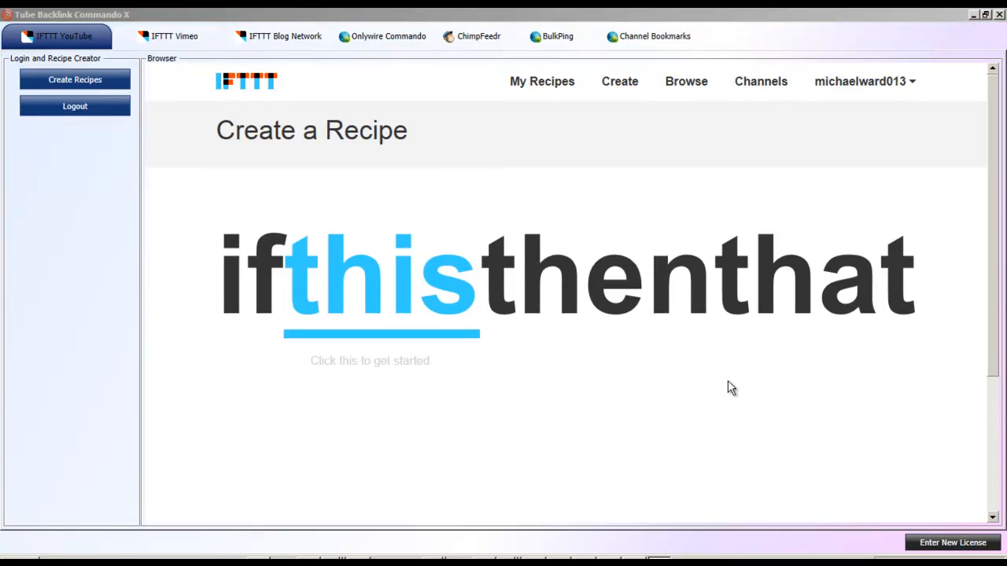
{"action": "mouse_move", "coordinate": [494, 365]}
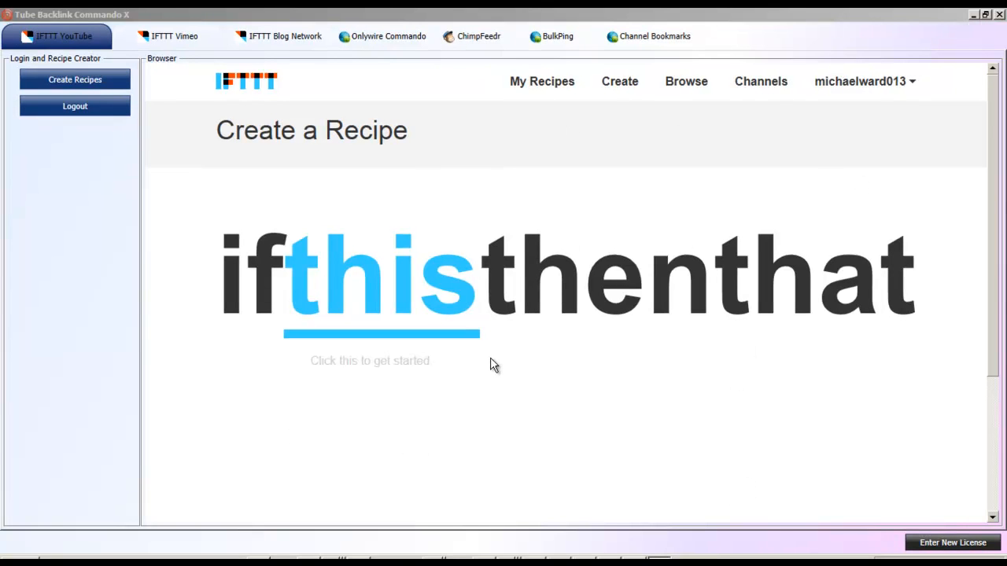
{"action": "mouse_move", "coordinate": [138, 33]}
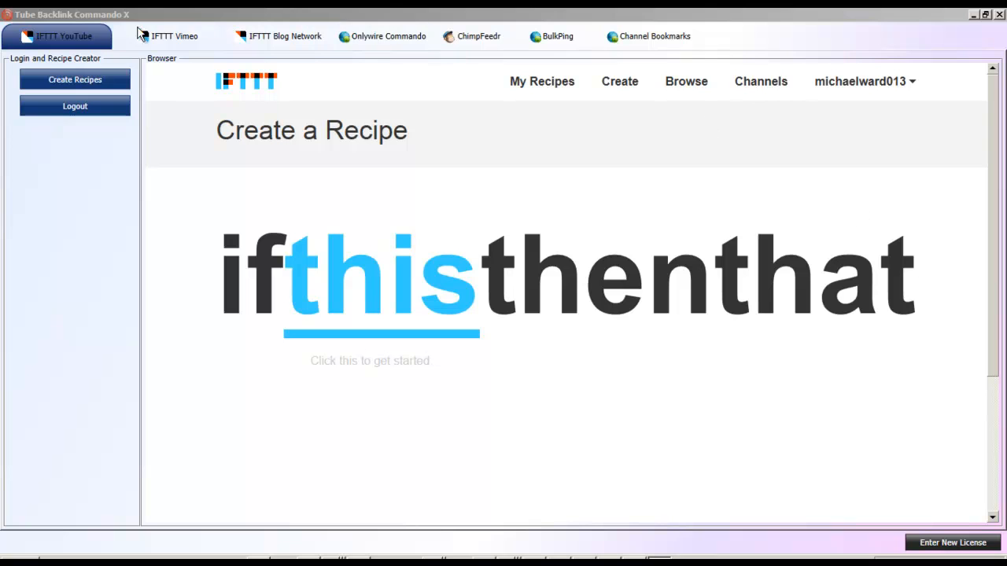
{"action": "mouse_move", "coordinate": [107, 41]}
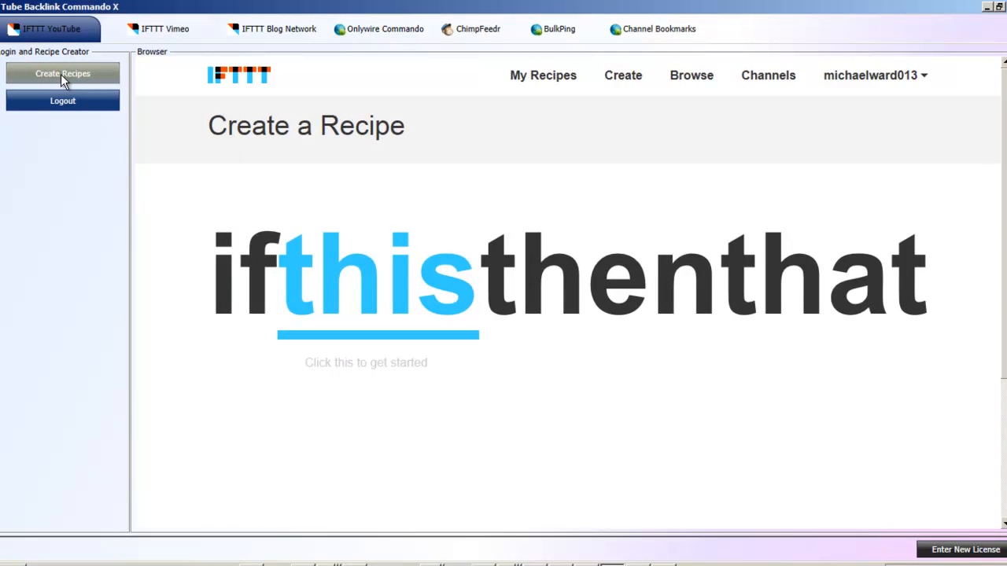
{"action": "mouse_move", "coordinate": [129, 171]}
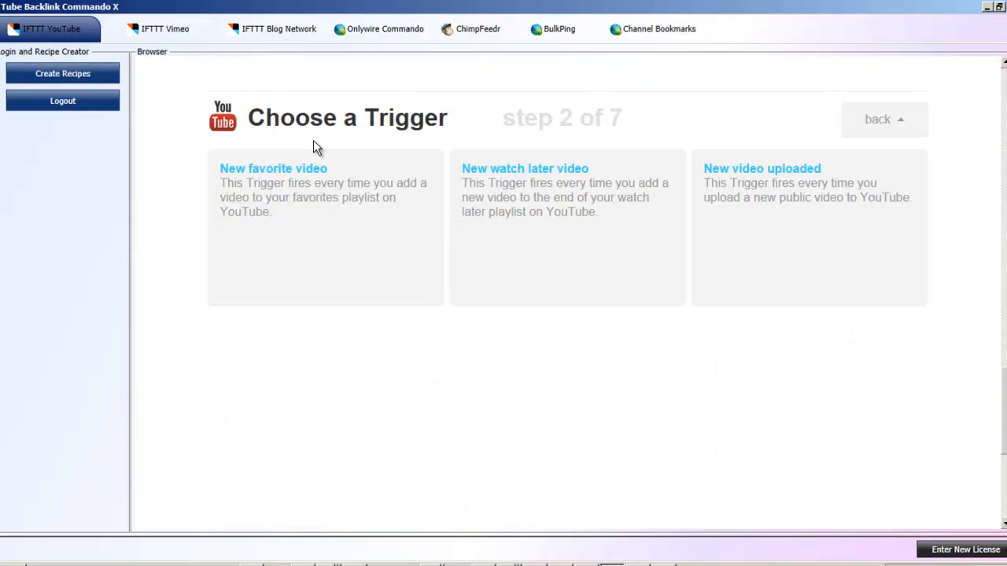
{"action": "mouse_move", "coordinate": [399, 136]}
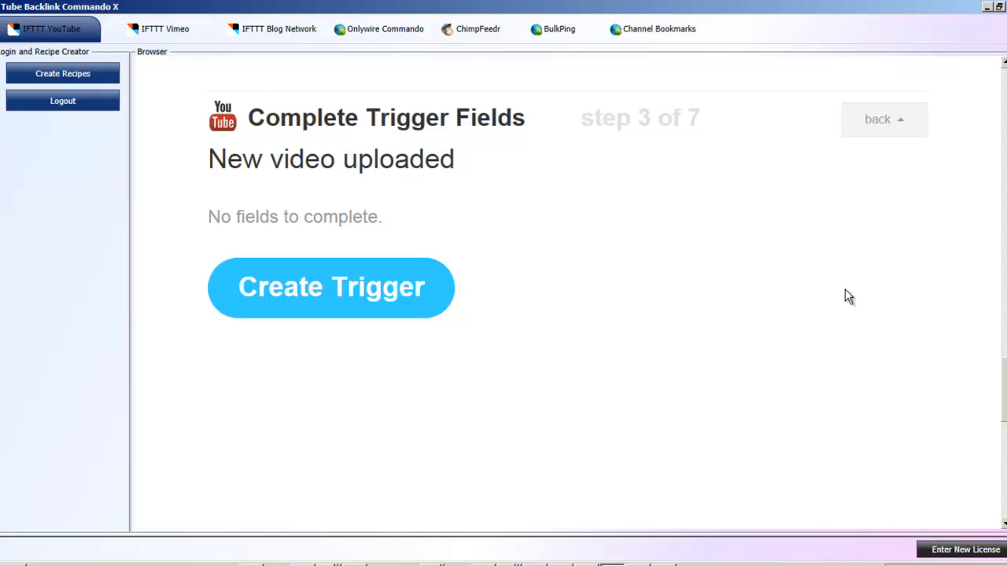
Confirm the New video uploaded trigger and choose Blogger's 'Create a post' as the action.
{"action": "left_click", "coordinate": [330, 286]}
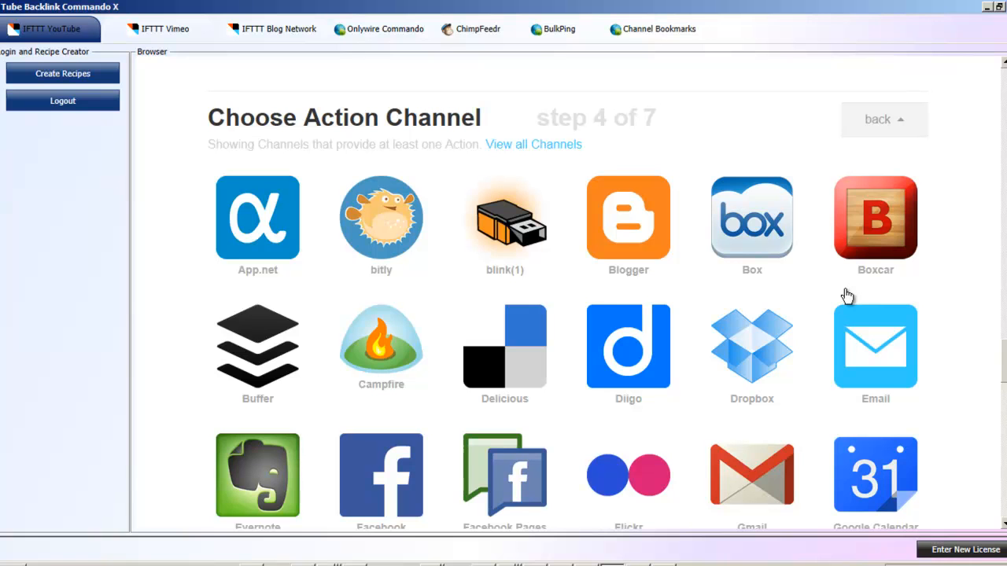
{"action": "left_click", "coordinate": [627, 217]}
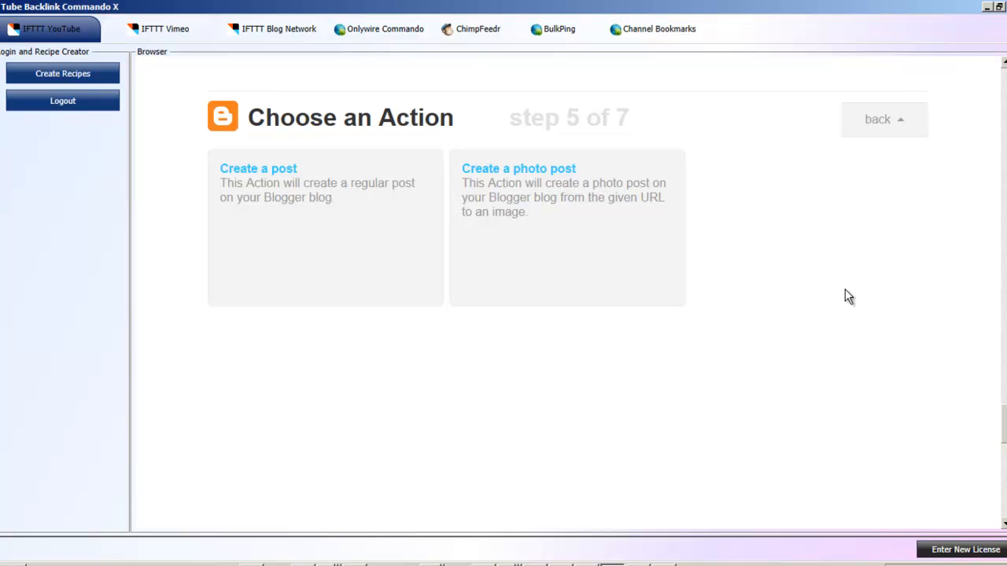
{"action": "left_click", "coordinate": [258, 169]}
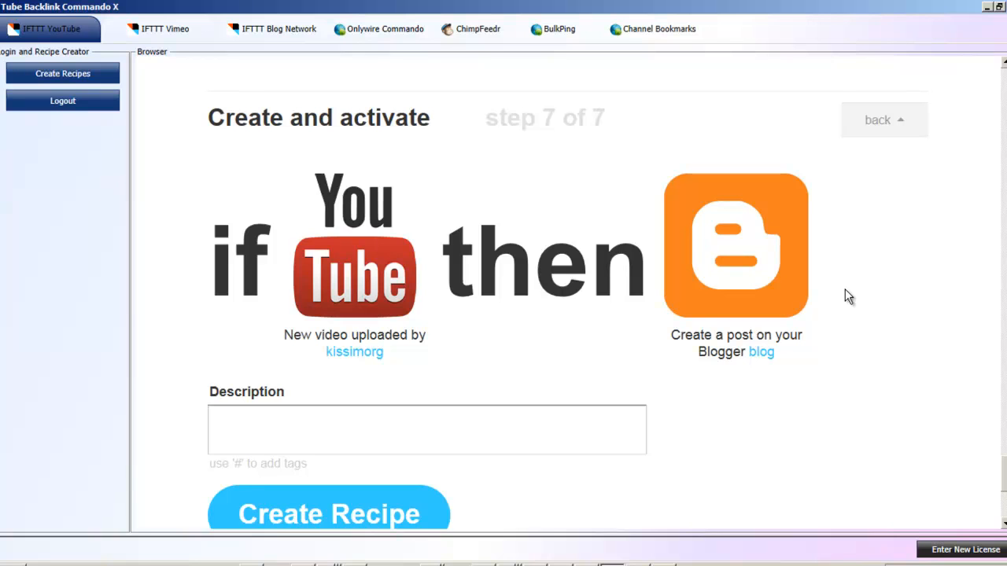
{"action": "mouse_move", "coordinate": [318, 340]}
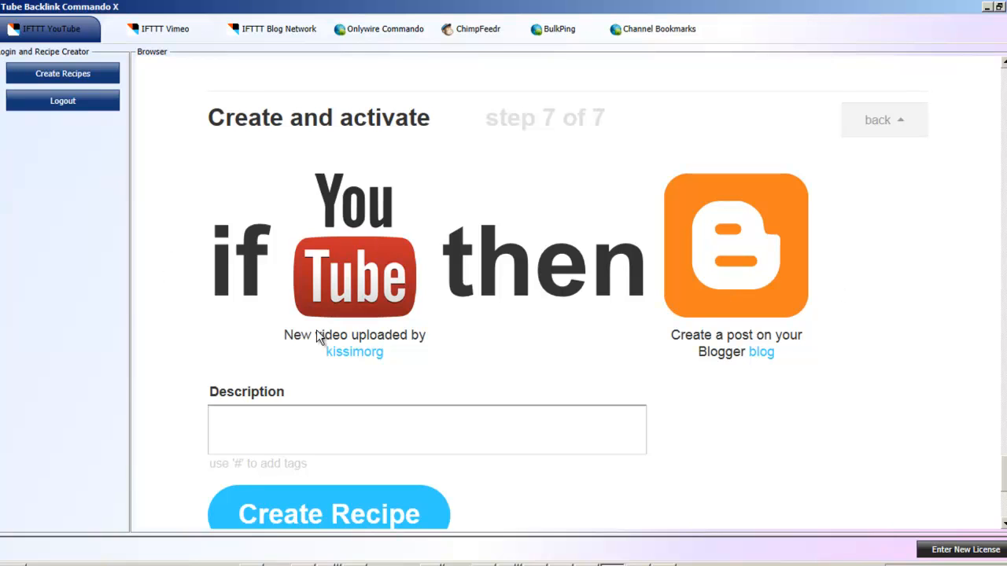
{"action": "mouse_move", "coordinate": [365, 371]}
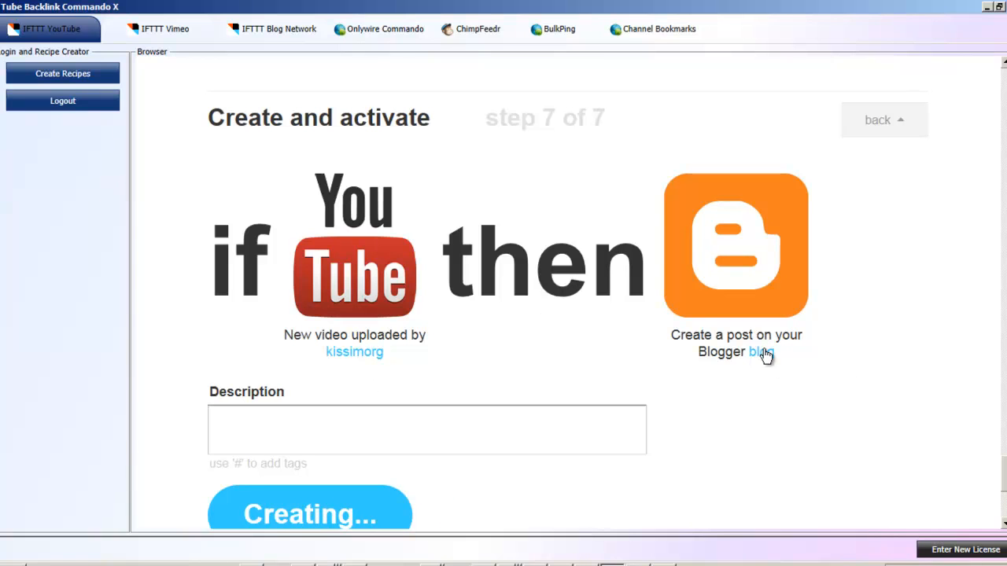
Finish creating the YouTube-to-Blogger recipe and scroll the My Recipes list of Tumblr, WordPress and Blogger recipes.
{"action": "left_click", "coordinate": [311, 513]}
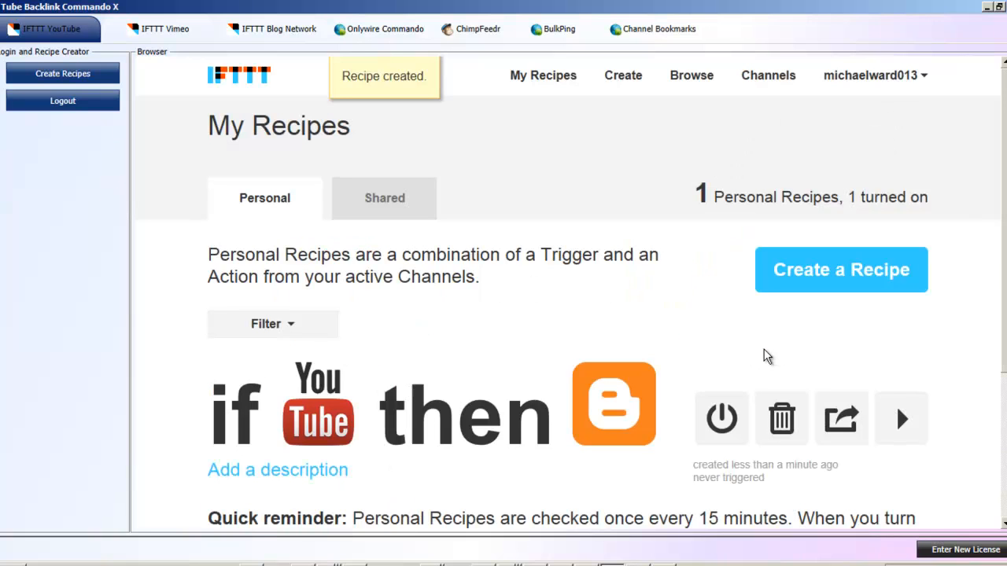
{"action": "mouse_move", "coordinate": [319, 168]}
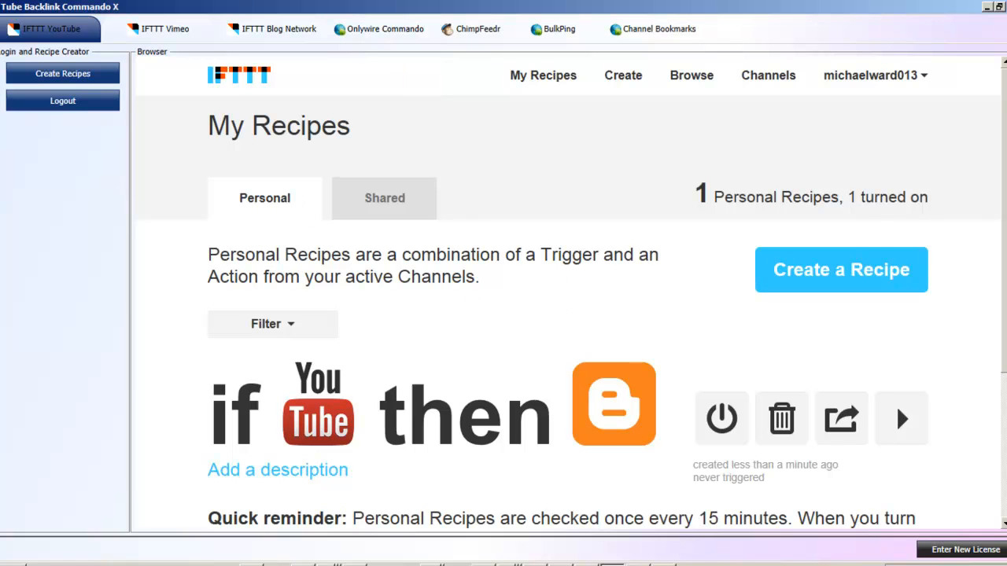
{"action": "left_click", "coordinate": [839, 269]}
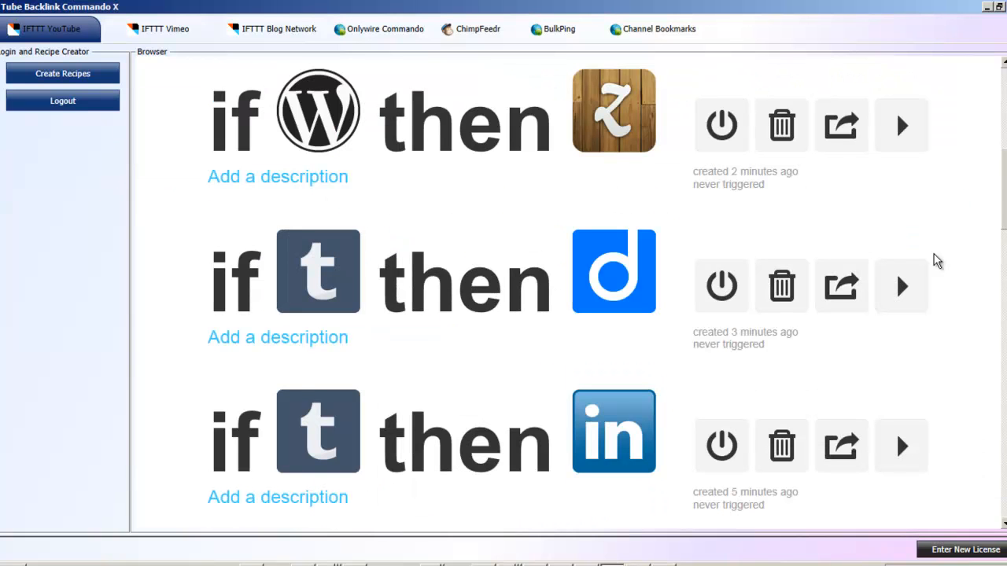
{"action": "mouse_move", "coordinate": [1002, 184]}
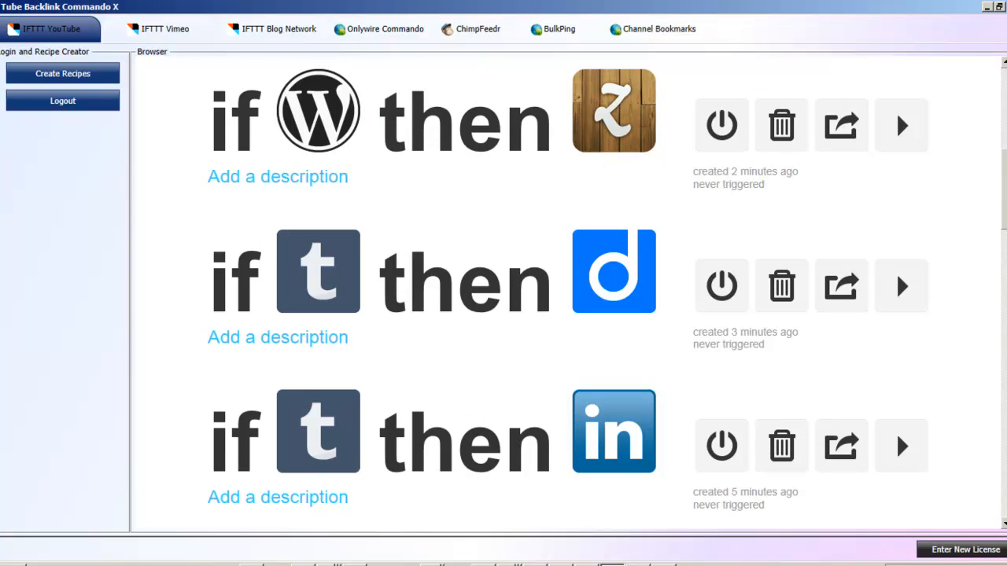
{"action": "mouse_move", "coordinate": [657, 221]}
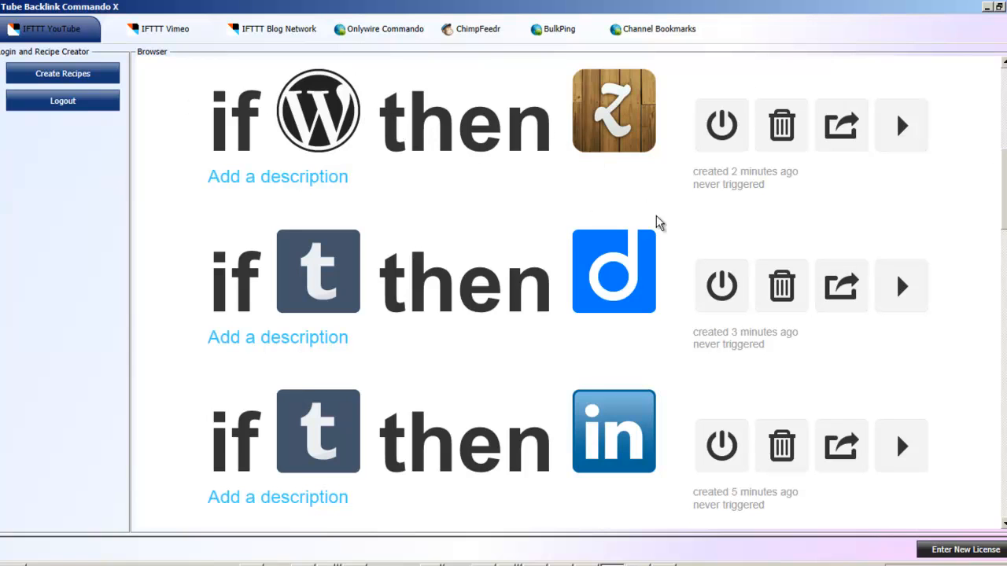
{"action": "mouse_move", "coordinate": [598, 139]}
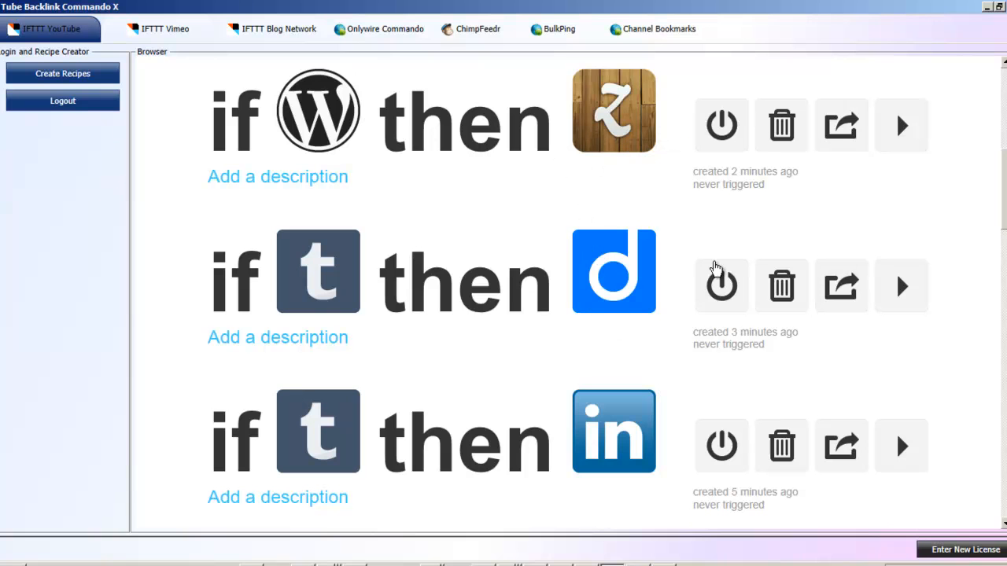
{"action": "scroll", "scroll_direction": "down", "scroll_amount": 3}
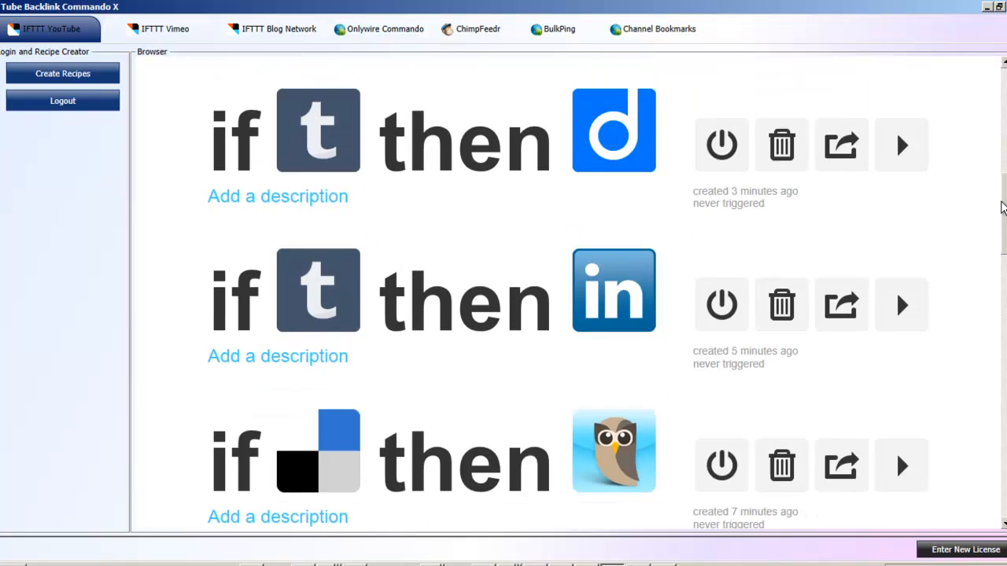
{"action": "scroll", "scroll_direction": "down", "scroll_amount": 3}
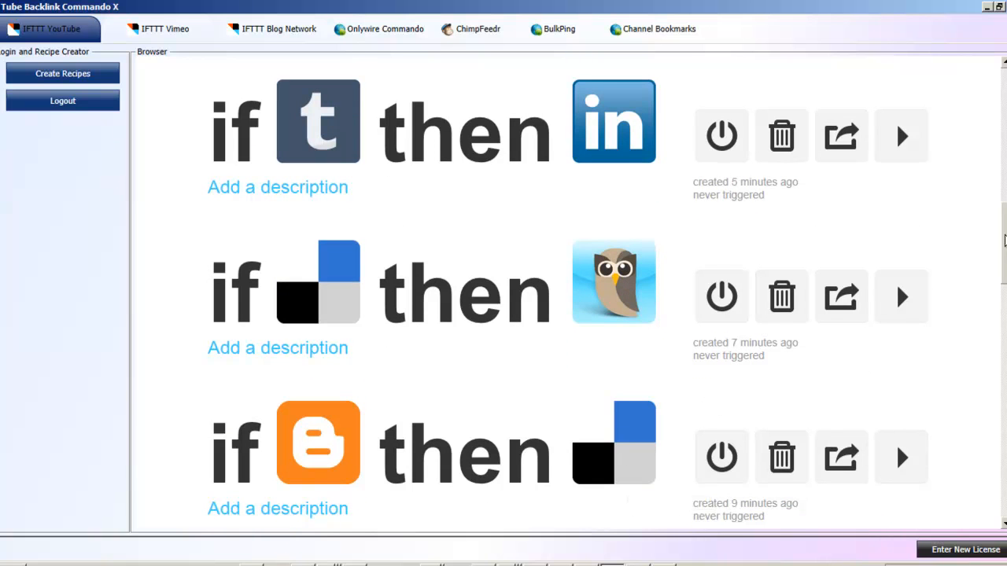
{"action": "scroll", "scroll_direction": "down", "scroll_amount": 3}
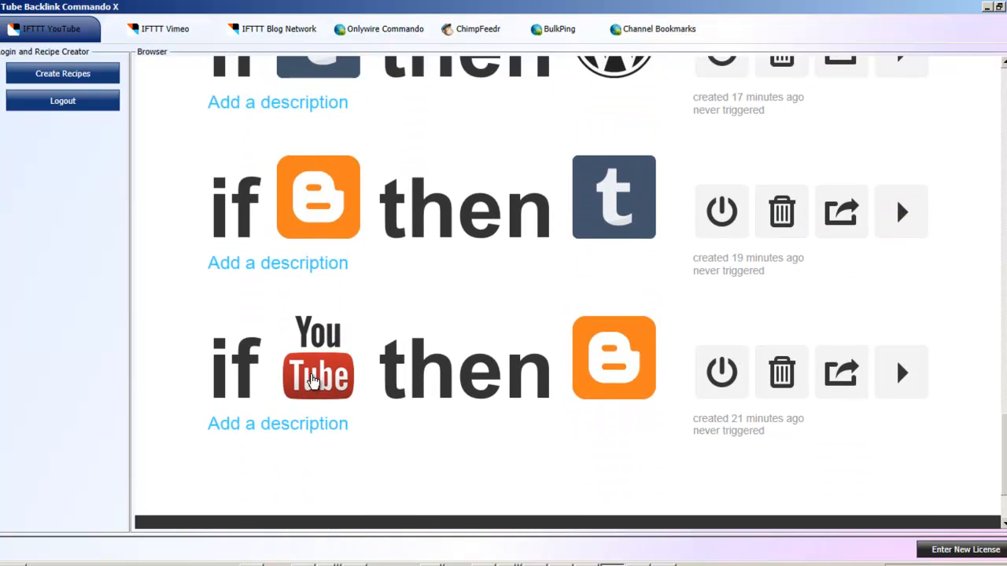
{"action": "mouse_move", "coordinate": [614, 258]}
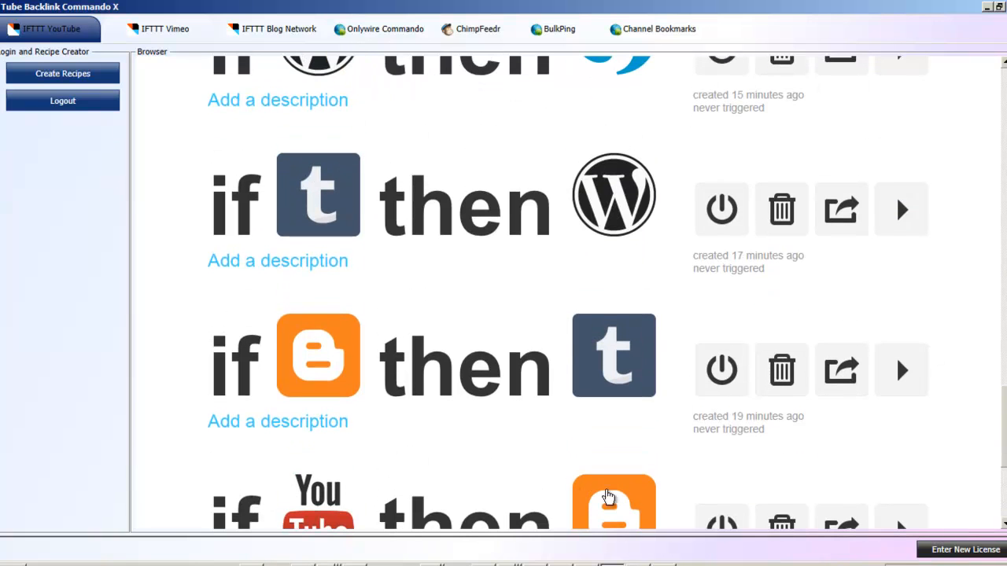
{"action": "mouse_move", "coordinate": [787, 217]}
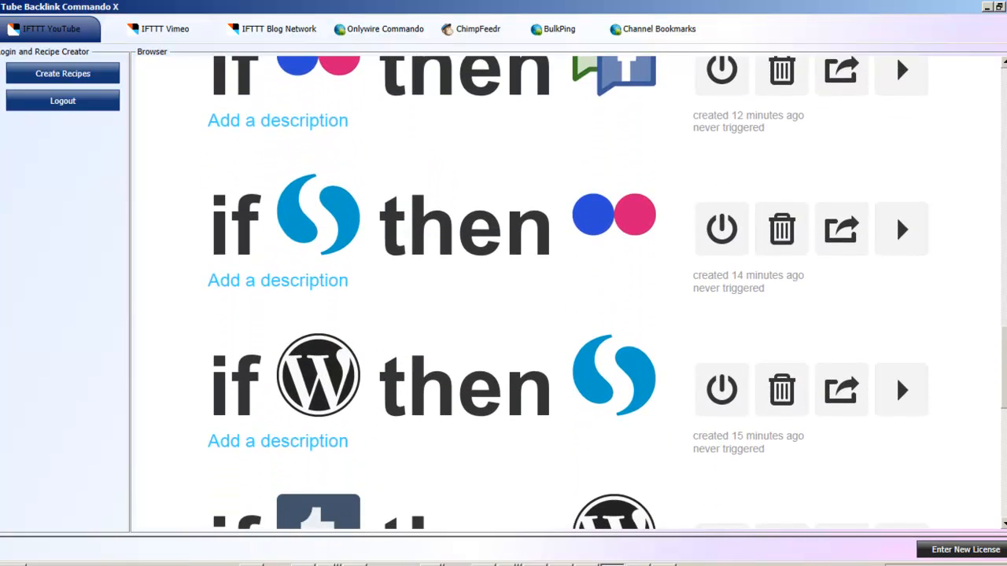
{"action": "scroll", "scroll_direction": "down", "scroll_amount": 3}
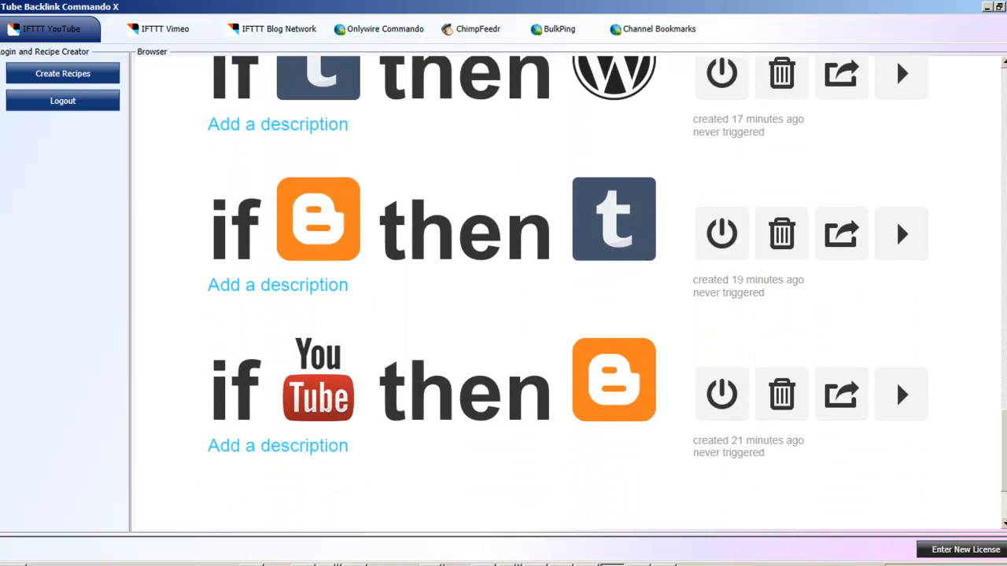
Review the 13 personal recipes in the IFTTT recipe list.
{"action": "left_click", "coordinate": [166, 28]}
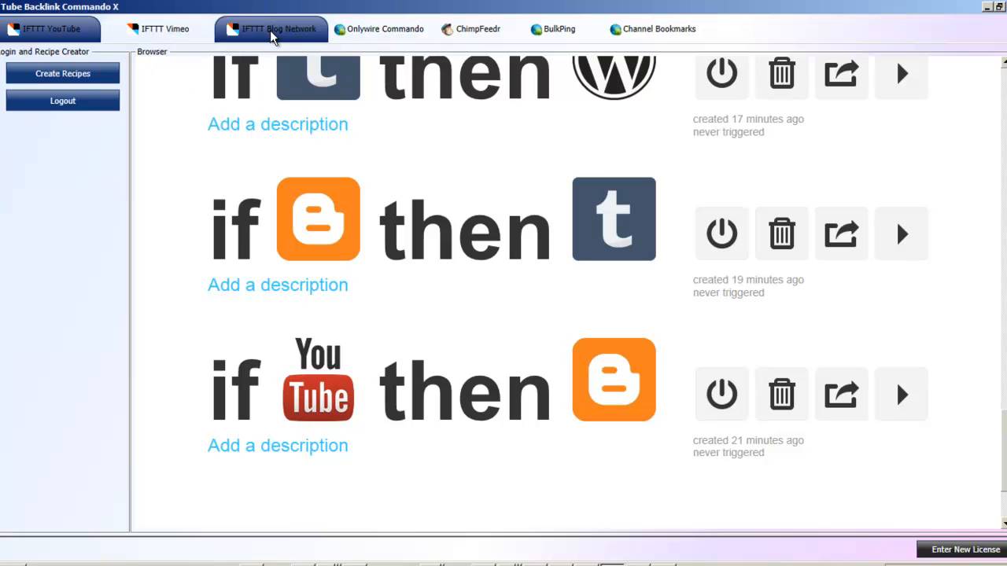
{"action": "mouse_move", "coordinate": [283, 38]}
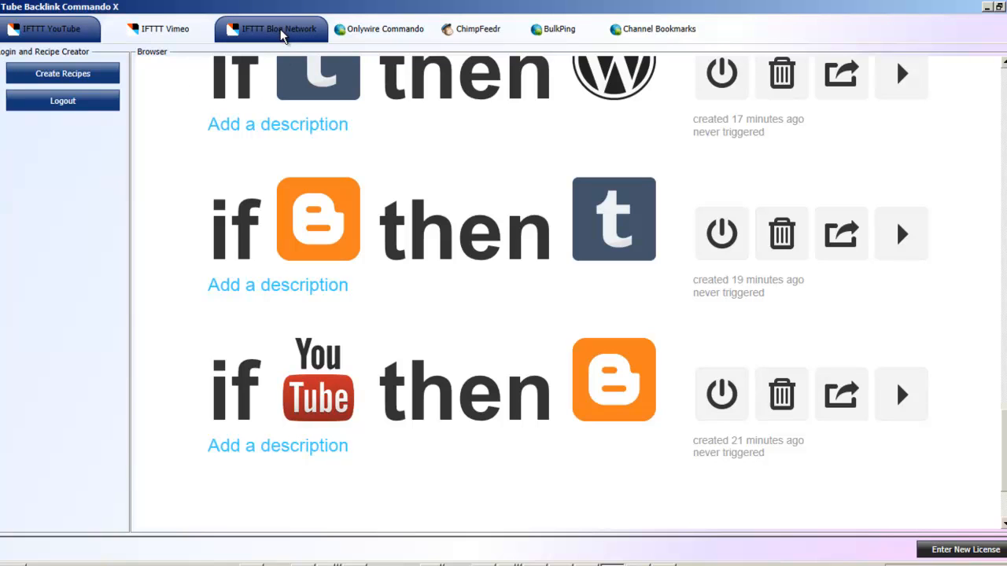
{"action": "left_click", "coordinate": [165, 29]}
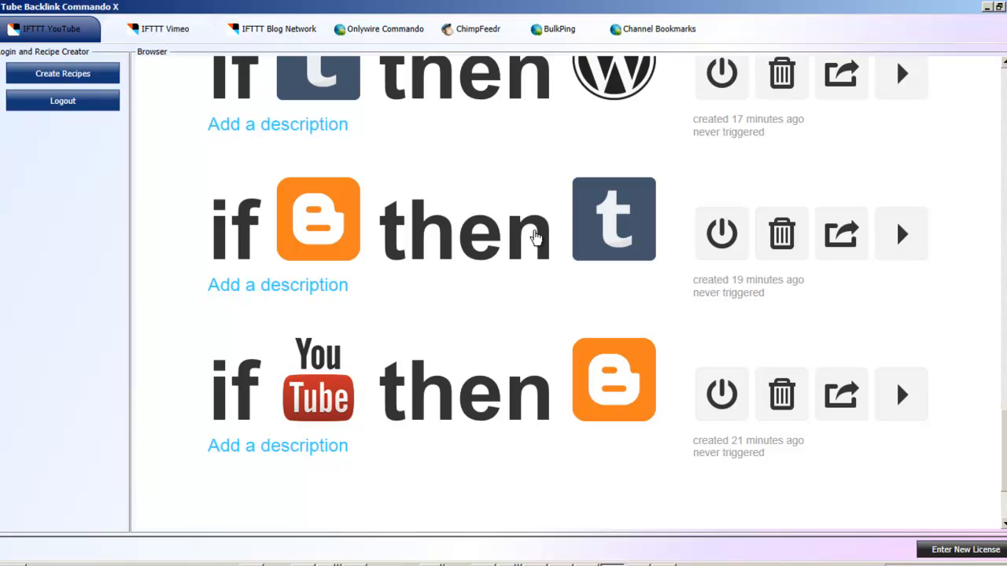
{"action": "mouse_move", "coordinate": [472, 211]}
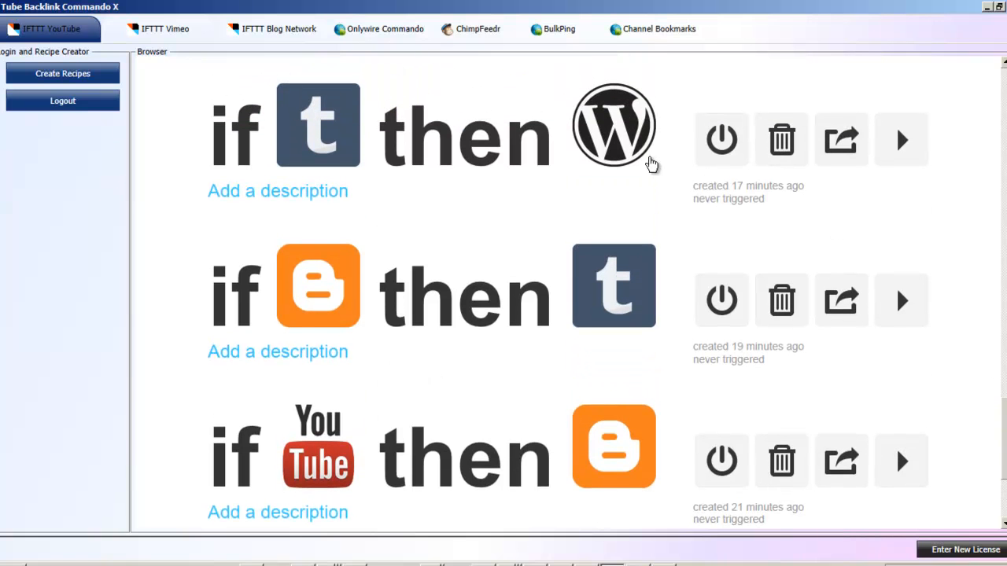
{"action": "mouse_move", "coordinate": [633, 145]}
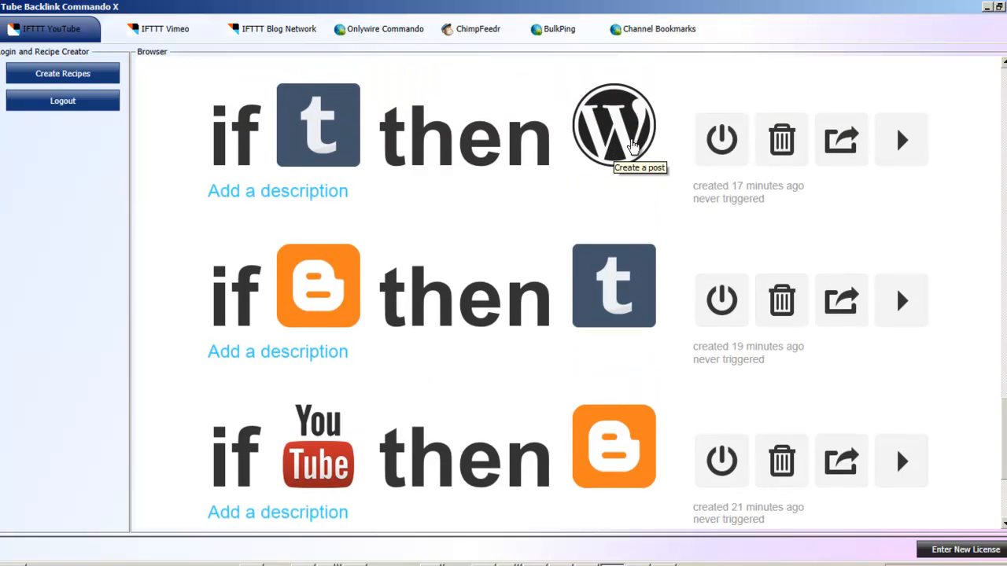
{"action": "mouse_move", "coordinate": [651, 144]}
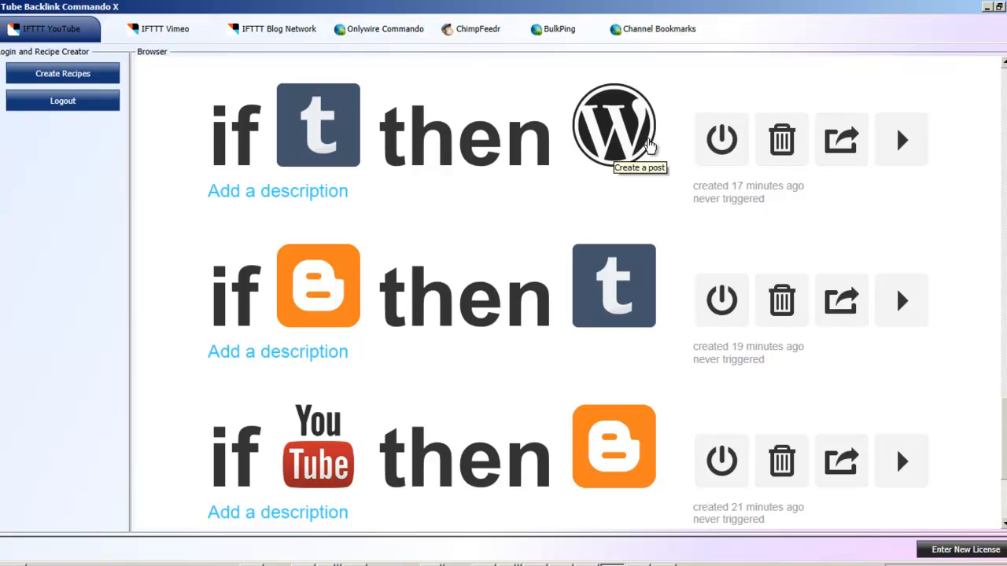
{"action": "mouse_move", "coordinate": [605, 204]}
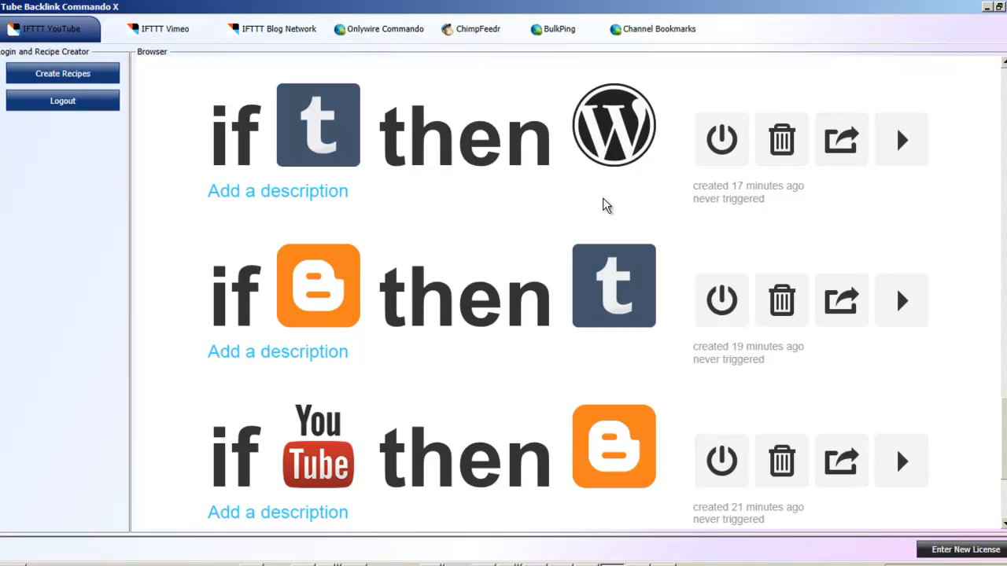
{"action": "mouse_move", "coordinate": [553, 214]}
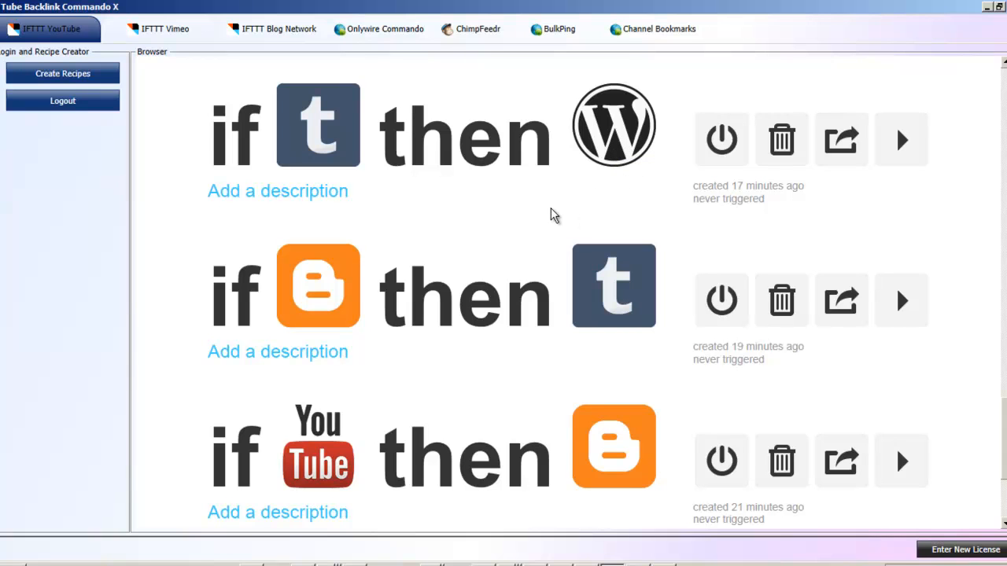
{"action": "mouse_move", "coordinate": [496, 243]}
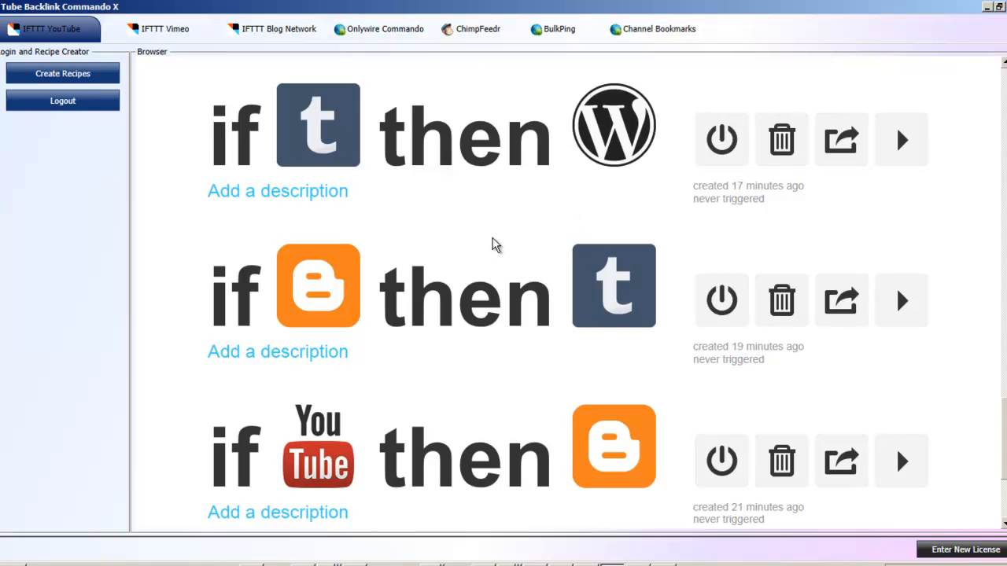
{"action": "mouse_move", "coordinate": [431, 206]}
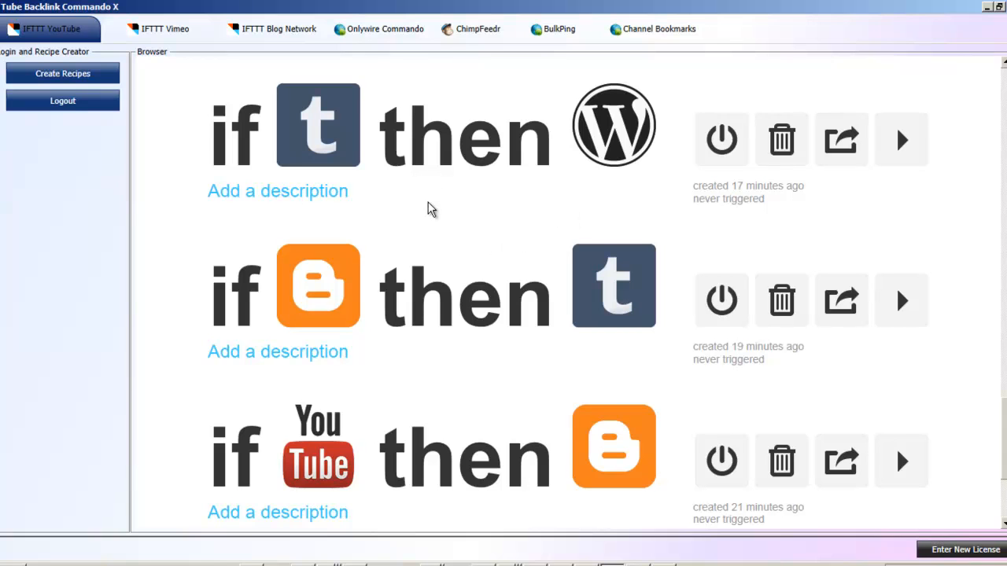
{"action": "mouse_move", "coordinate": [344, 129]}
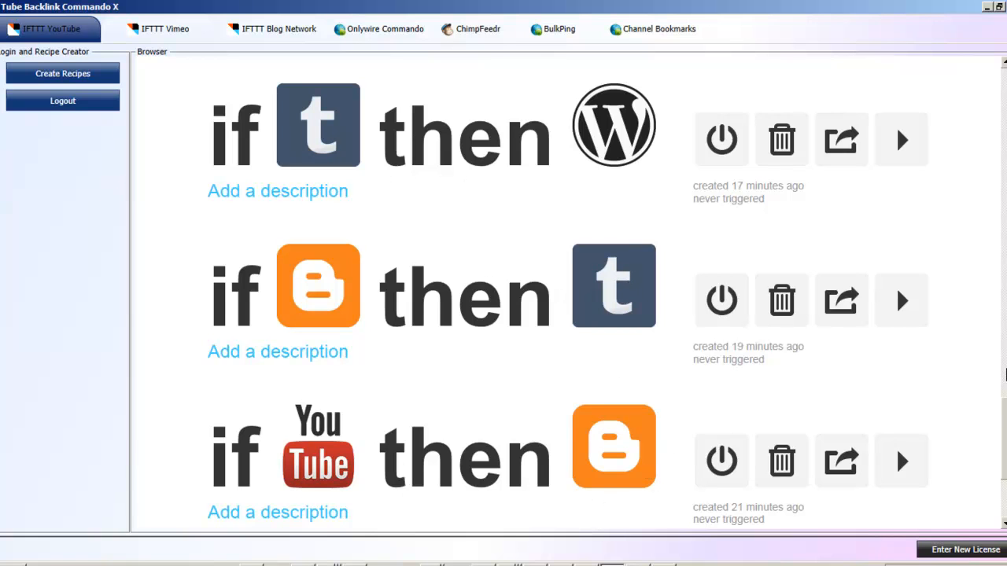
{"action": "scroll", "scroll_direction": "down", "scroll_amount": 3}
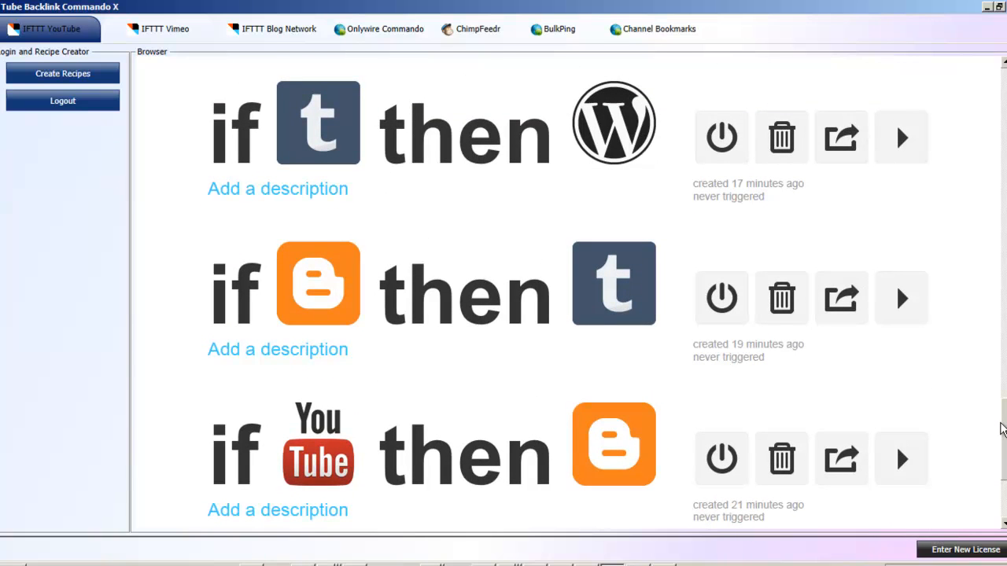
{"action": "mouse_move", "coordinate": [977, 335]}
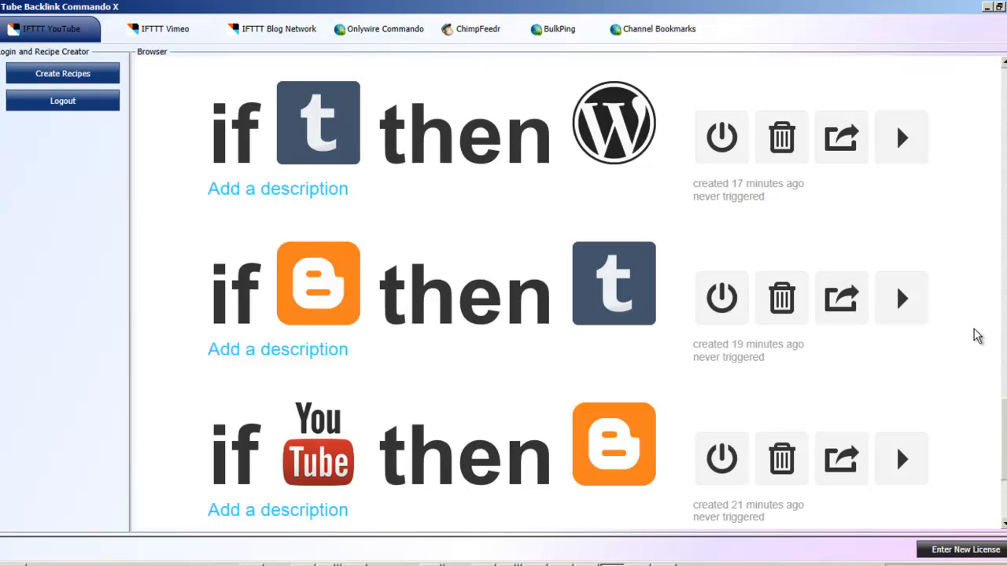
{"action": "mouse_move", "coordinate": [550, 329]}
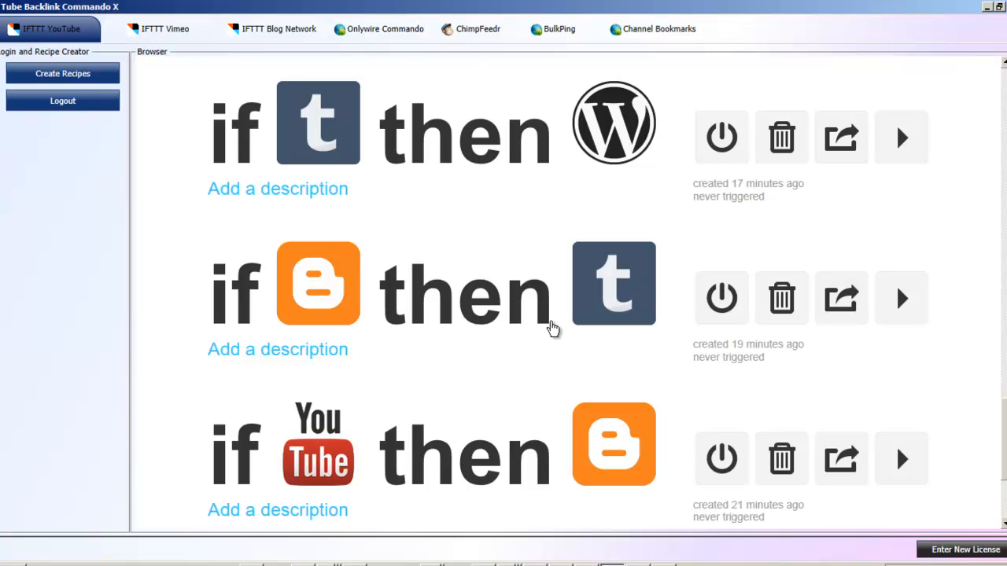
{"action": "mouse_move", "coordinate": [608, 178]}
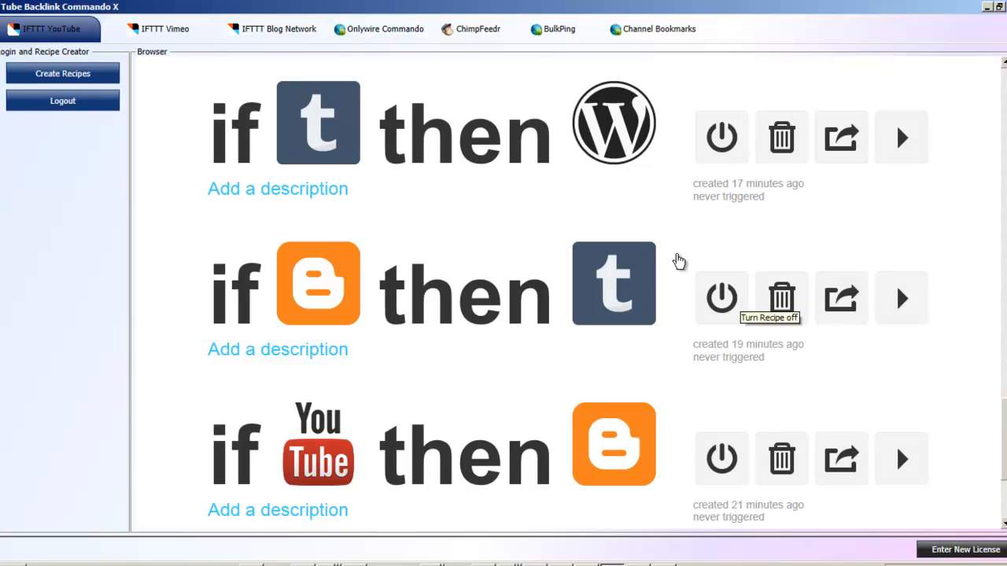
{"action": "mouse_move", "coordinate": [526, 218]}
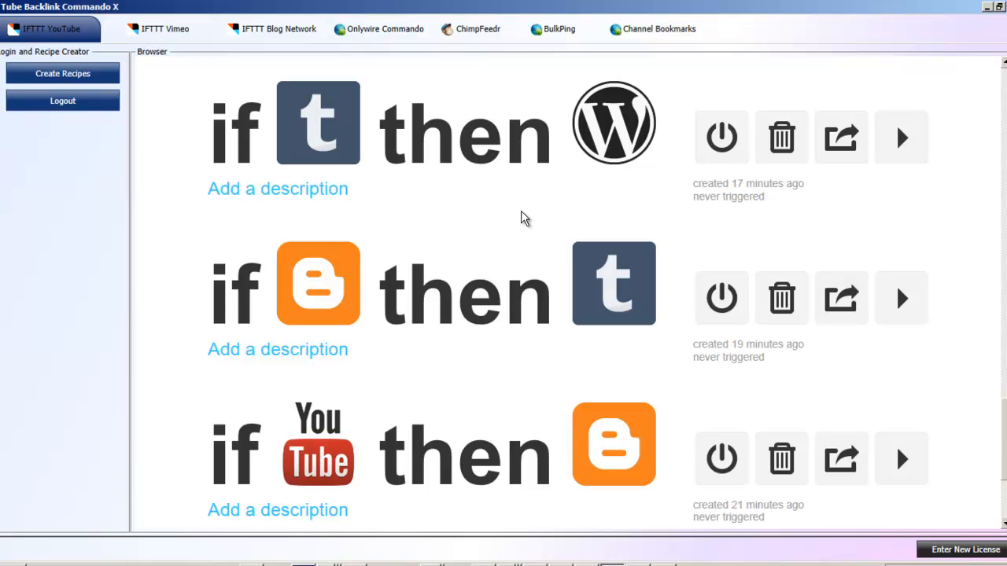
{"action": "mouse_move", "coordinate": [542, 230]}
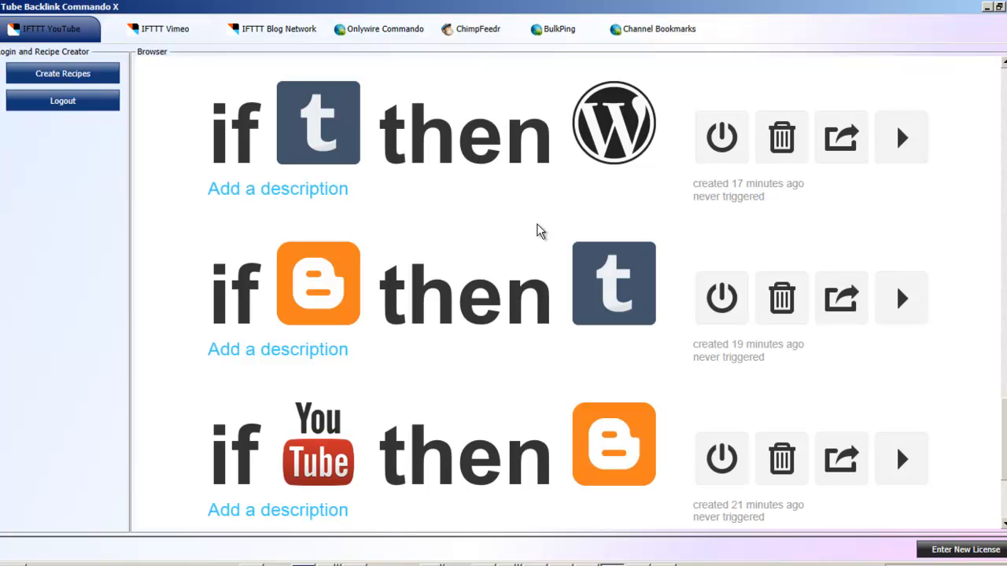
{"action": "scroll", "scroll_direction": "down", "scroll_amount": 3}
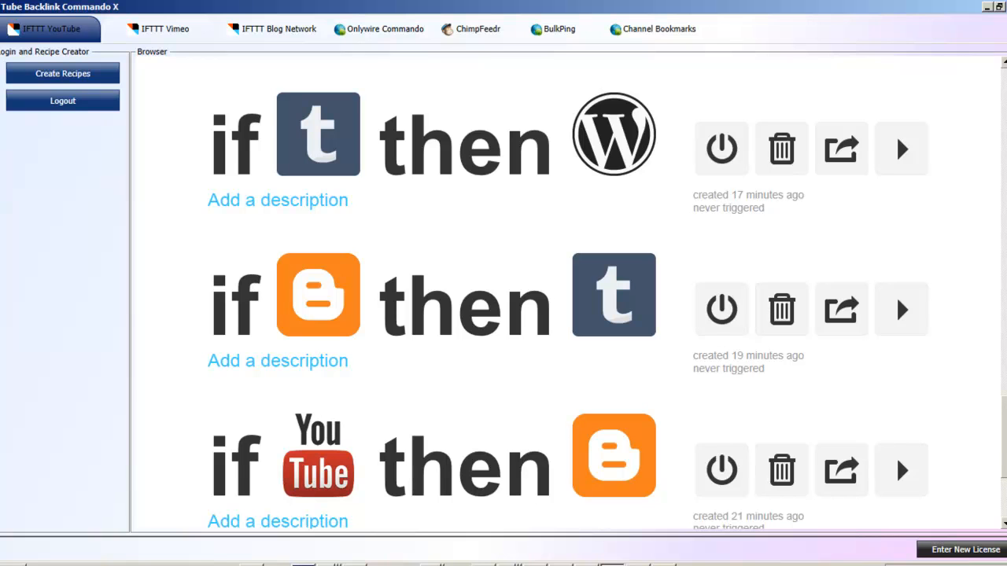
{"action": "mouse_move", "coordinate": [24, 141]}
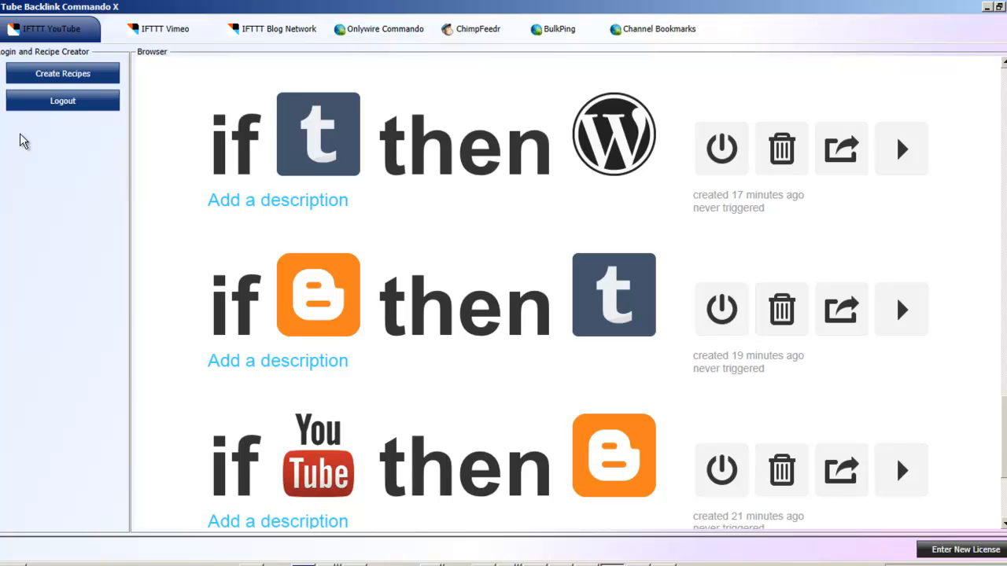
{"action": "mouse_move", "coordinate": [223, 211]}
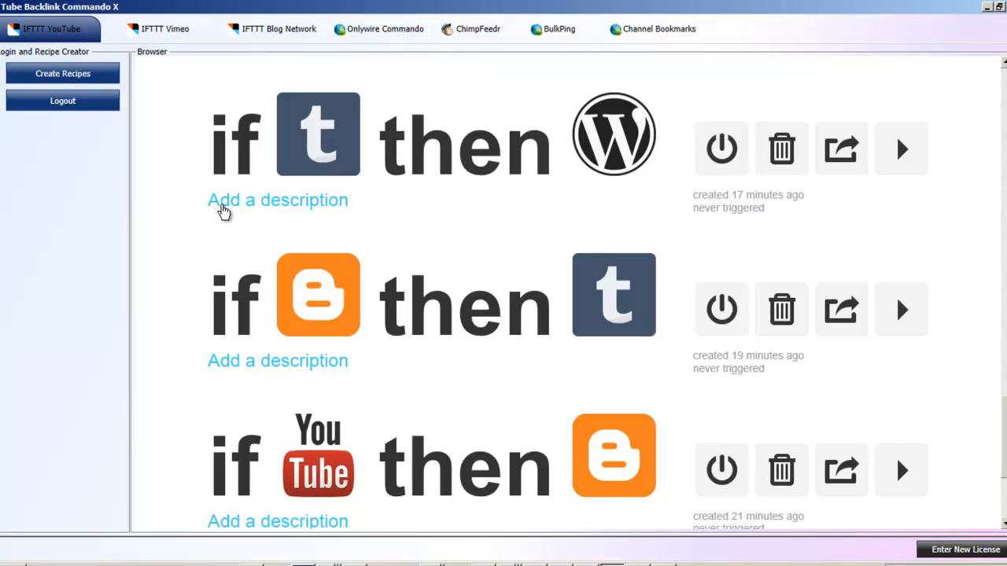
{"action": "mouse_move", "coordinate": [592, 232]}
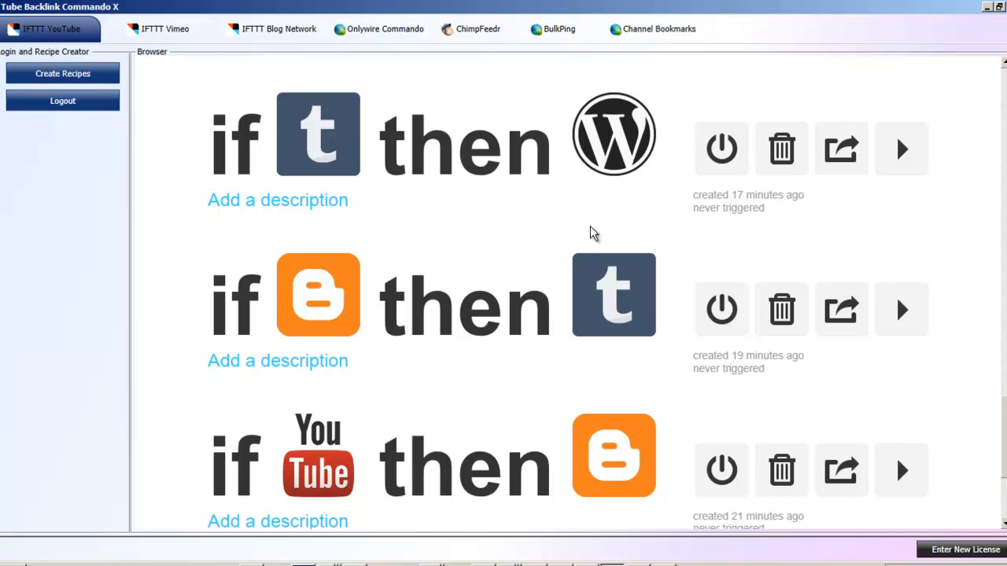
{"action": "mouse_move", "coordinate": [519, 215]}
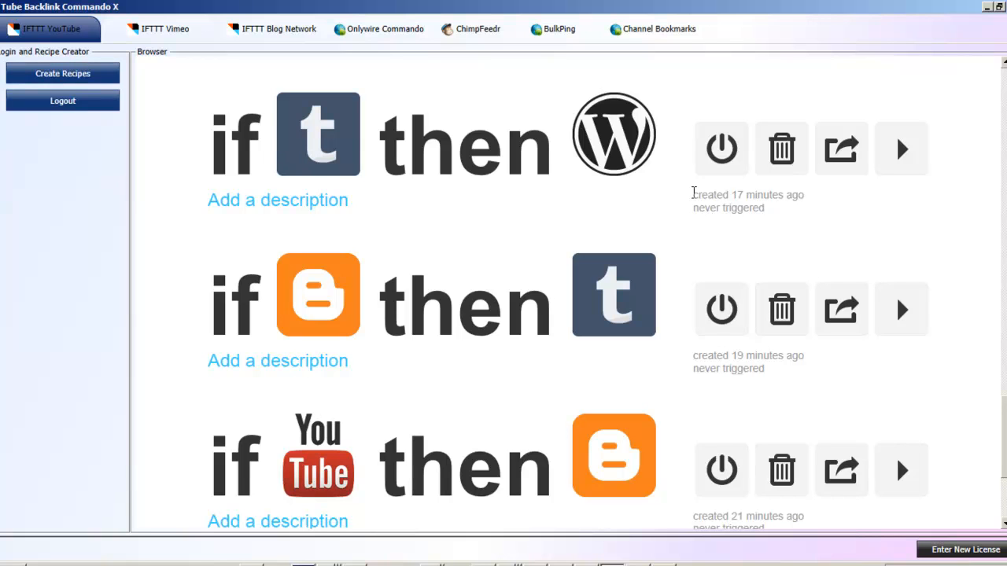
{"action": "mouse_move", "coordinate": [82, 75]}
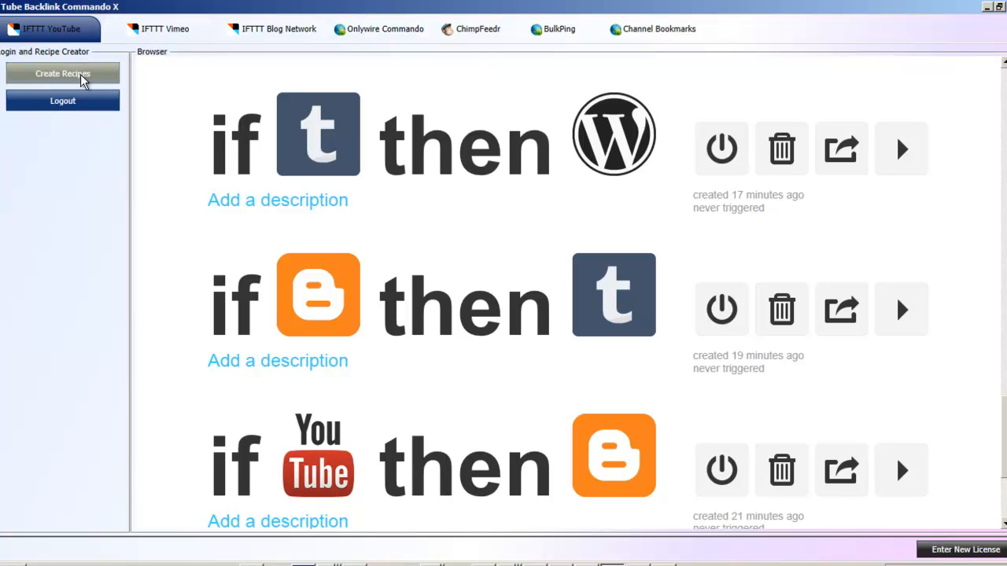
{"action": "scroll", "scroll_direction": "down", "scroll_amount": 3}
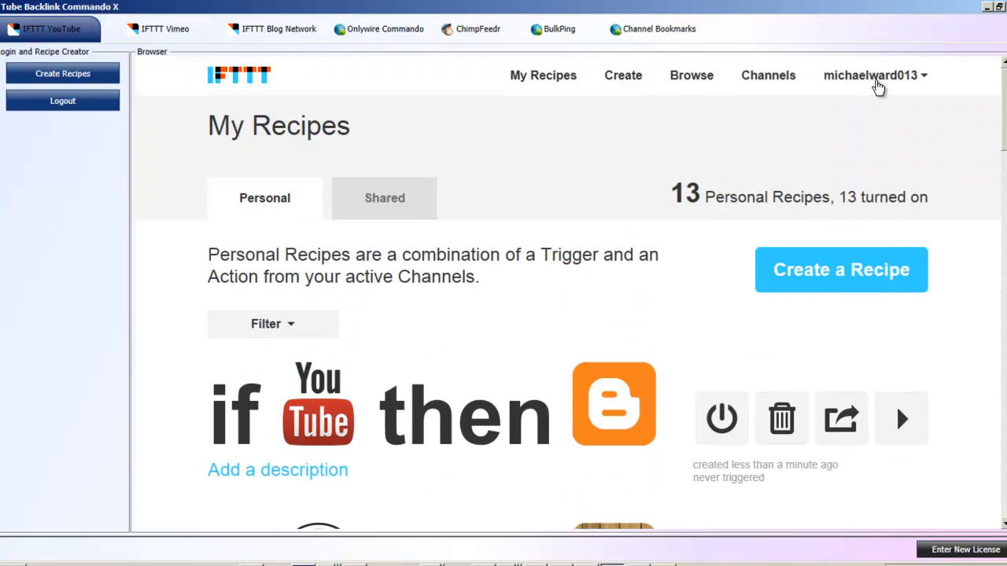
Sign out of the IFTTT account from the username dropdown, leaving the Sign in page.
{"action": "left_click", "coordinate": [871, 75]}
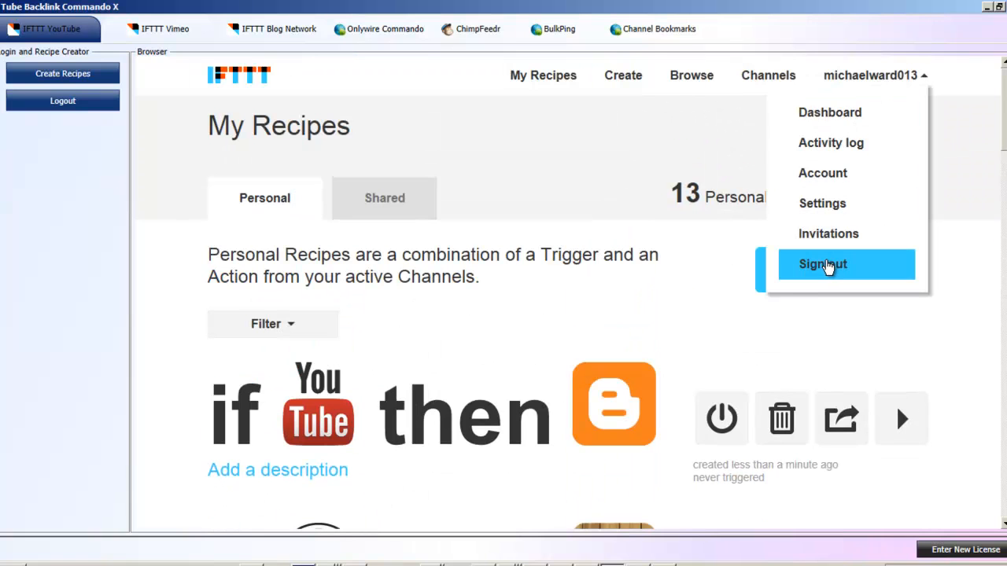
{"action": "left_click", "coordinate": [821, 264]}
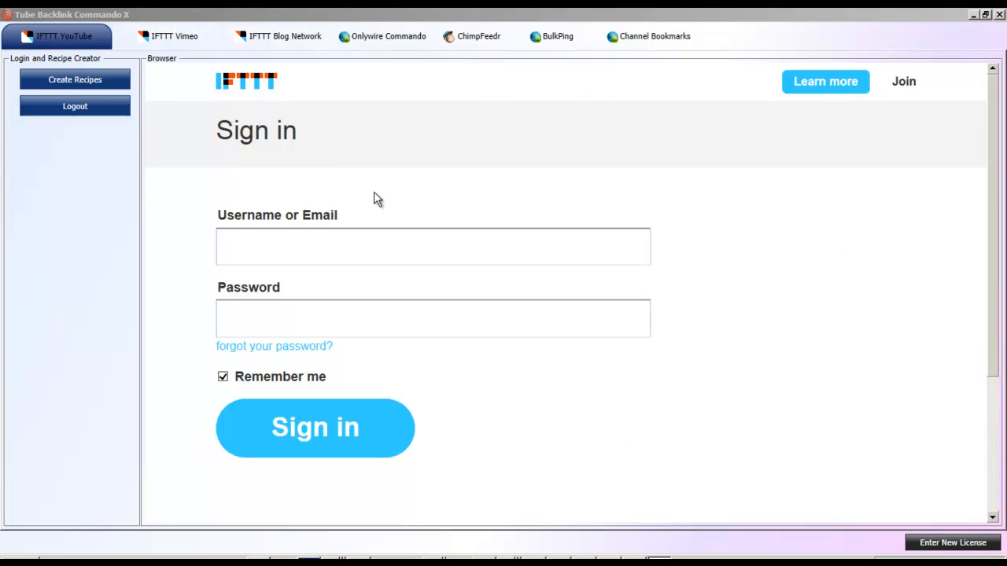
{"action": "mouse_move", "coordinate": [198, 132]}
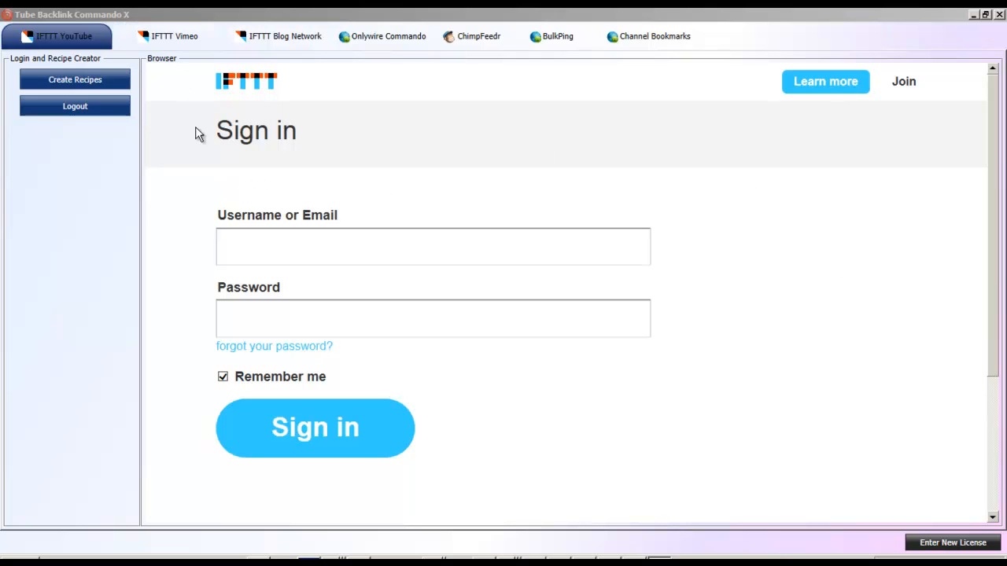
Flip through the IFTTT YouTube, Vimeo and Blog Network tabs, each showing the empty IFTTT Sign in page.
{"action": "left_click", "coordinate": [177, 36]}
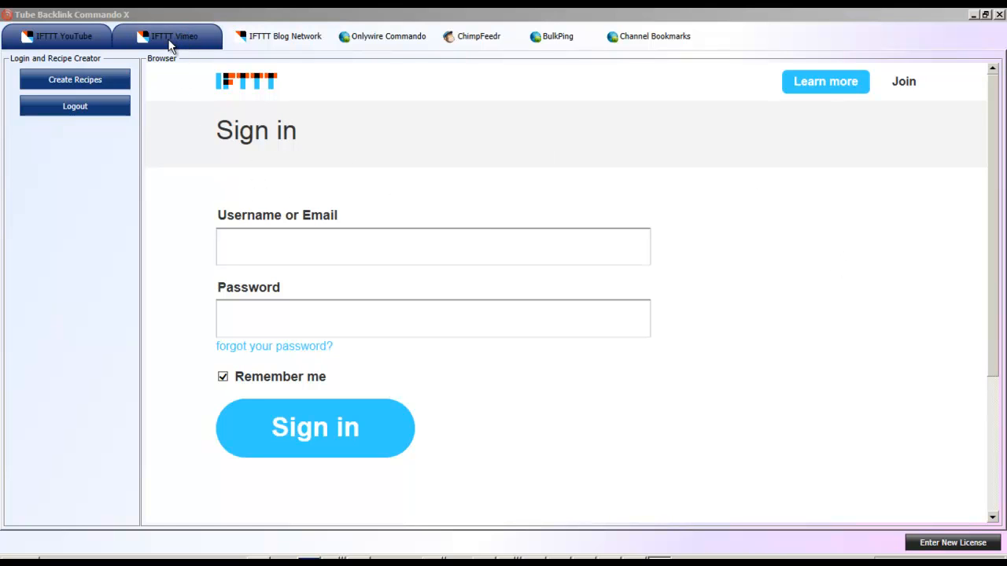
{"action": "mouse_move", "coordinate": [176, 47]}
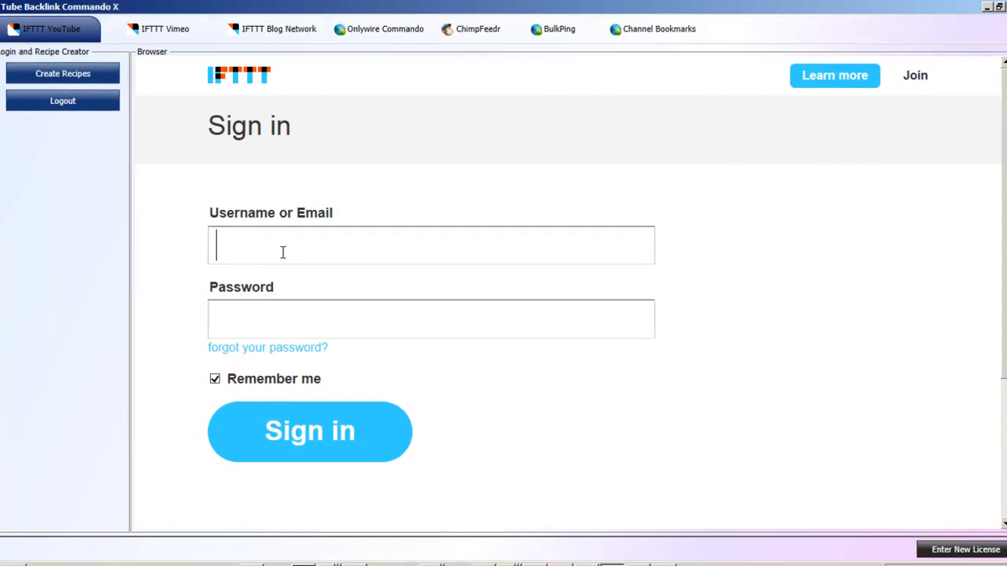
{"action": "mouse_move", "coordinate": [271, 320]}
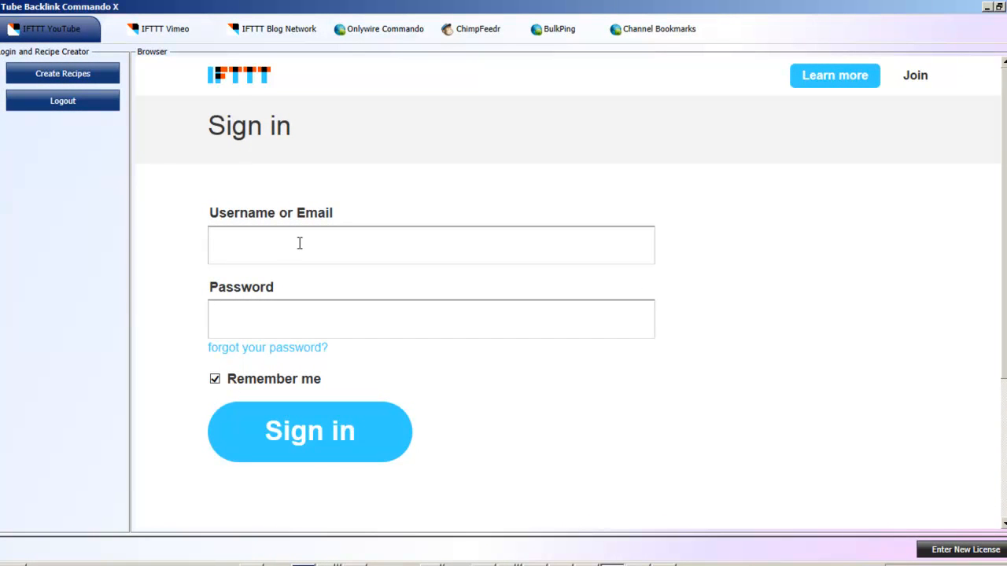
{"action": "mouse_move", "coordinate": [298, 244]}
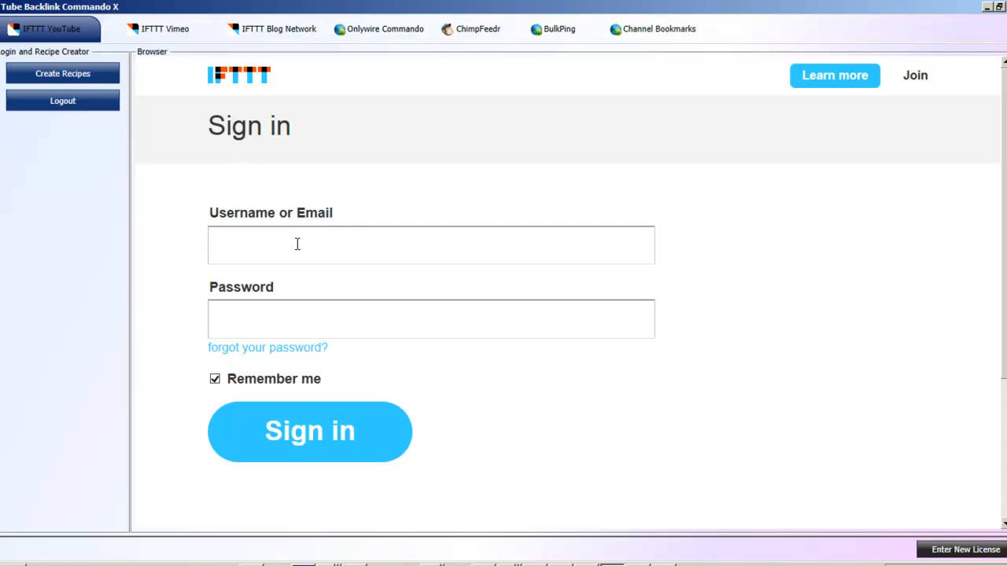
{"action": "mouse_move", "coordinate": [291, 247]}
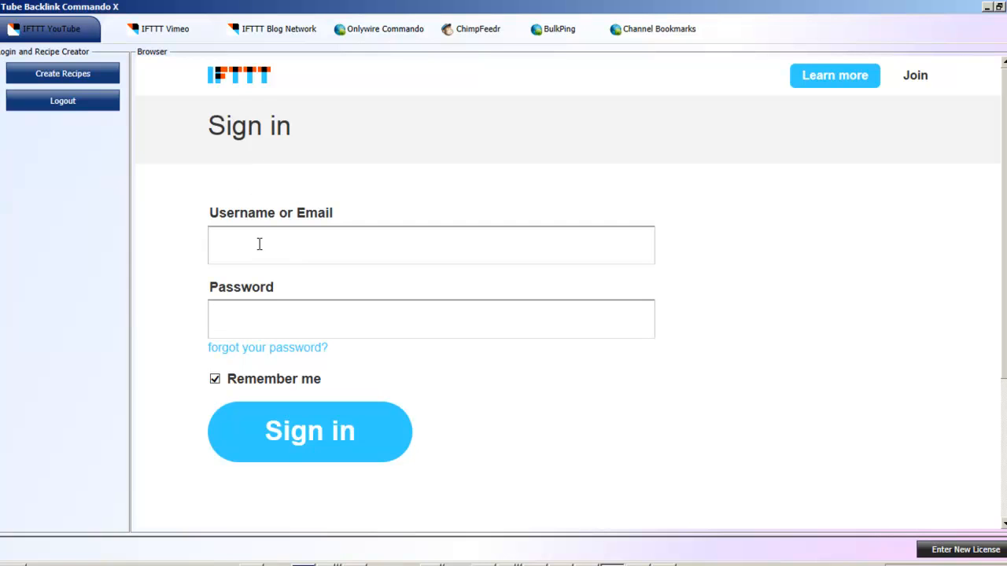
{"action": "left_click", "coordinate": [164, 29]}
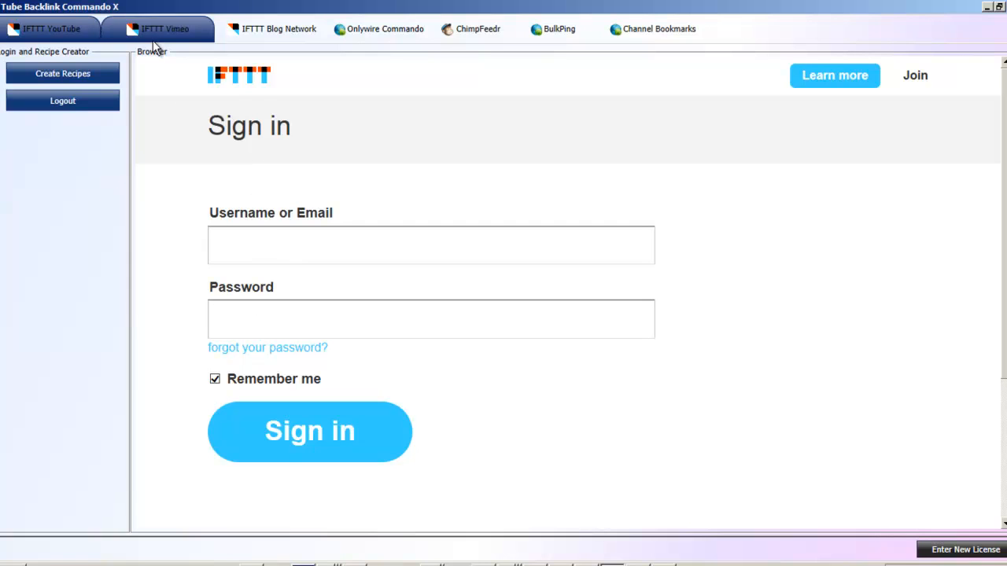
{"action": "left_click", "coordinate": [165, 29]}
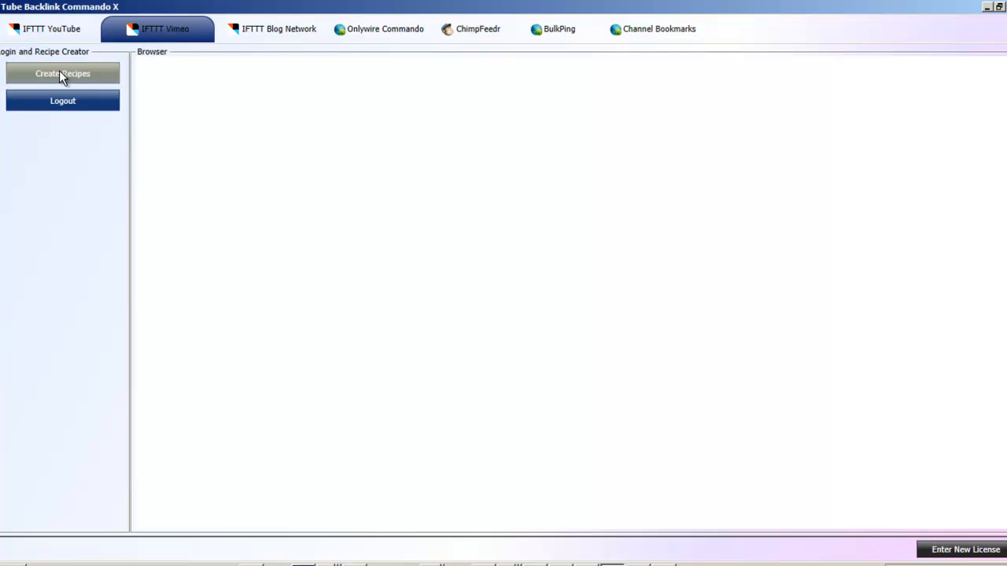
{"action": "left_click", "coordinate": [54, 28]}
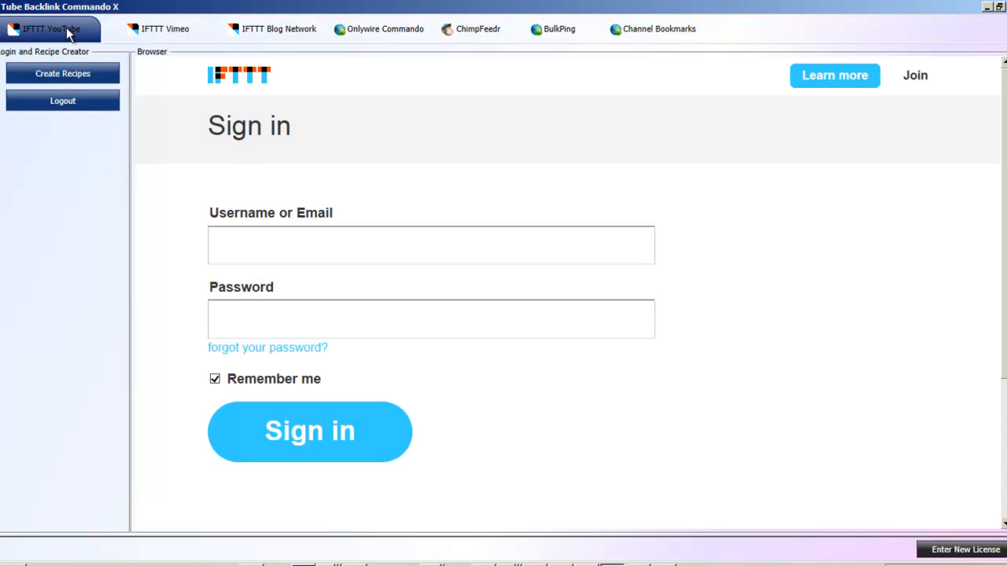
{"action": "left_click", "coordinate": [165, 28]}
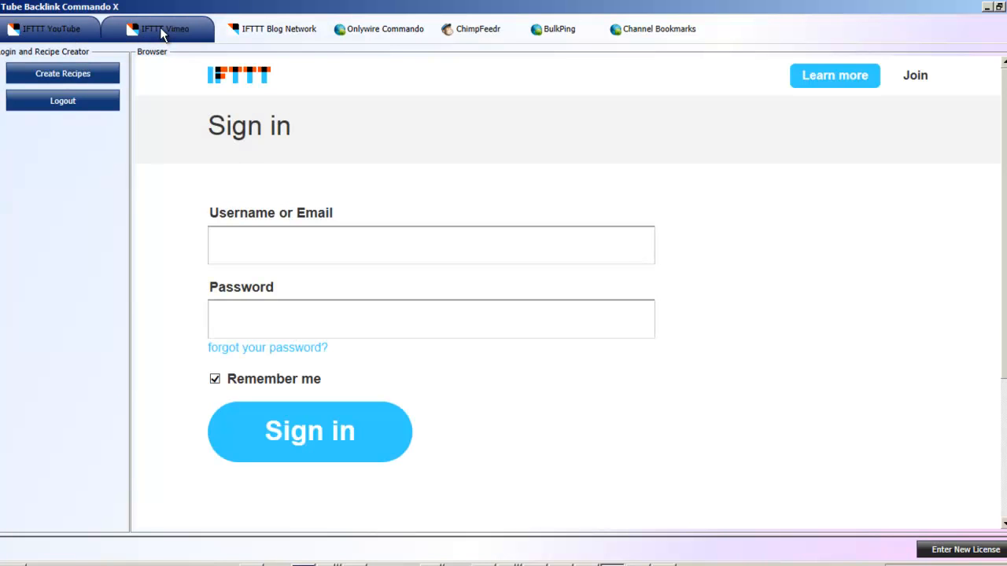
{"action": "left_click", "coordinate": [279, 28]}
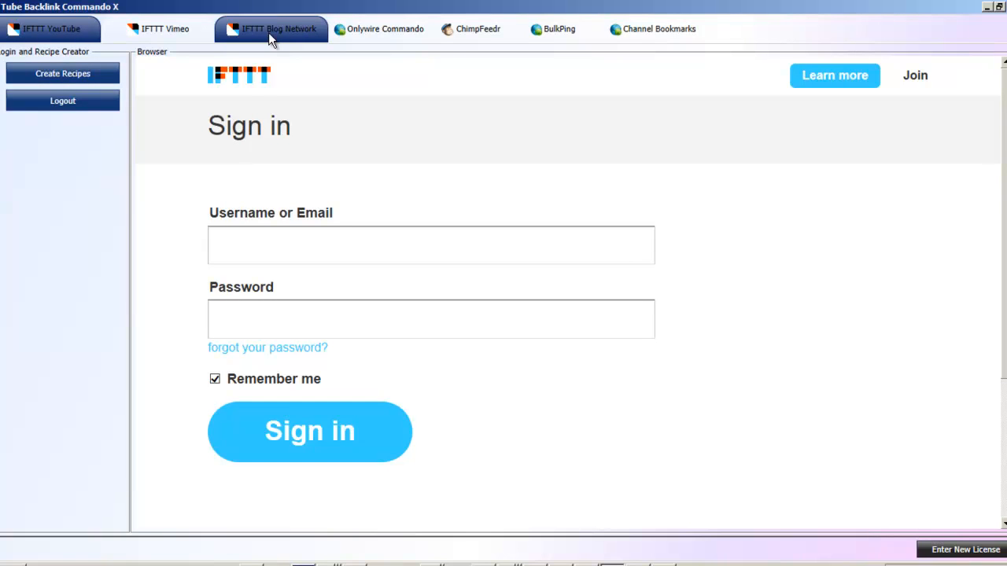
{"action": "mouse_move", "coordinate": [277, 41]}
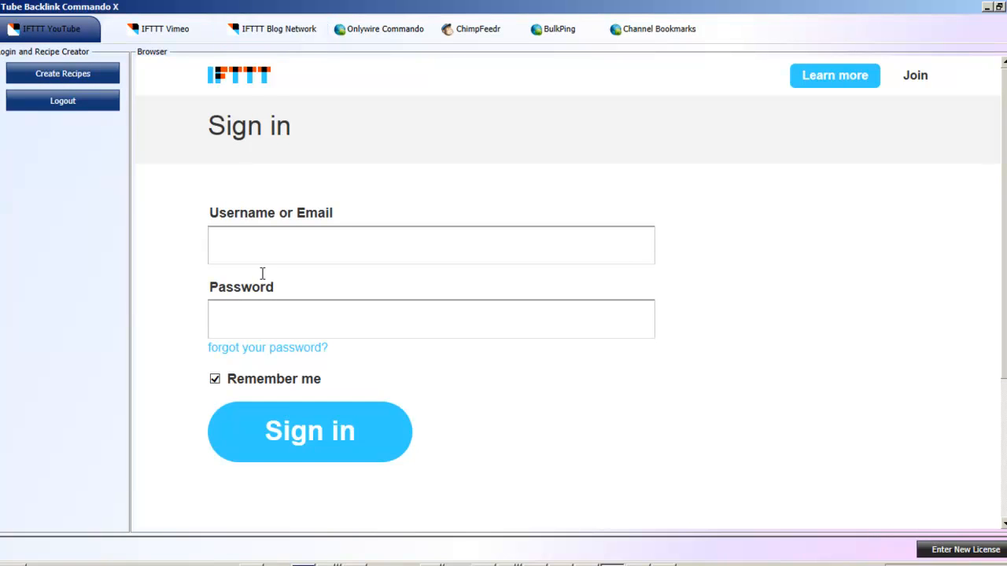
{"action": "left_click", "coordinate": [431, 318]}
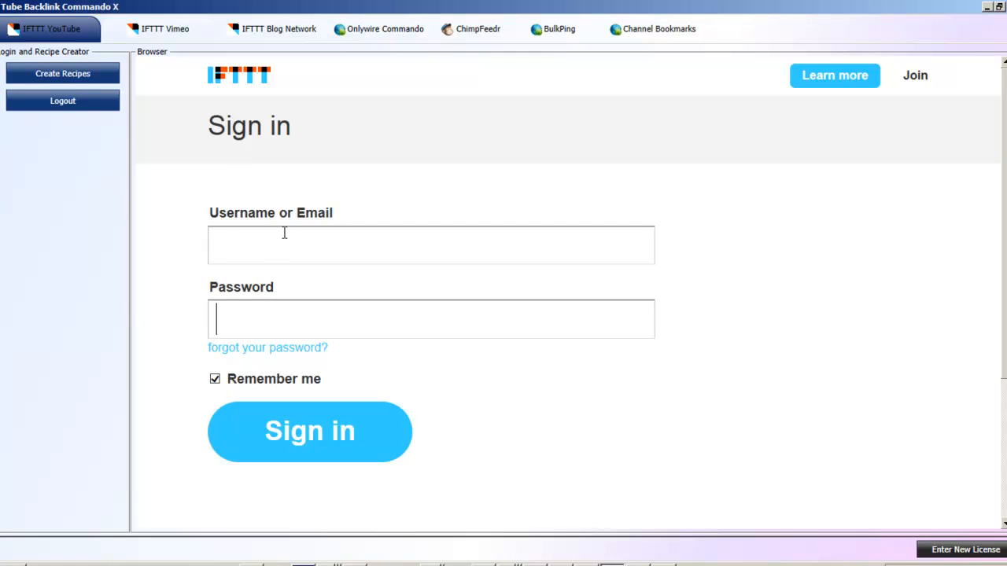
{"action": "mouse_move", "coordinate": [308, 346]}
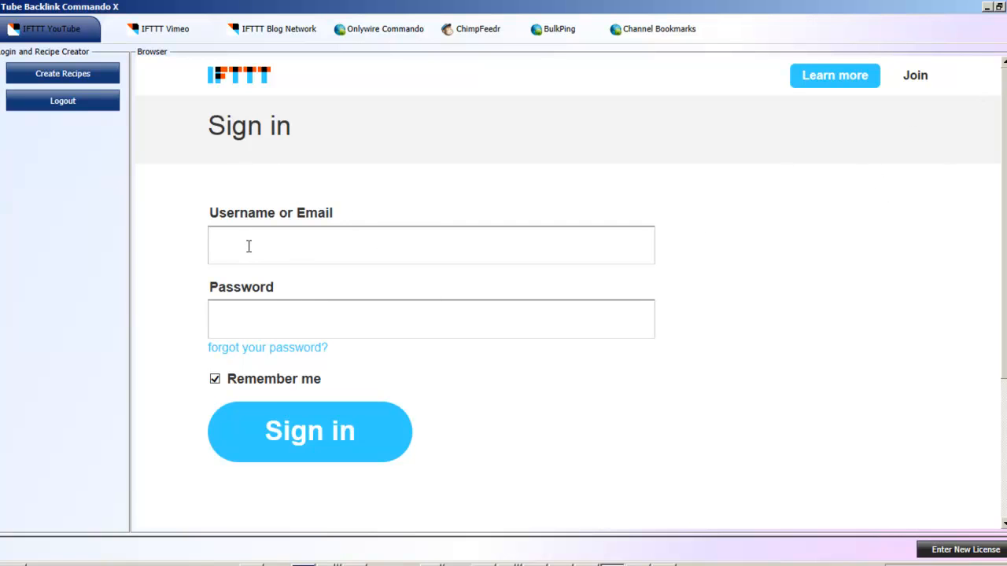
{"action": "mouse_move", "coordinate": [273, 249]}
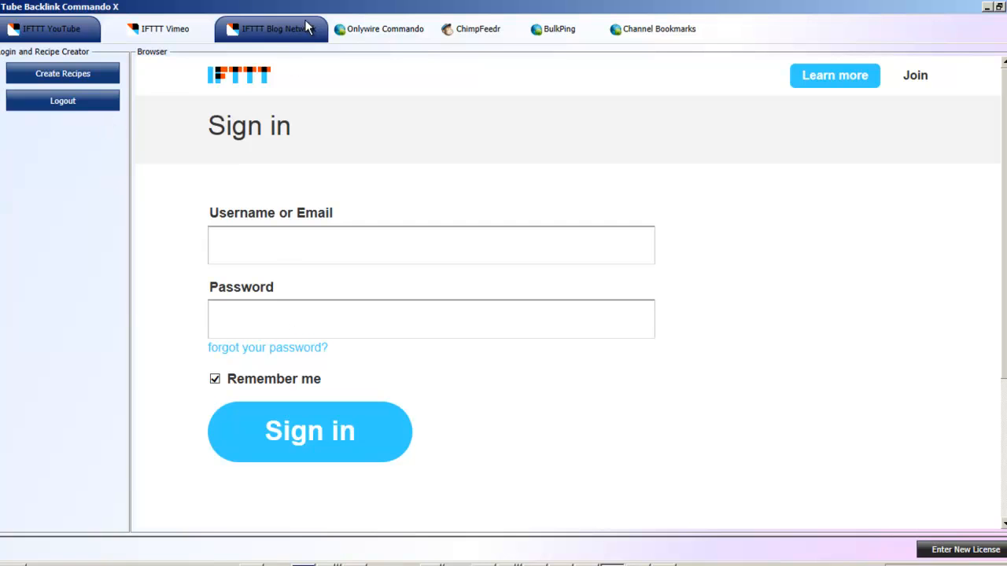
{"action": "left_click", "coordinate": [63, 74]}
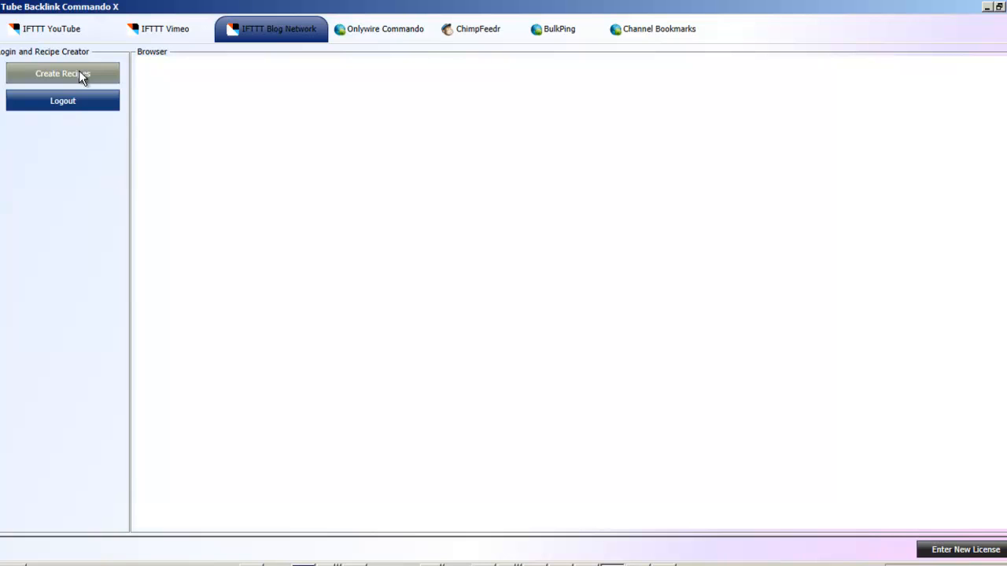
{"action": "mouse_move", "coordinate": [92, 79]}
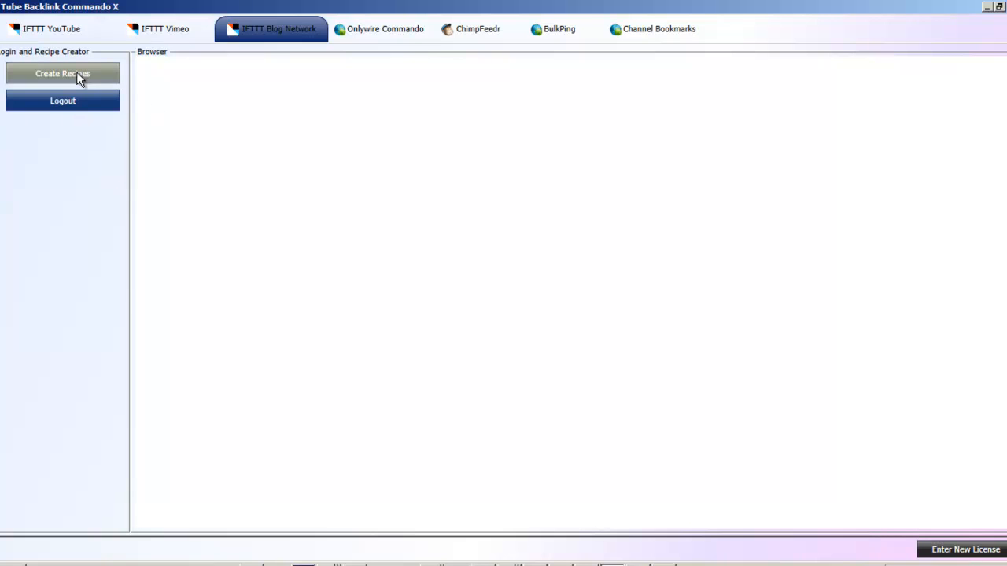
{"action": "left_click", "coordinate": [51, 30]}
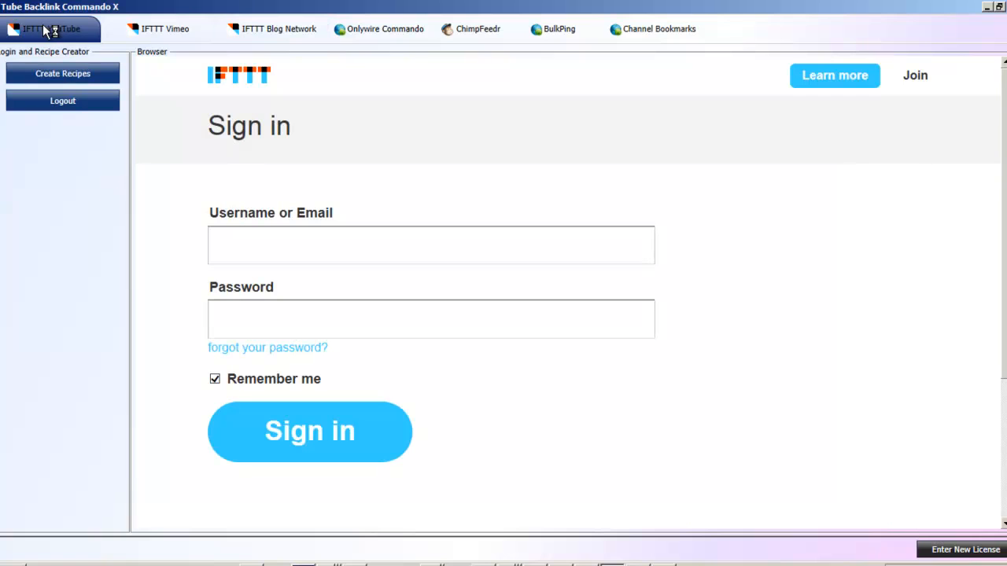
{"action": "mouse_move", "coordinate": [51, 31]}
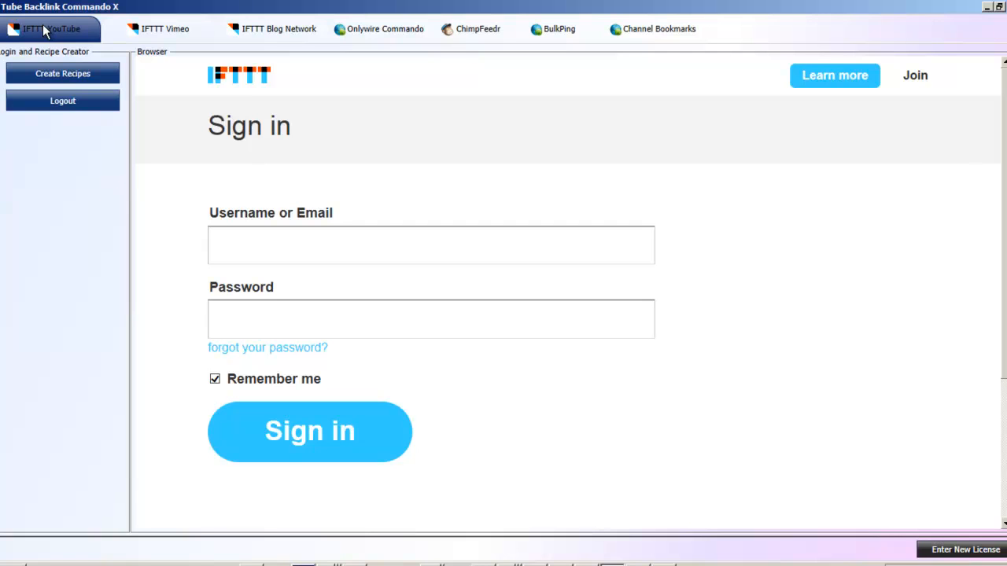
{"action": "mouse_move", "coordinate": [203, 97]}
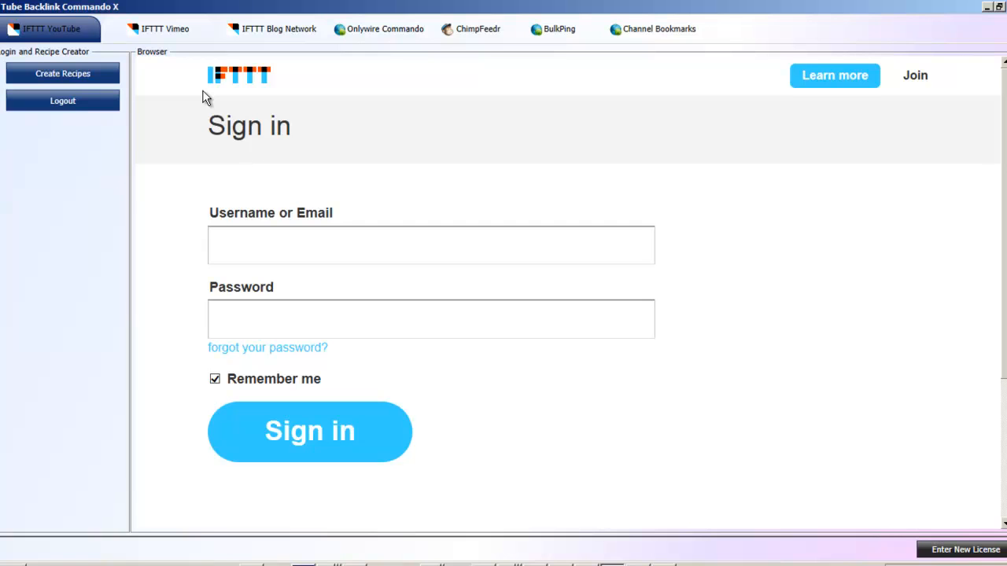
{"action": "mouse_move", "coordinate": [192, 61]}
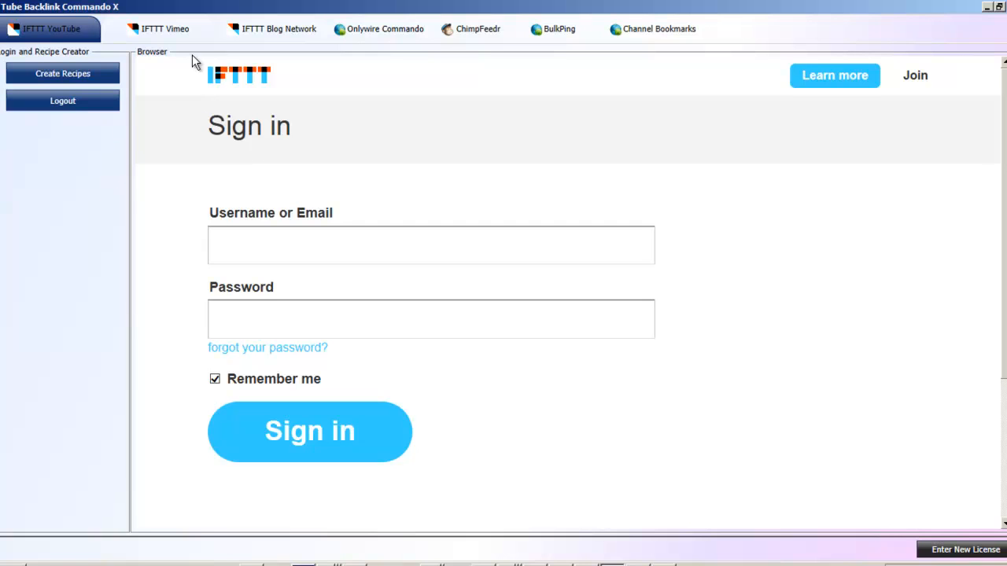
{"action": "mouse_move", "coordinate": [10, 35]}
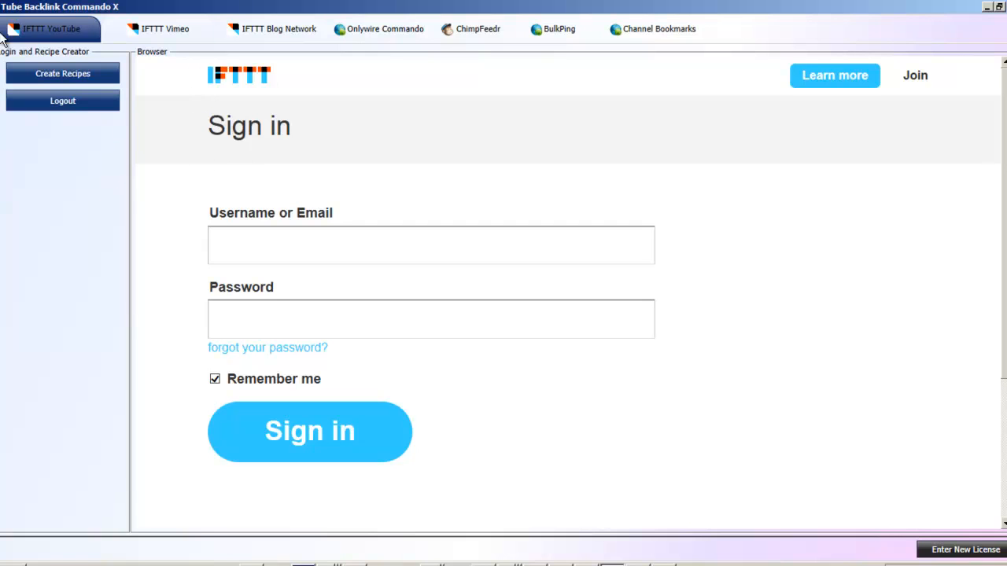
{"action": "mouse_move", "coordinate": [72, 32]}
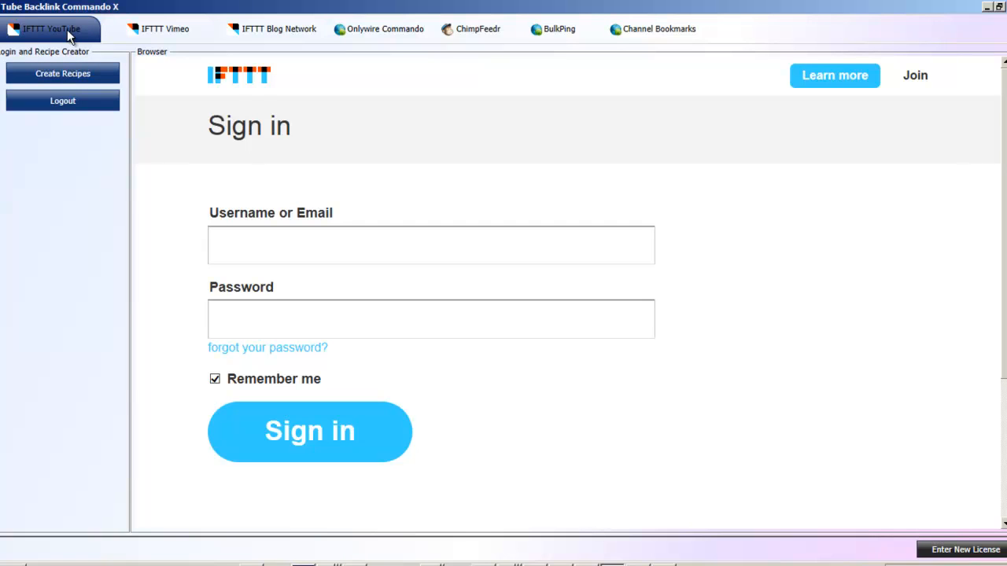
{"action": "left_click", "coordinate": [280, 29]}
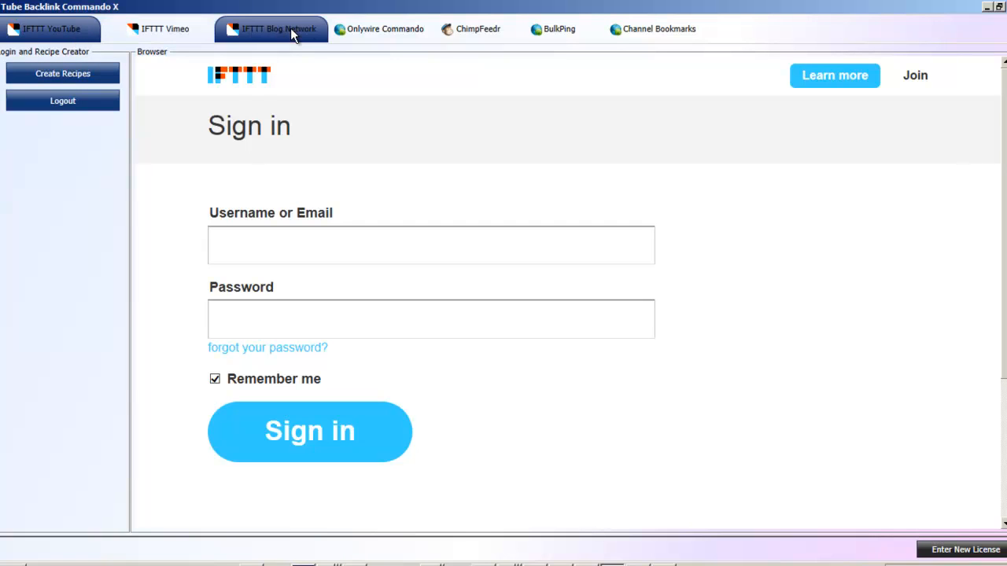
{"action": "left_click", "coordinate": [163, 28]}
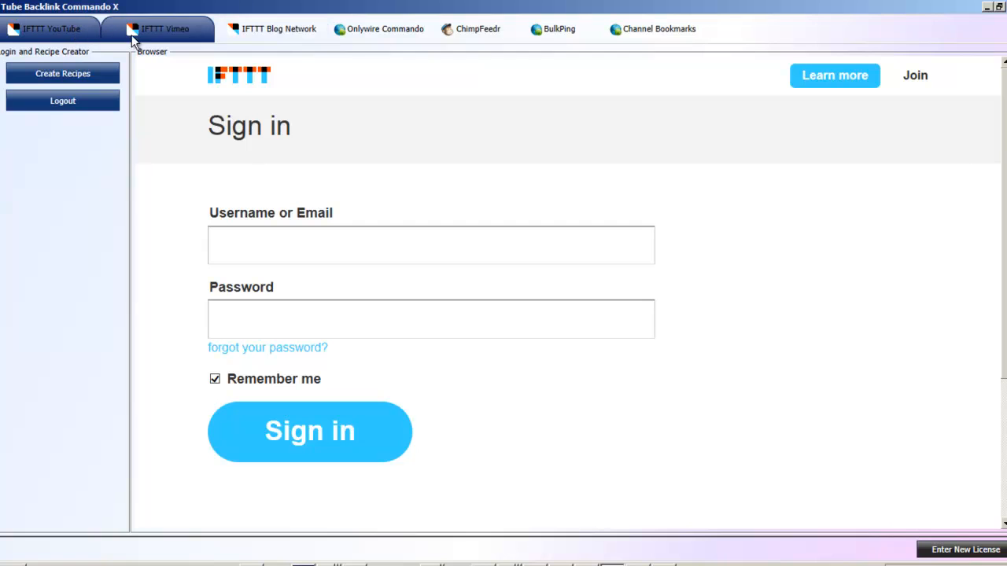
{"action": "left_click", "coordinate": [275, 29]}
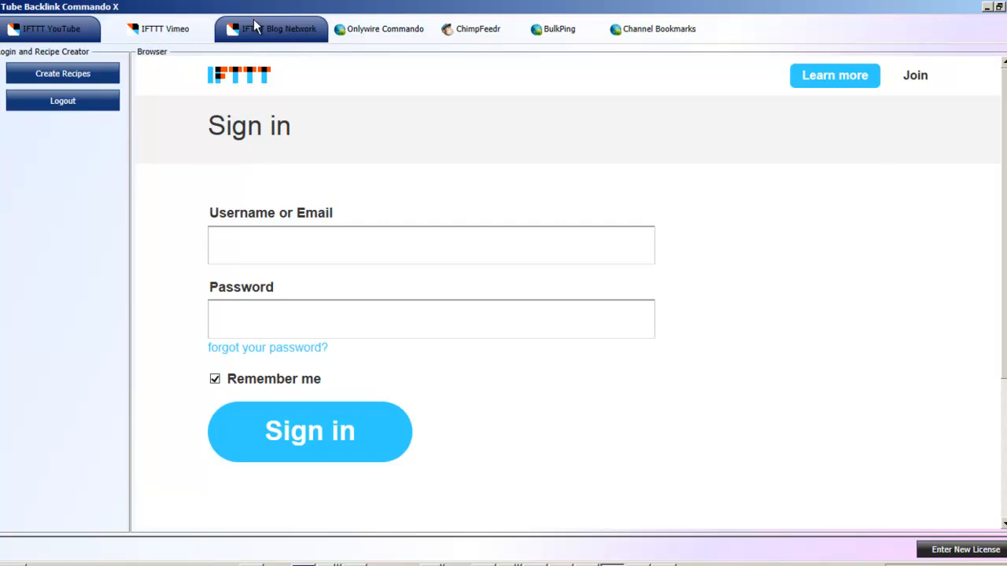
{"action": "left_click", "coordinate": [167, 28]}
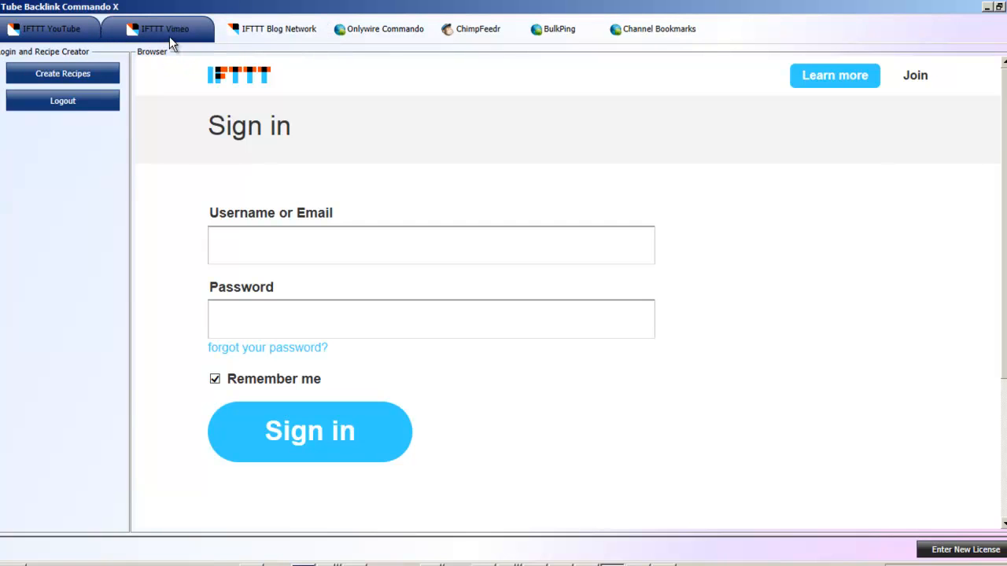
{"action": "left_click", "coordinate": [50, 28]}
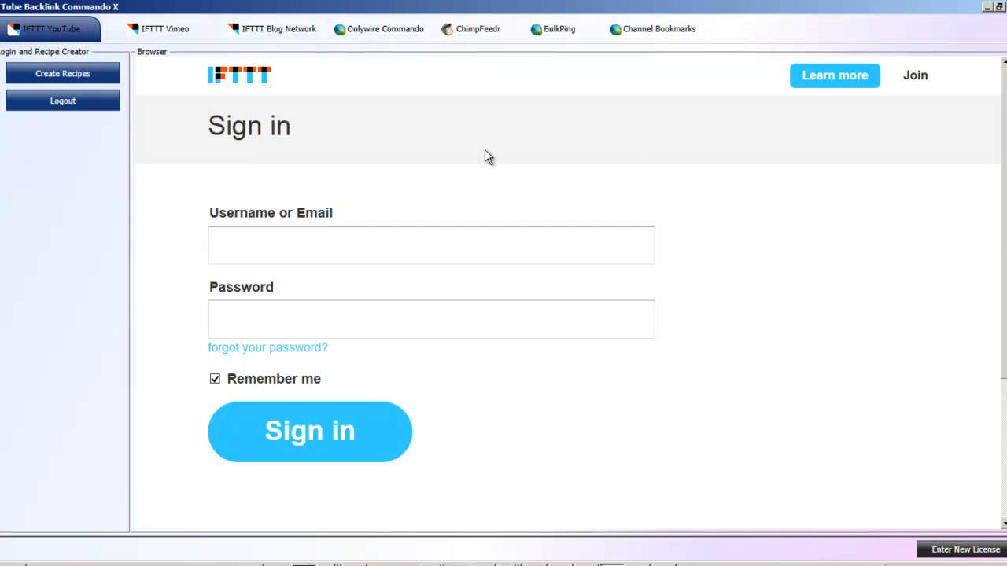
{"action": "mouse_move", "coordinate": [456, 180]}
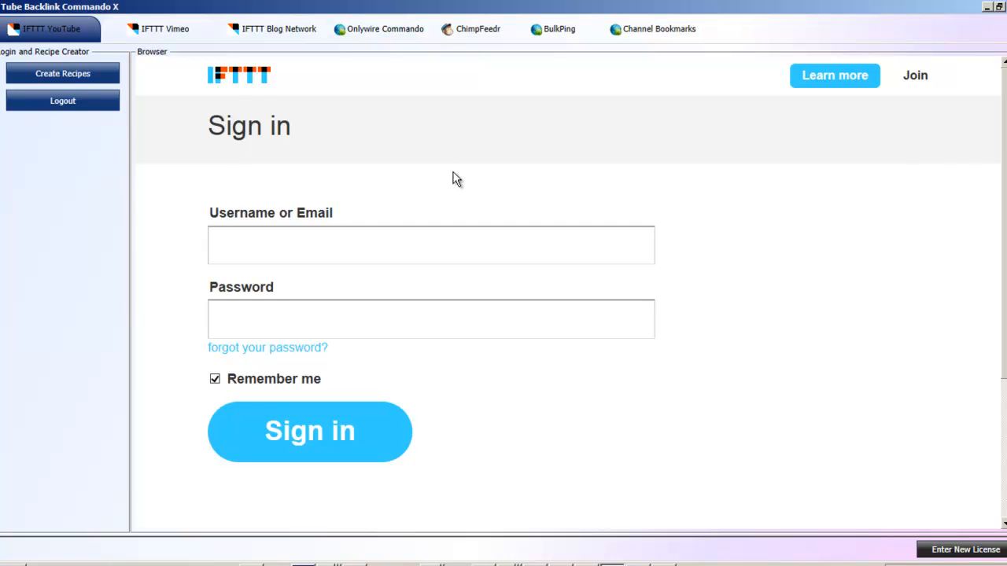
{"action": "mouse_move", "coordinate": [409, 160]}
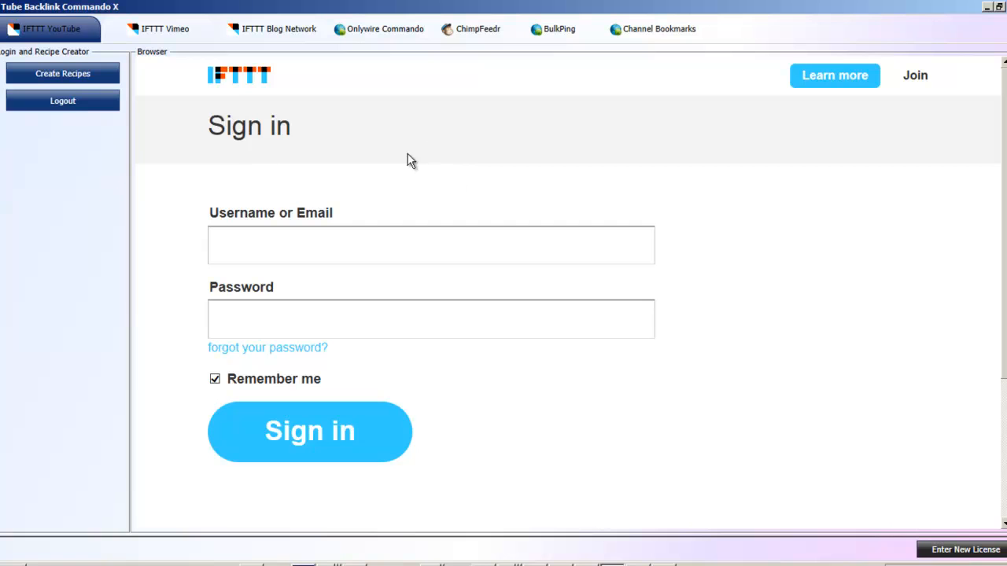
{"action": "mouse_move", "coordinate": [472, 208]}
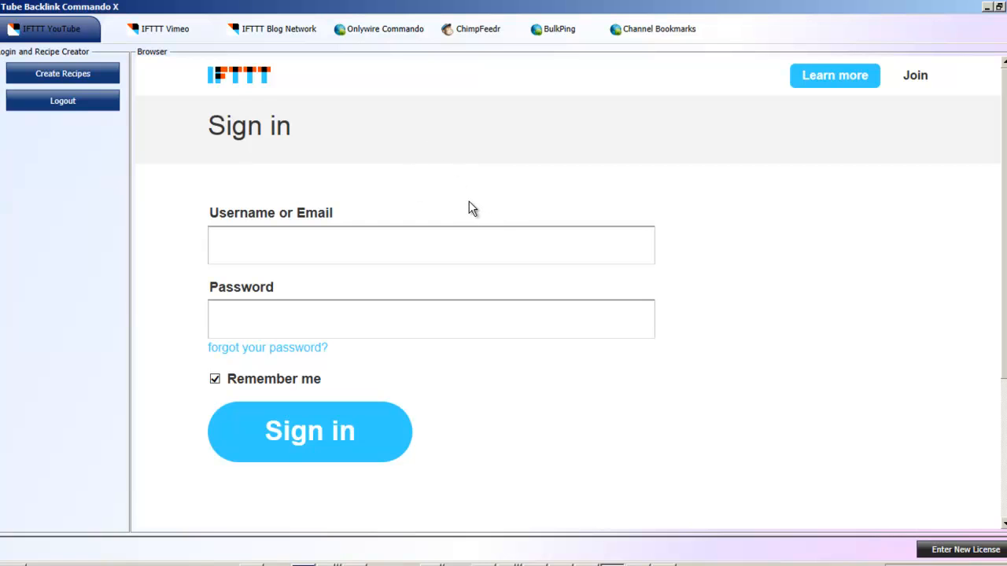
{"action": "mouse_move", "coordinate": [464, 207]}
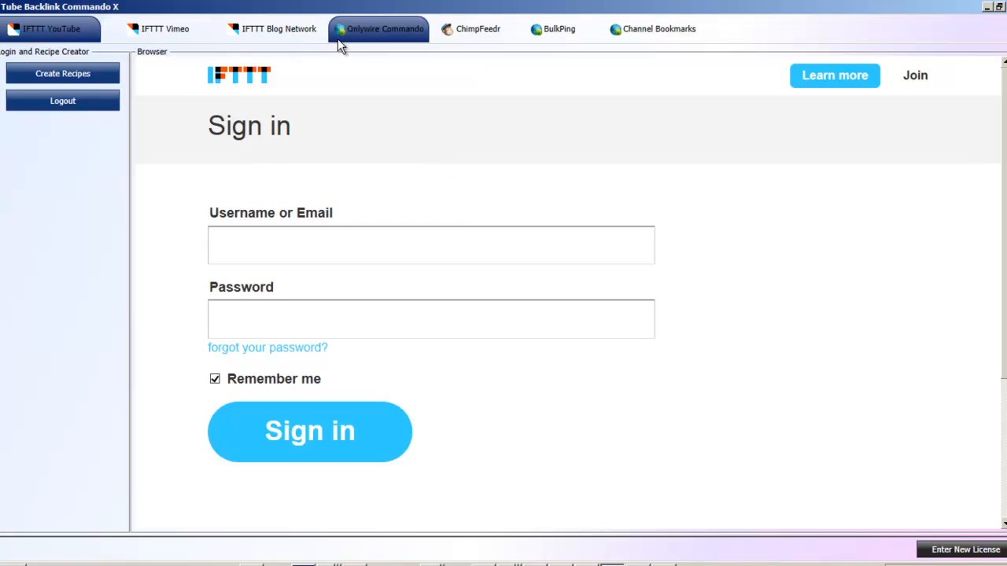
{"action": "mouse_move", "coordinate": [378, 37]}
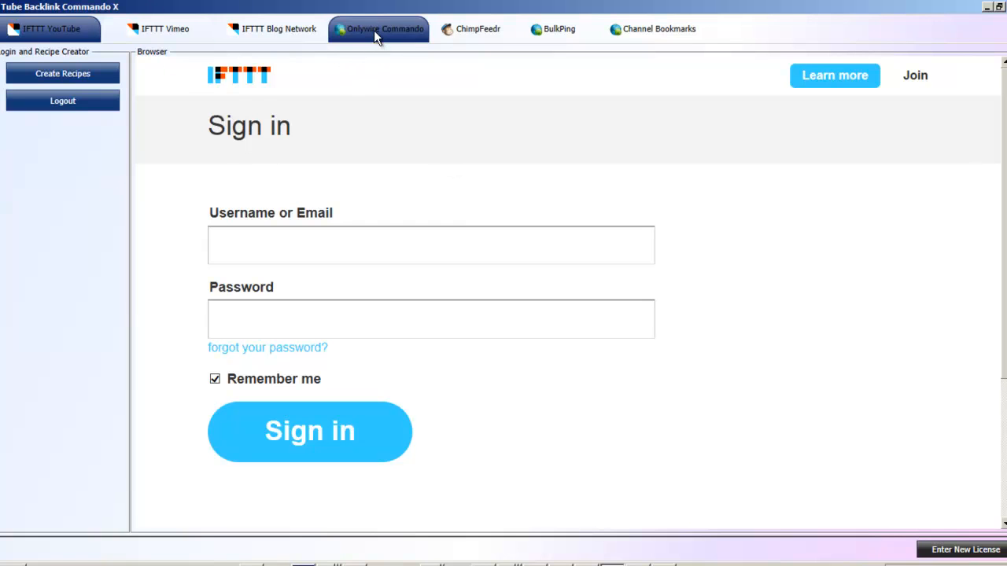
{"action": "left_click", "coordinate": [475, 28]}
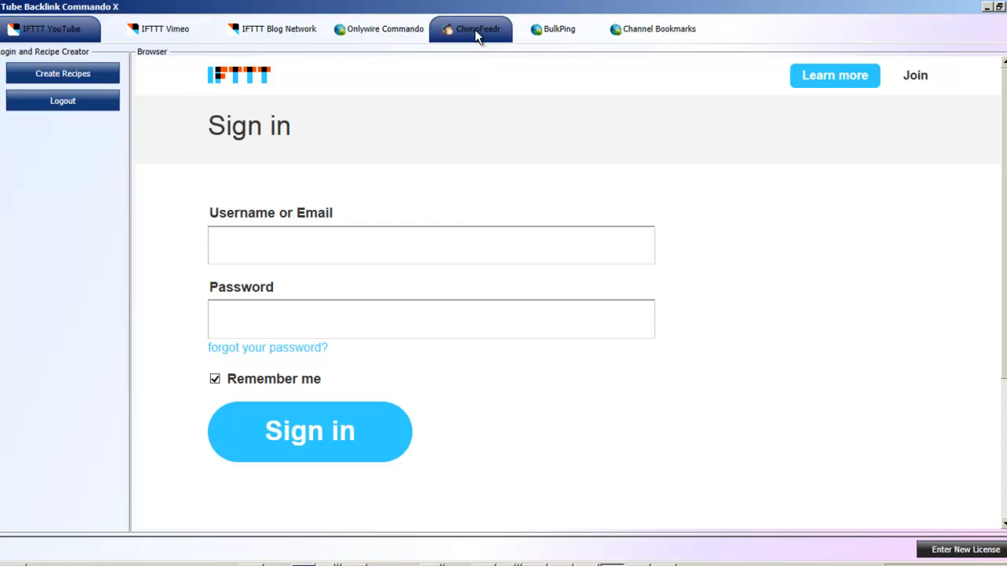
{"action": "left_click", "coordinate": [555, 28]}
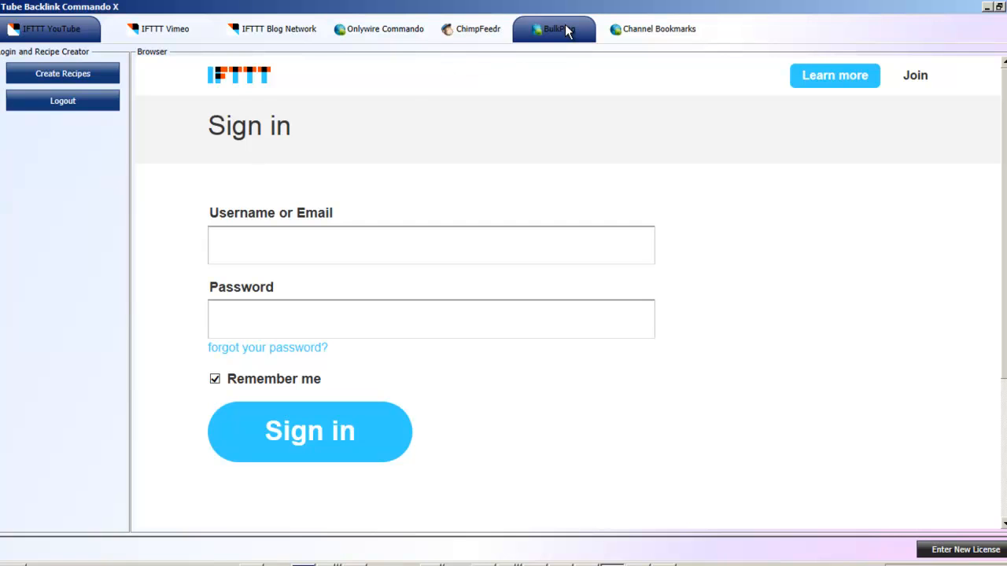
{"action": "mouse_move", "coordinate": [551, 47]}
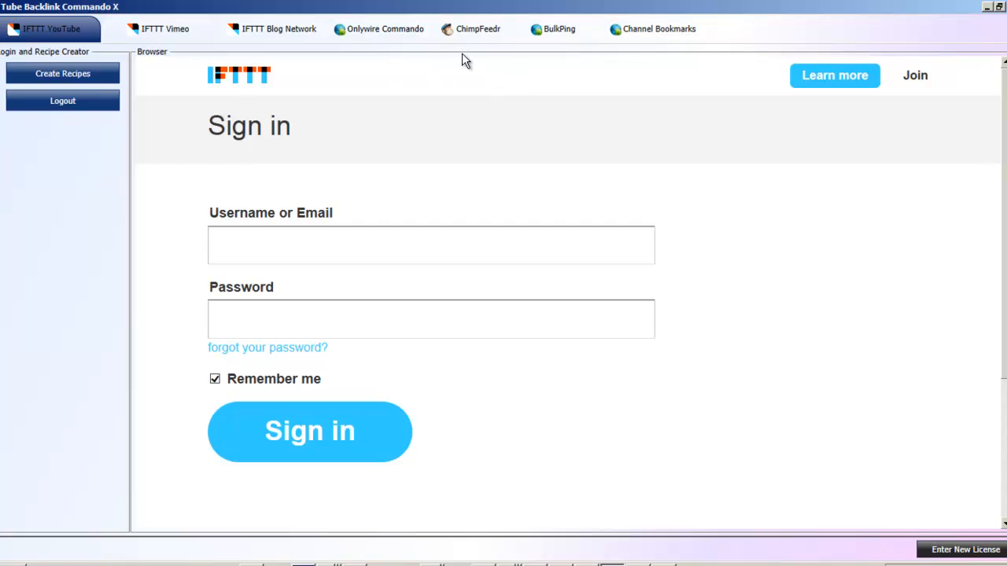
{"action": "mouse_move", "coordinate": [560, 60]}
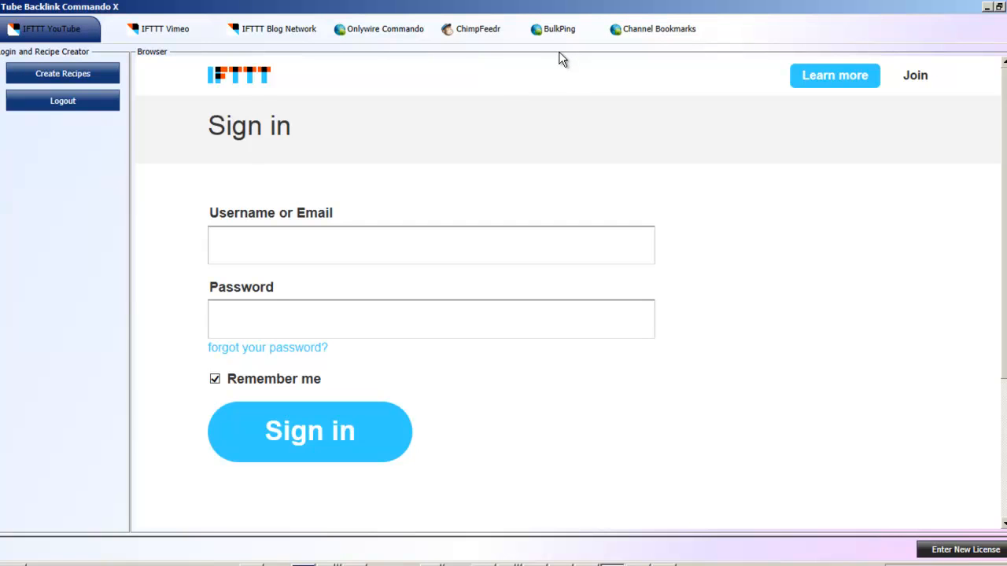
{"action": "left_click", "coordinate": [385, 28]}
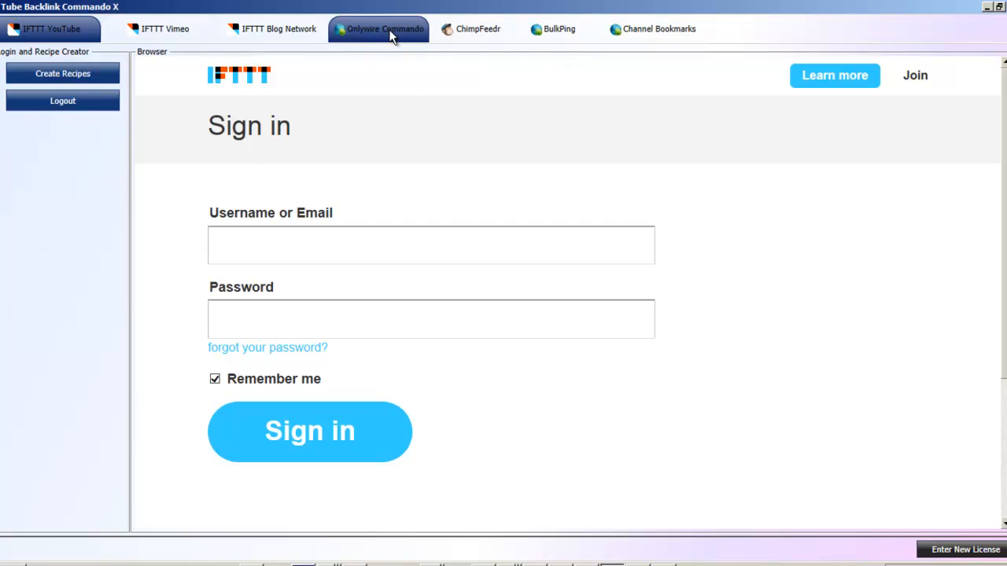
{"action": "mouse_move", "coordinate": [425, 75]}
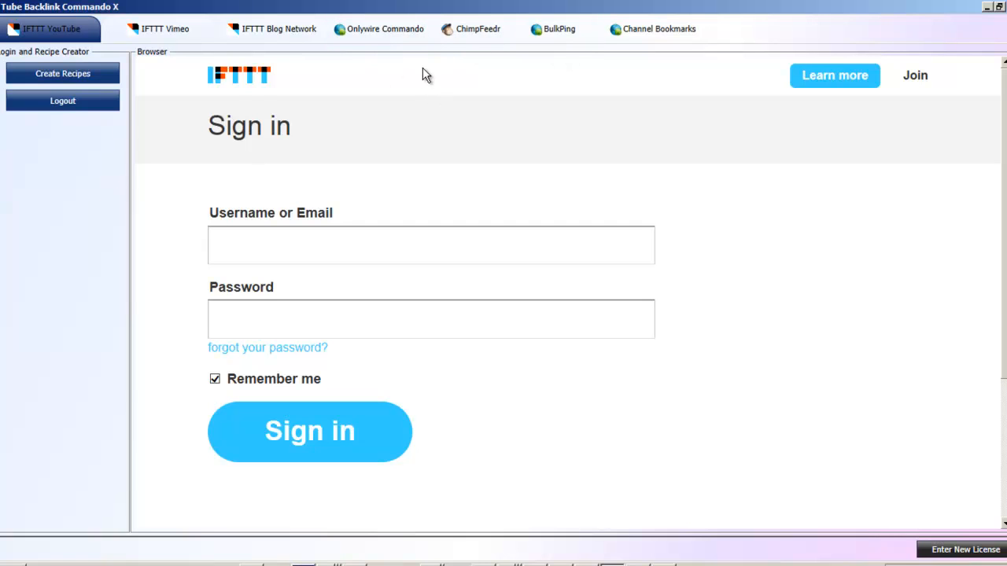
{"action": "mouse_move", "coordinate": [423, 88]}
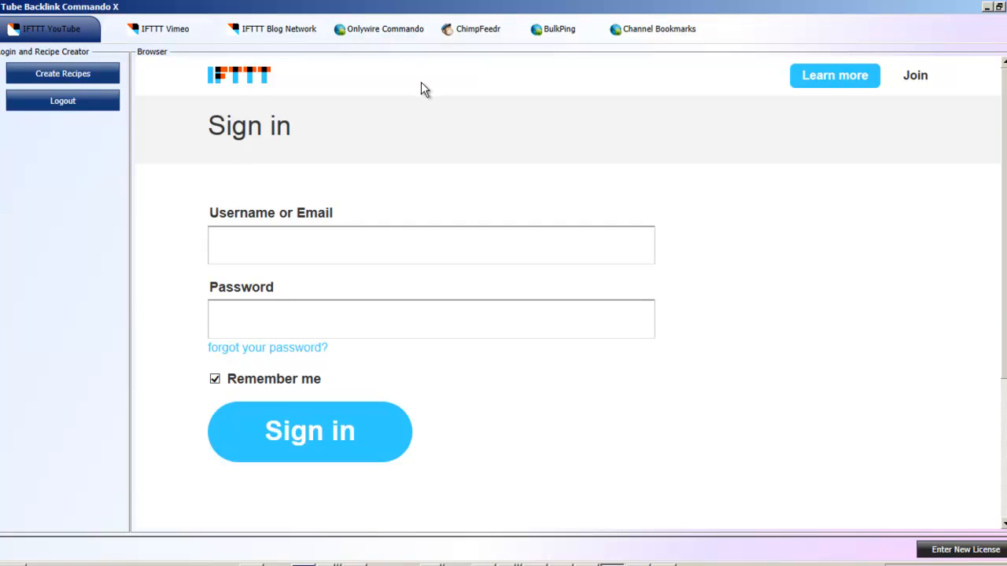